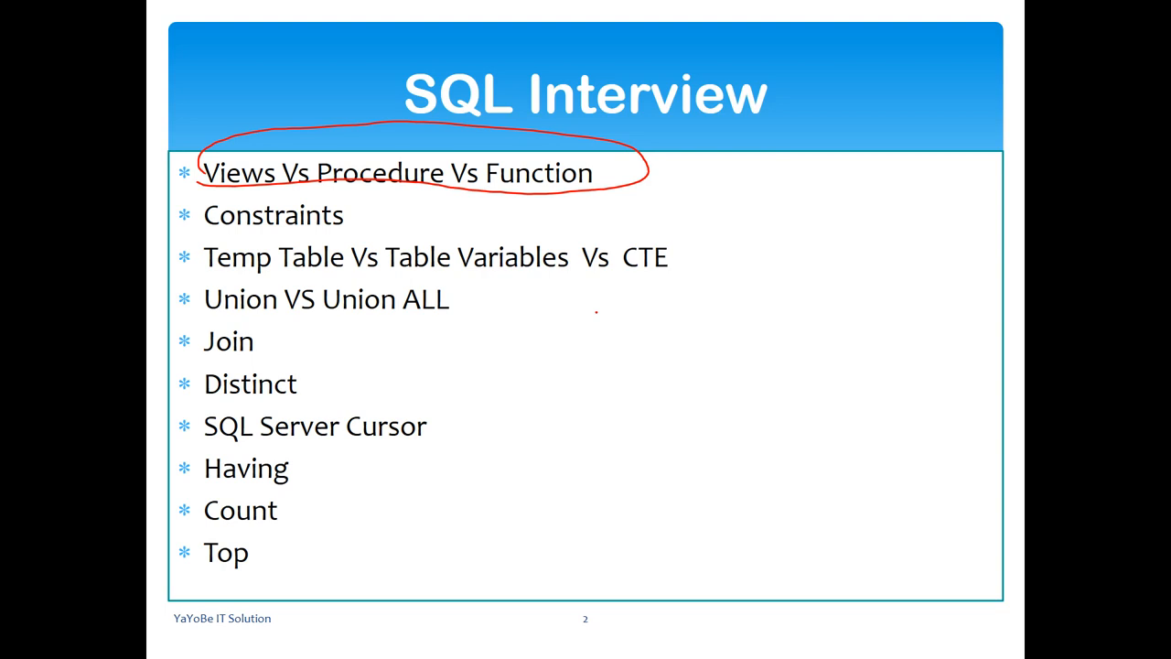
# Step: Leave the SQL Interview slide show with Alt+Tab to reach other windows
pyautogui.press('alt+tab')
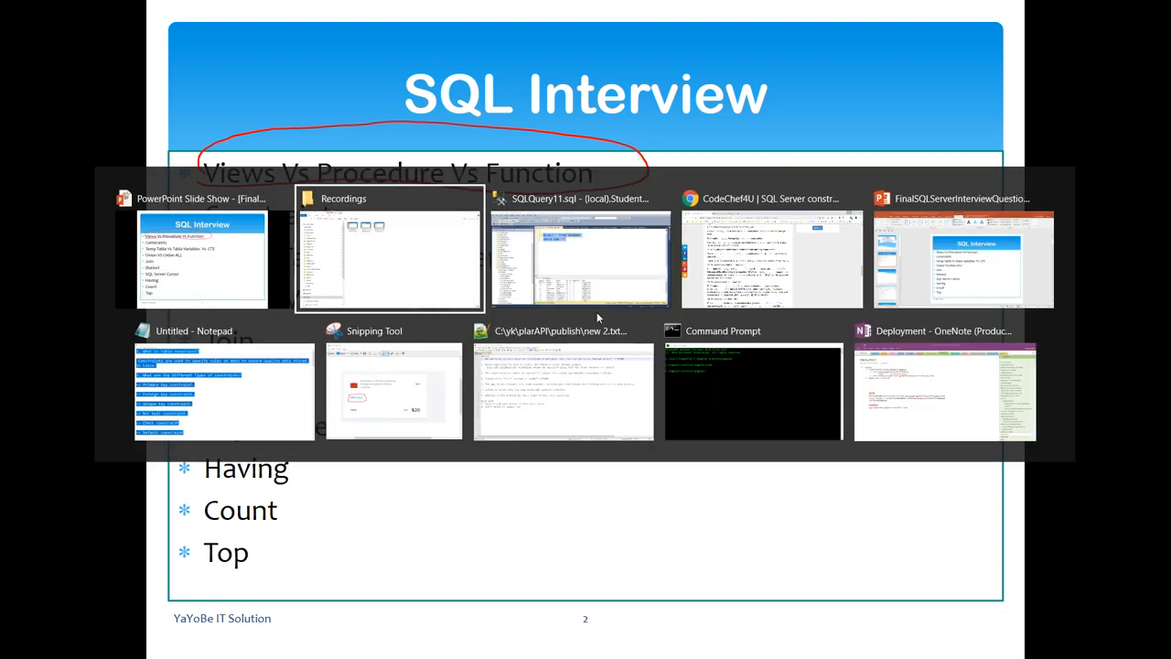
# Step: Bring the SSMS editor forward and place the caret below the female-students query
pyautogui.click(580, 256)
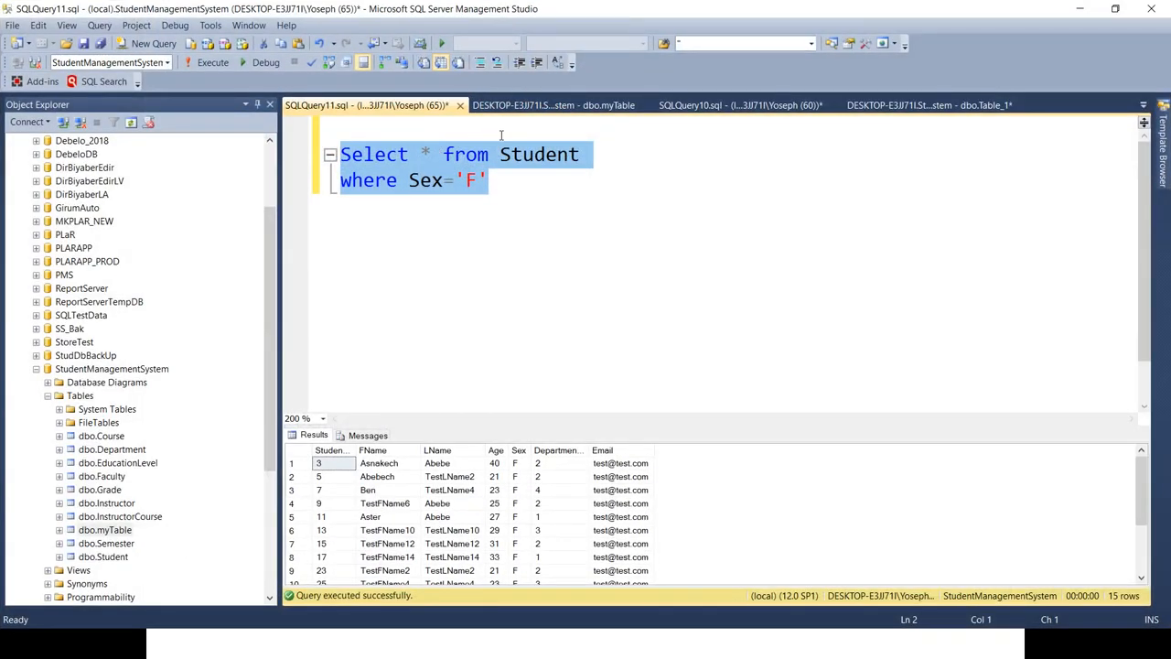
pyautogui.moveTo(523, 196)
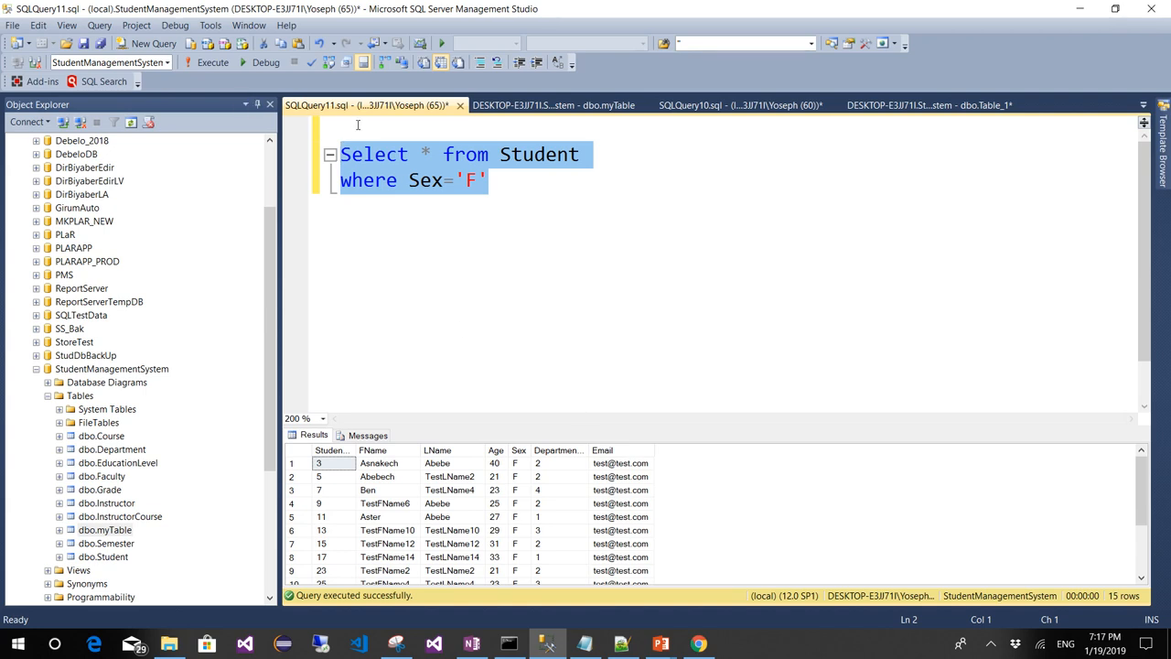
pyautogui.click(492, 180)
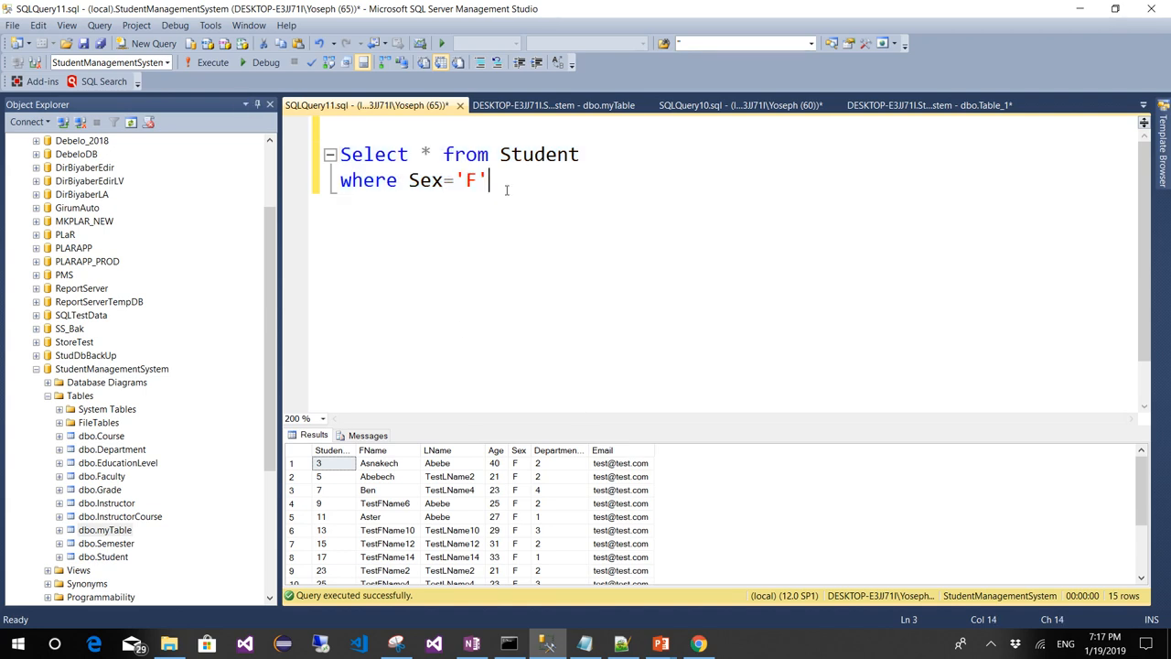
pyautogui.press('ctrl+a')
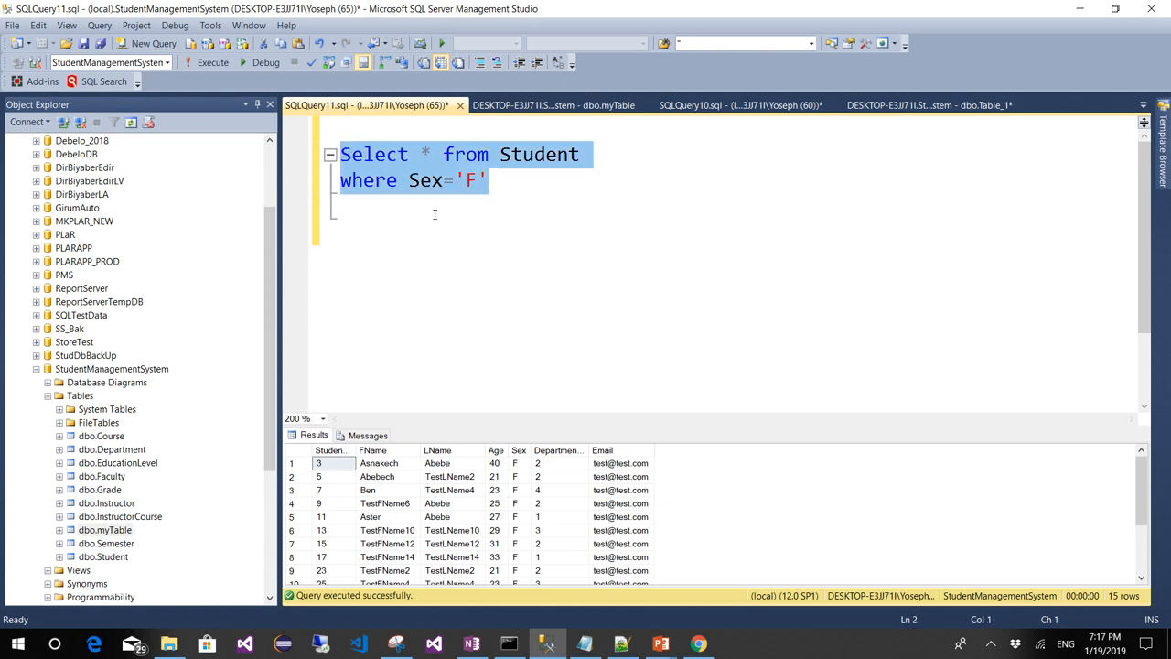
pyautogui.click(341, 231)
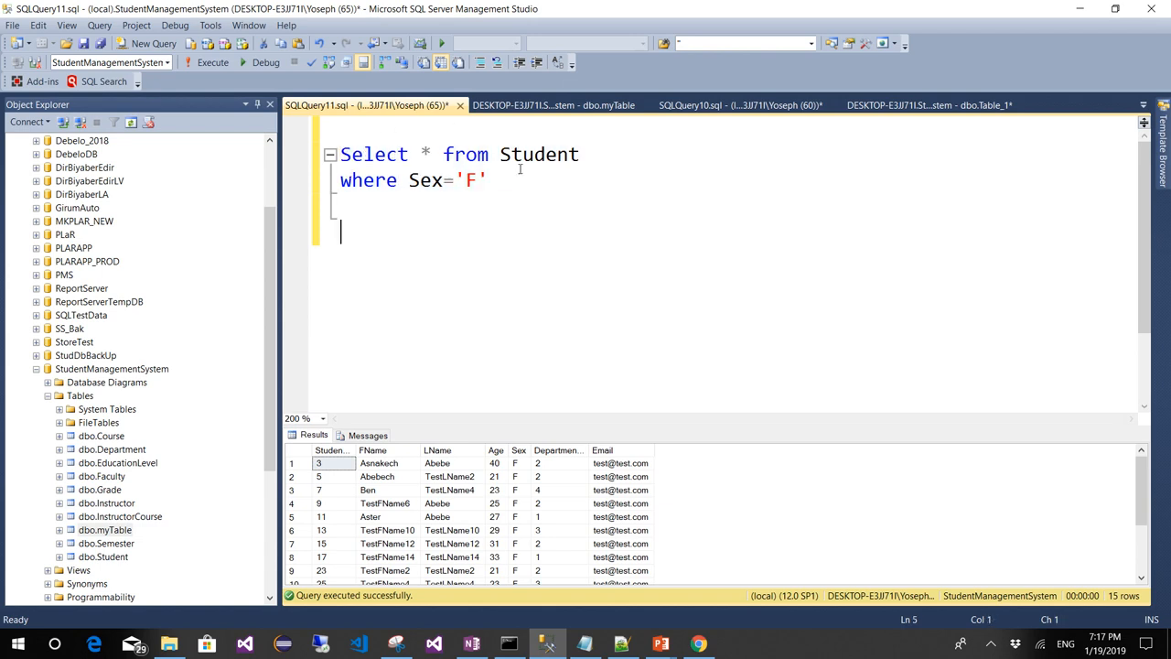
pyautogui.moveTo(608, 128)
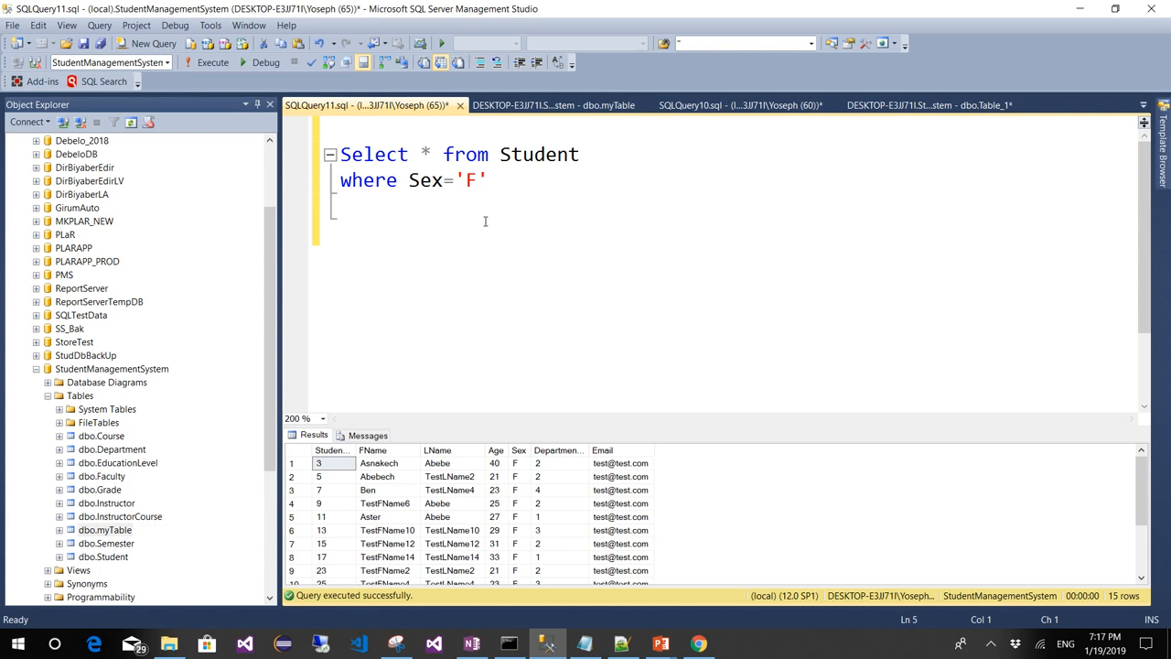
pyautogui.moveTo(457, 199)
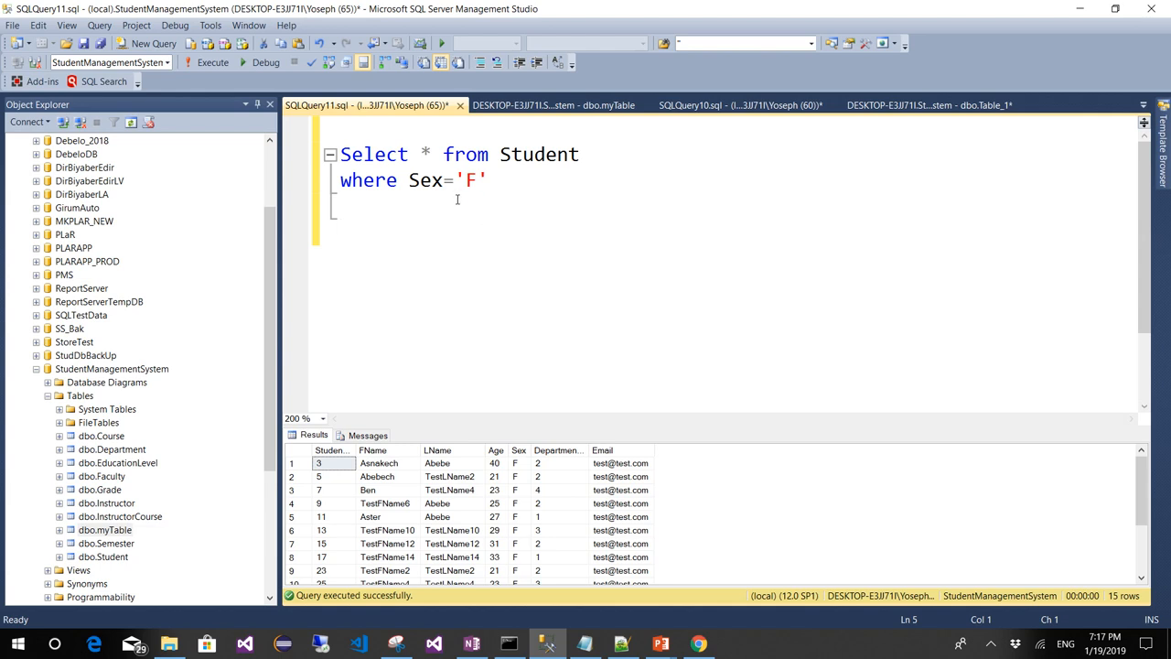
pyautogui.moveTo(500, 448)
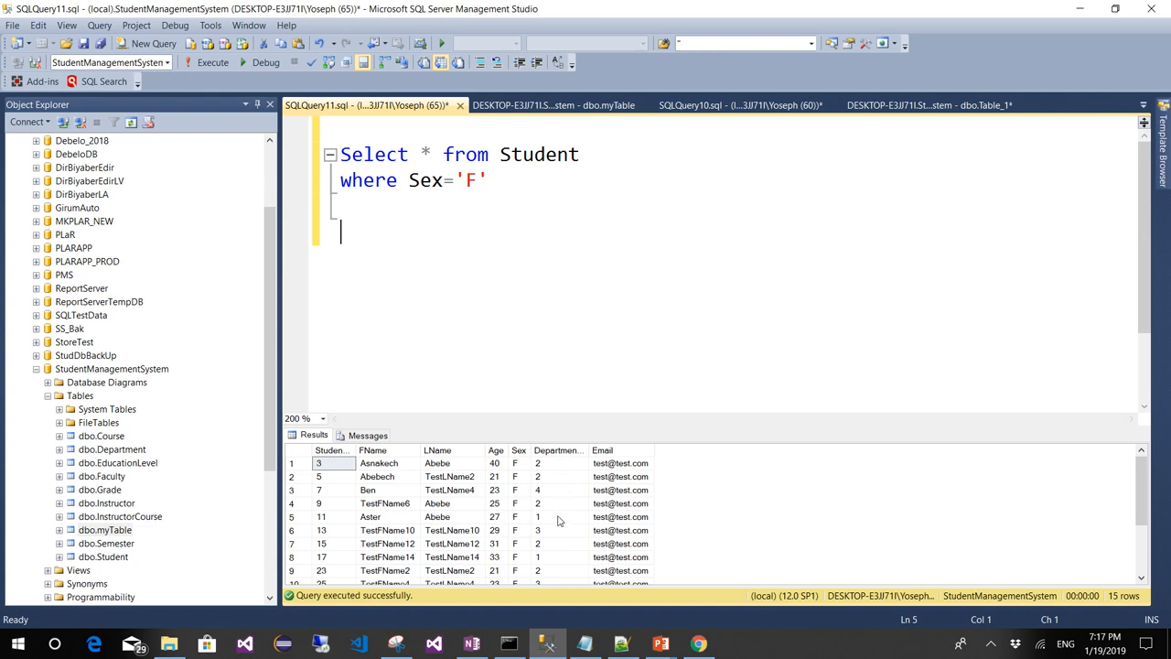
pyautogui.moveTo(549, 583)
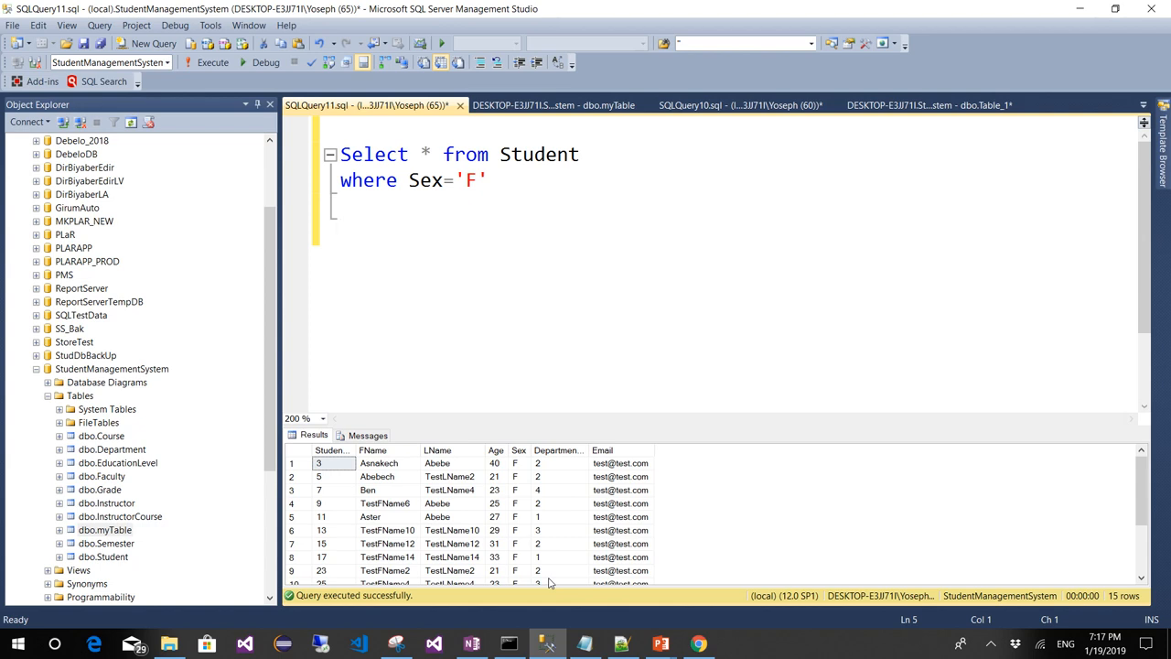
# Step: Type a /* Temp table */ comment below the query, then move to the script top
pyautogui.write('/*')
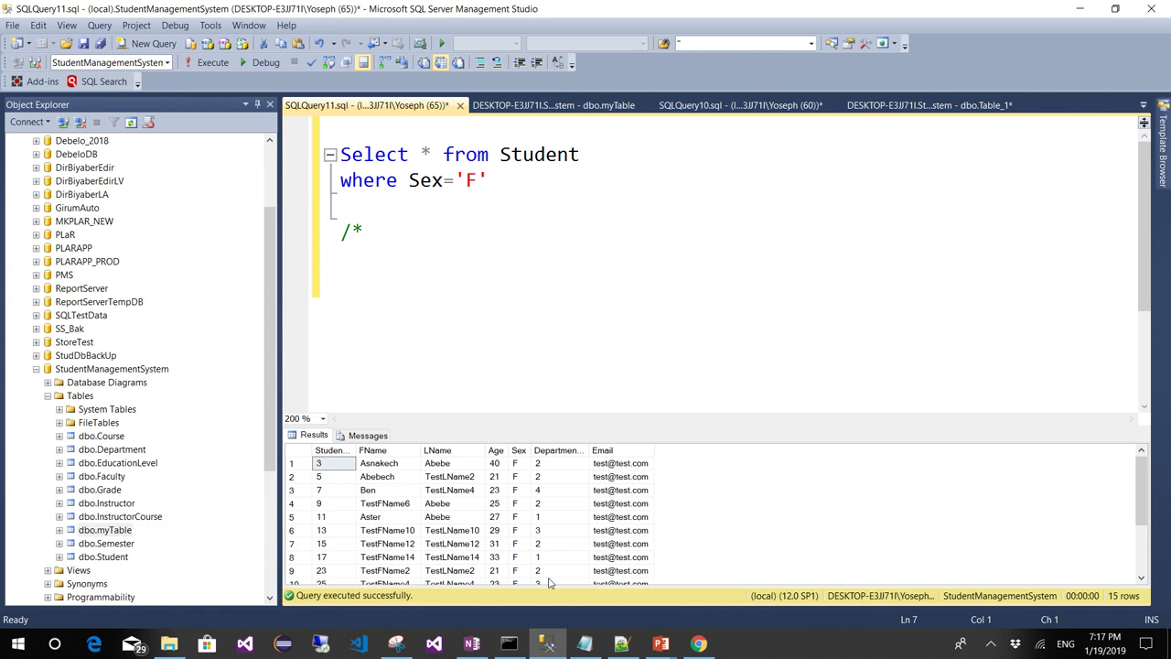
pyautogui.write('*')
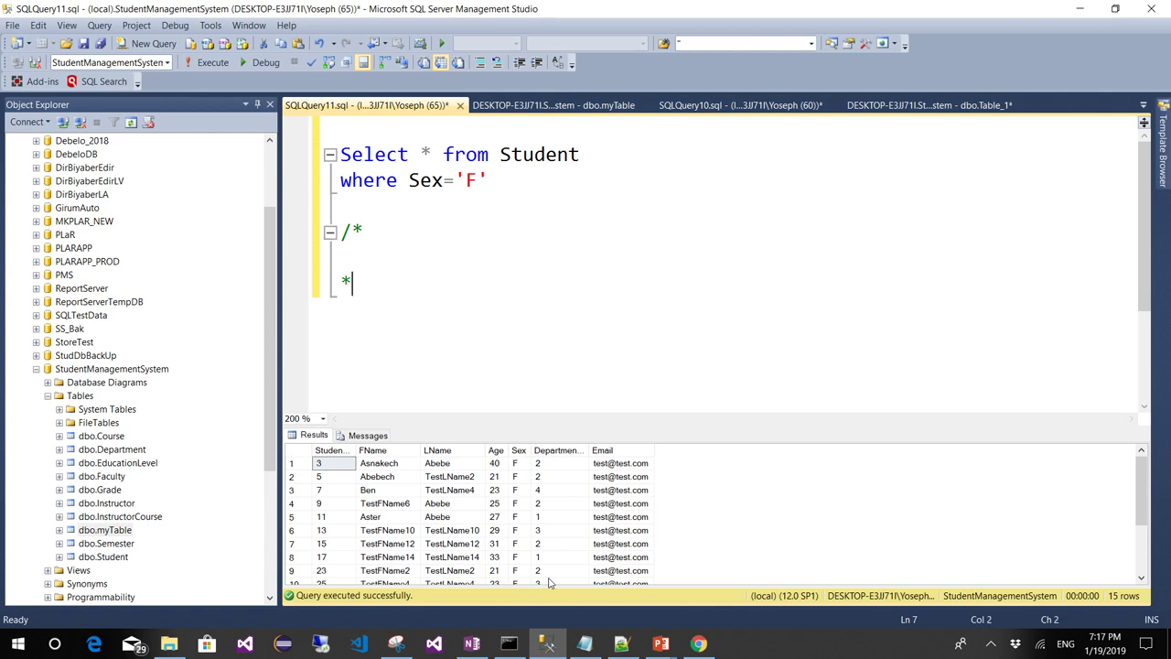
pyautogui.write('T')
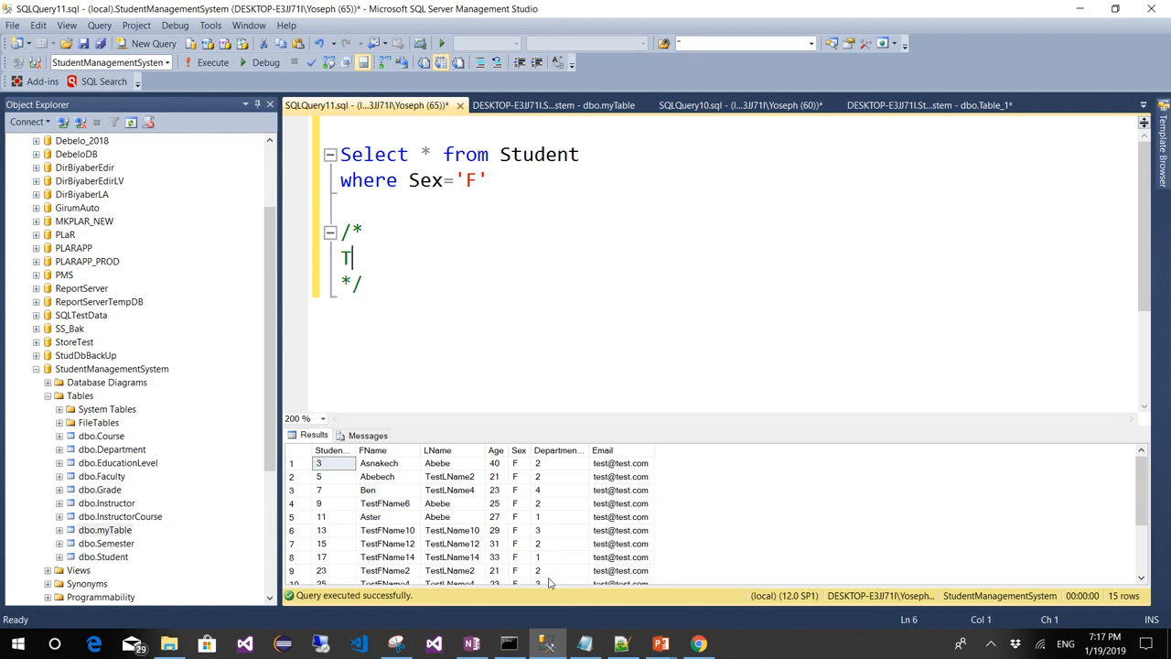
pyautogui.write('emp table')
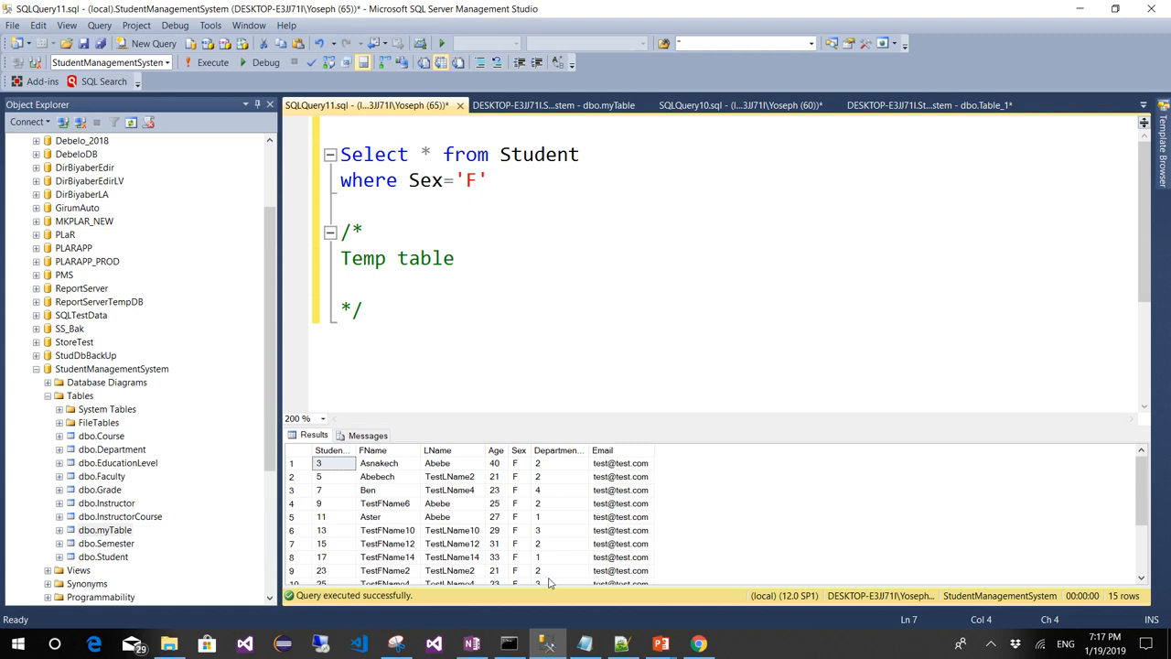
pyautogui.click(376, 284)
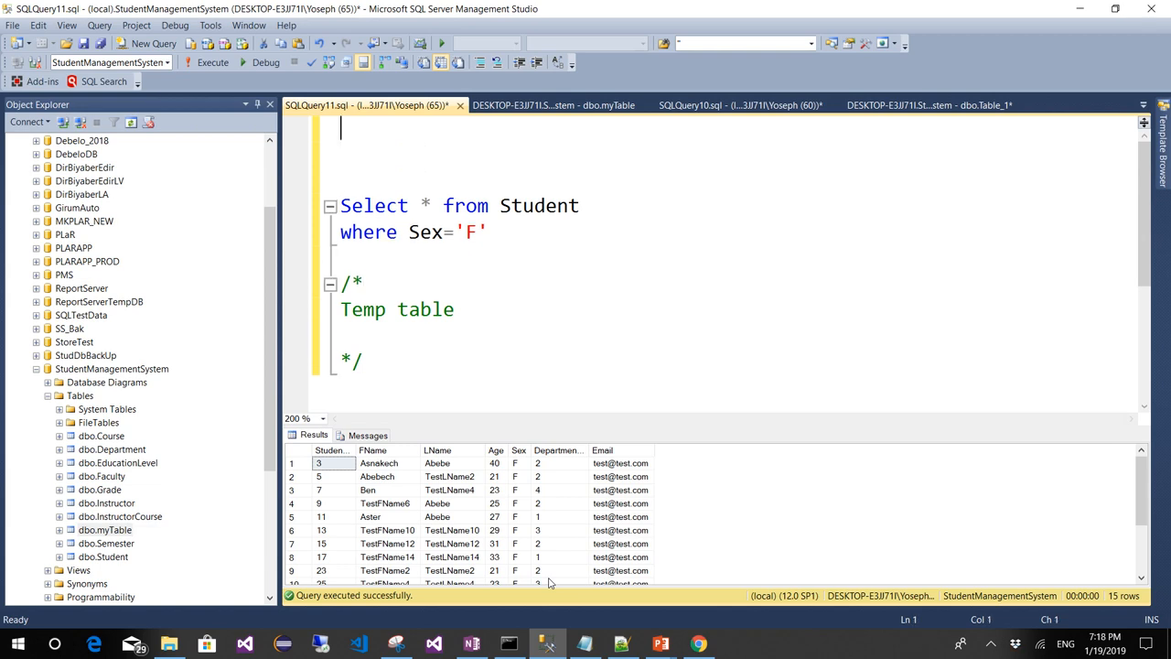
# Step: Start a create table #mytemp statement with a StudentId int column
pyautogui.write('crea')
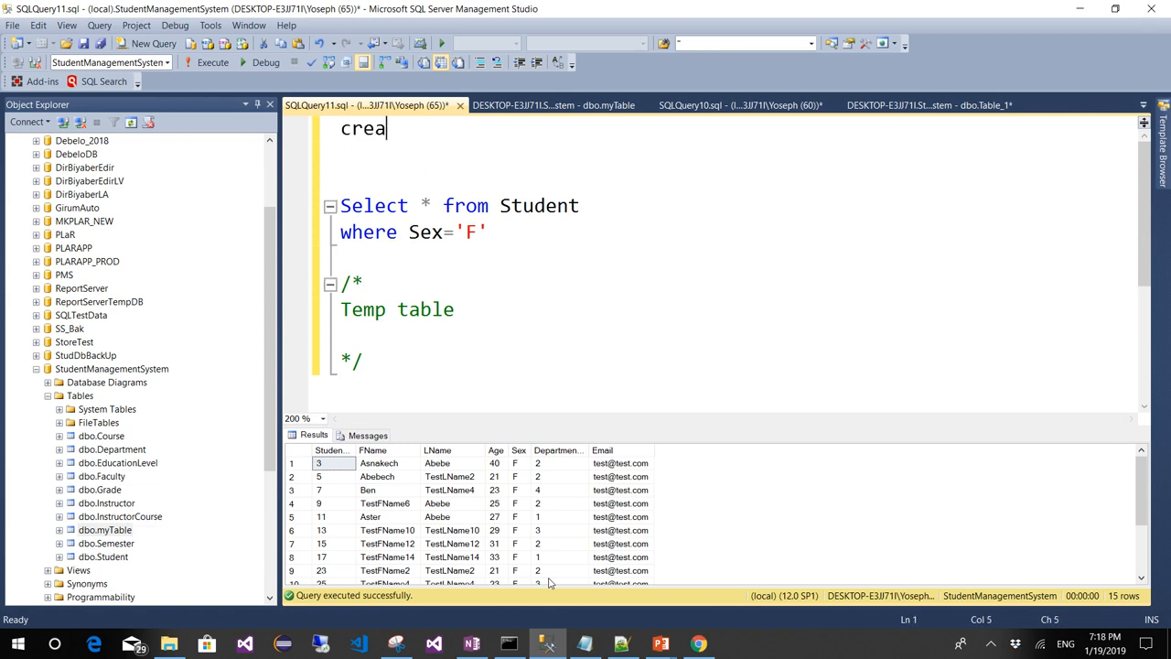
pyautogui.write('te table')
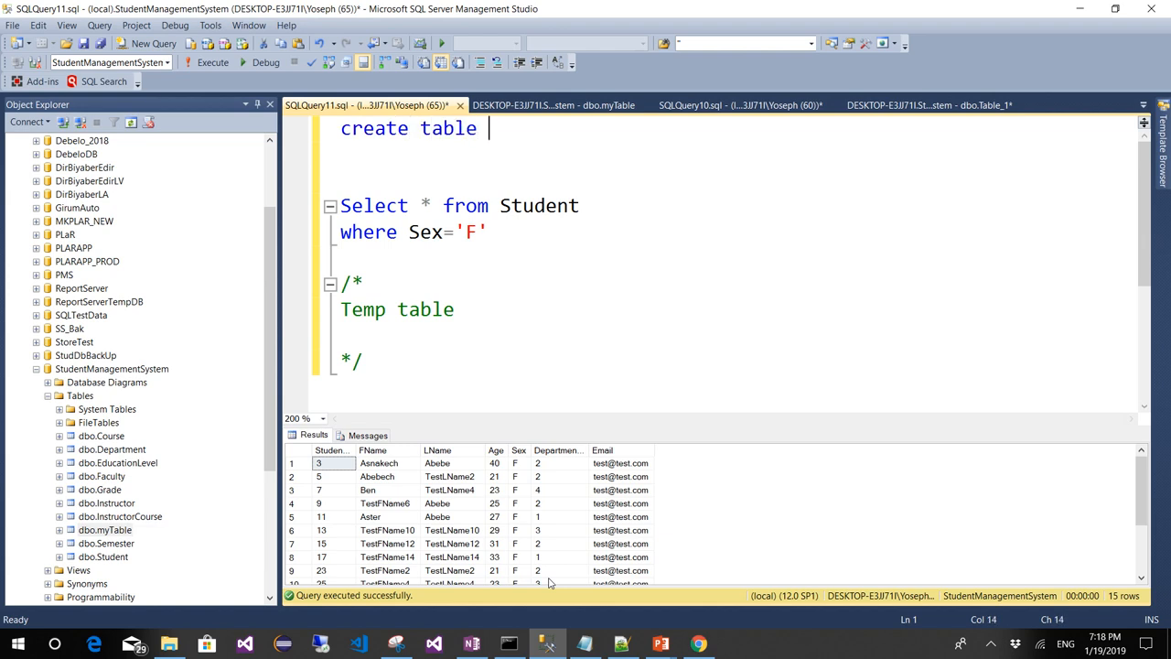
pyautogui.write('#')
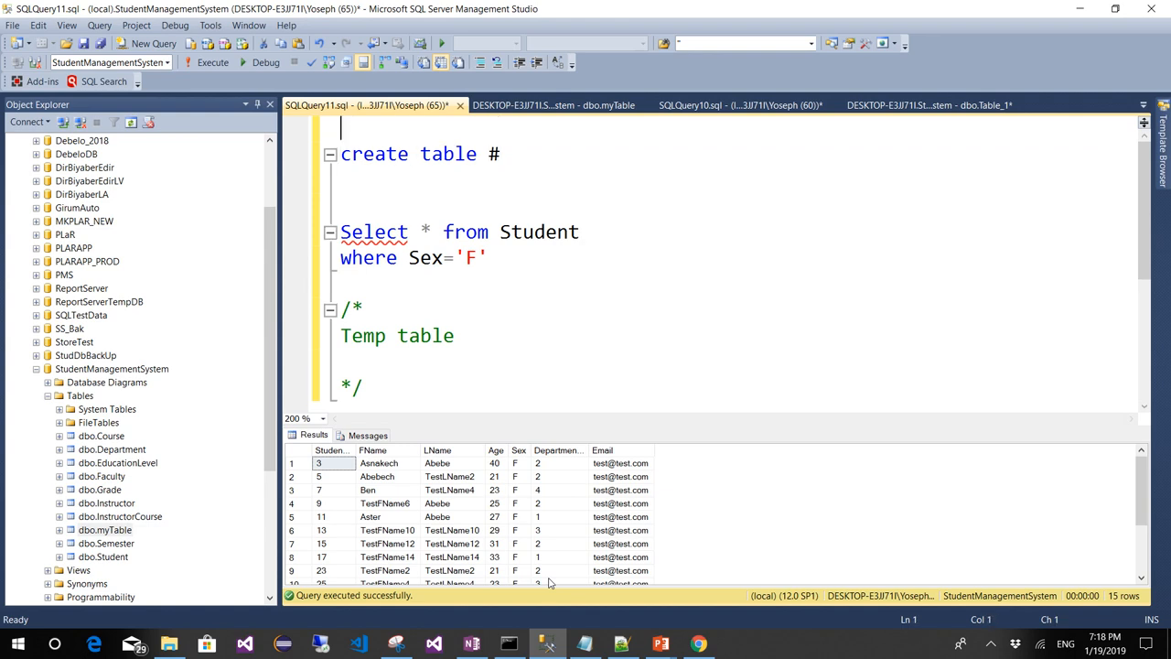
pyautogui.write('--Temp table')
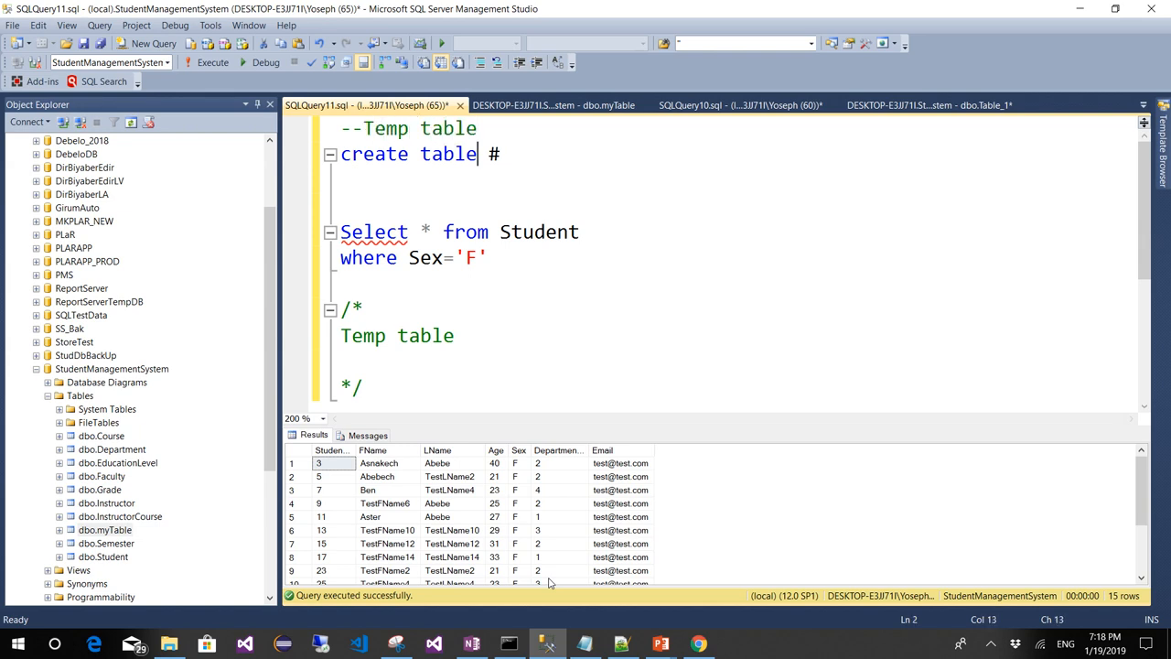
pyautogui.write('mytemp')
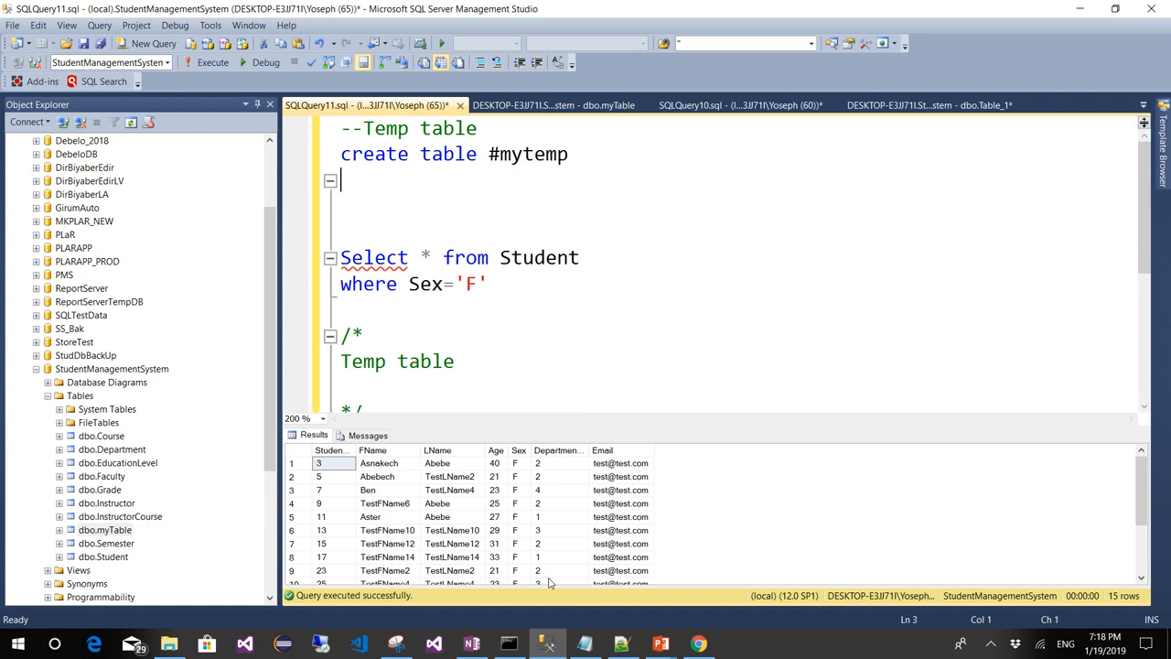
pyautogui.write('(')
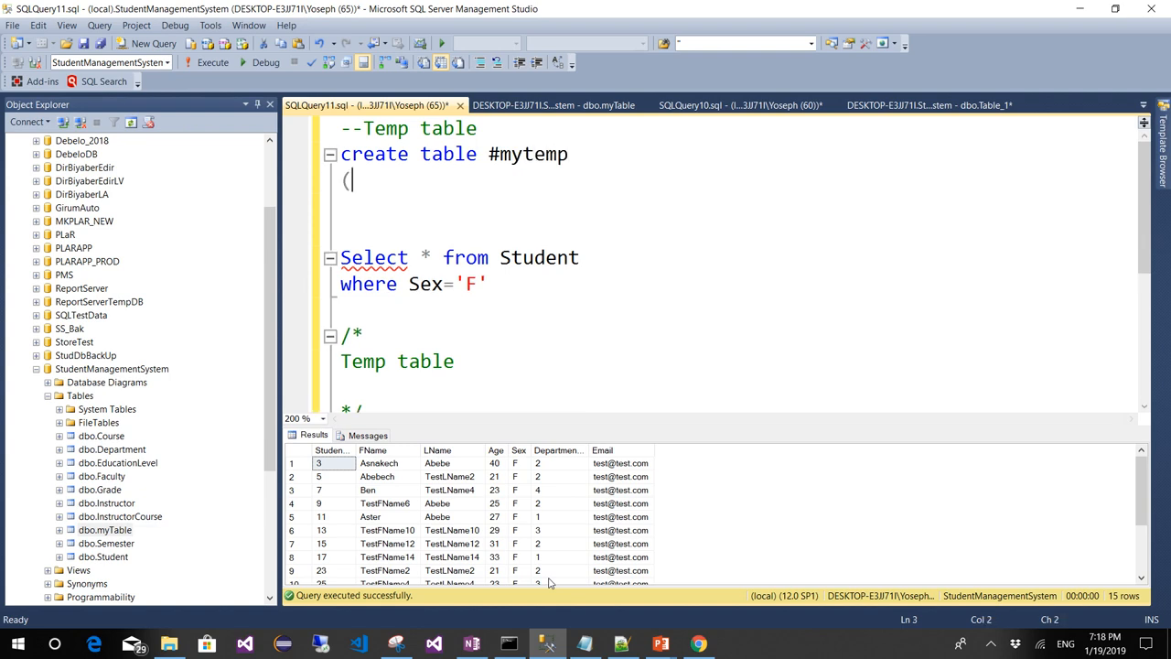
pyautogui.write('StudentId int,')
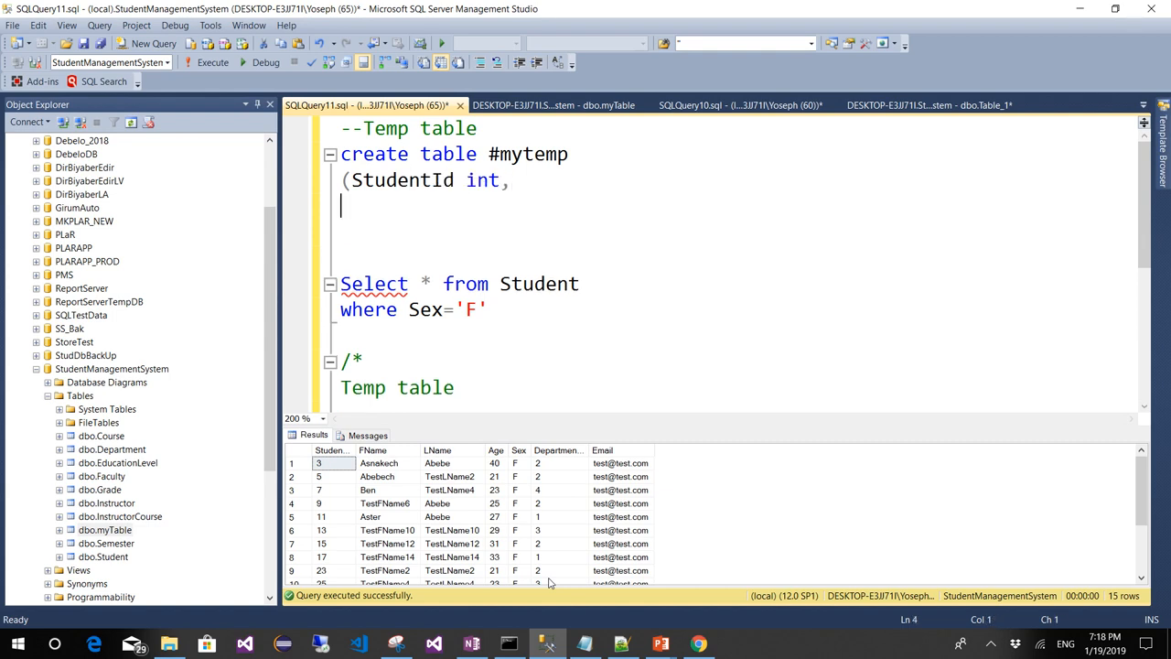
# Step: Add FName, LName varchar(50), Age, Sex char(1), DepartmentId int and Email varchar(50) columns
pyautogui.write('FName')
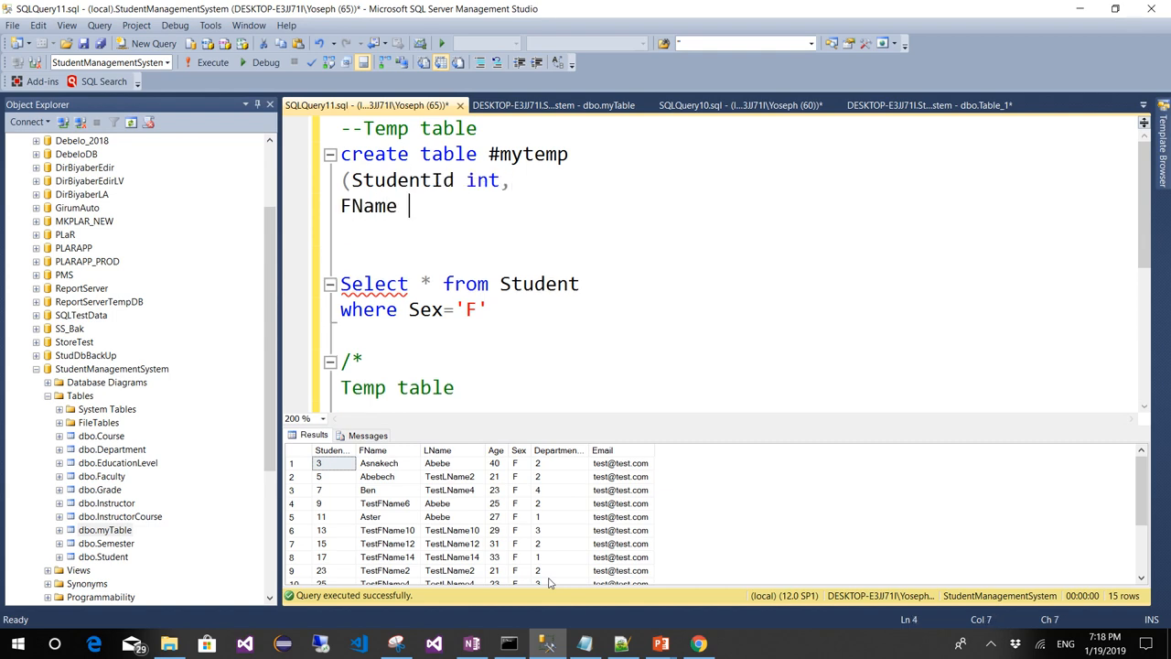
pyautogui.write('varchar(50)')
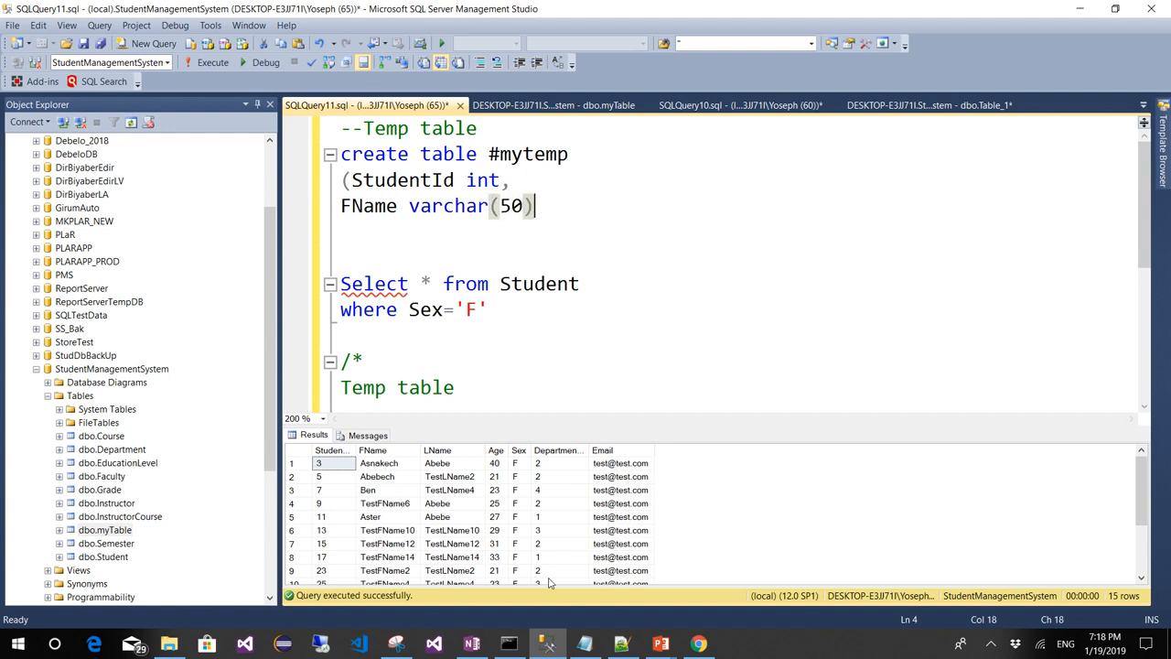
pyautogui.write(',')
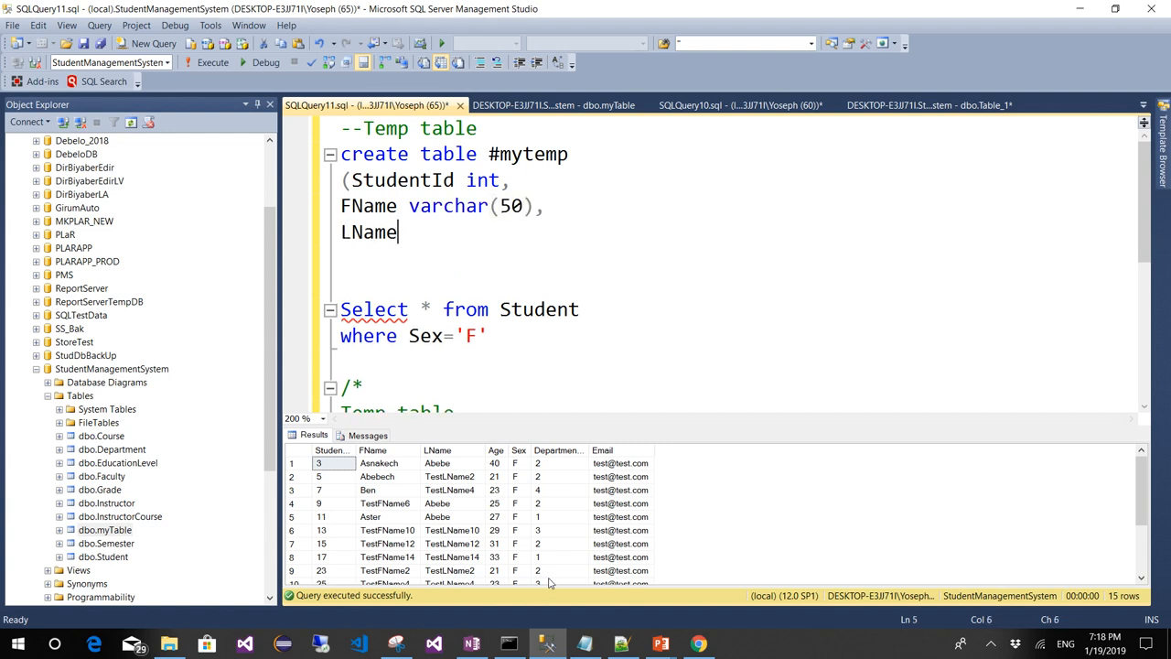
pyautogui.write('varchar(50),')
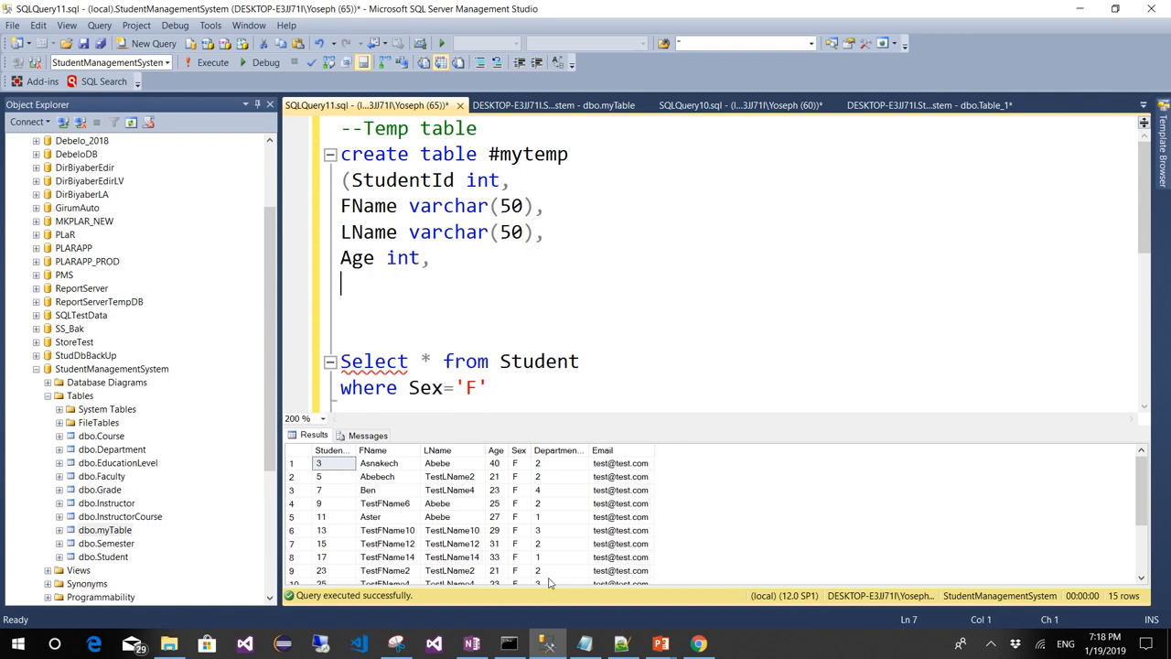
pyautogui.write('Se')
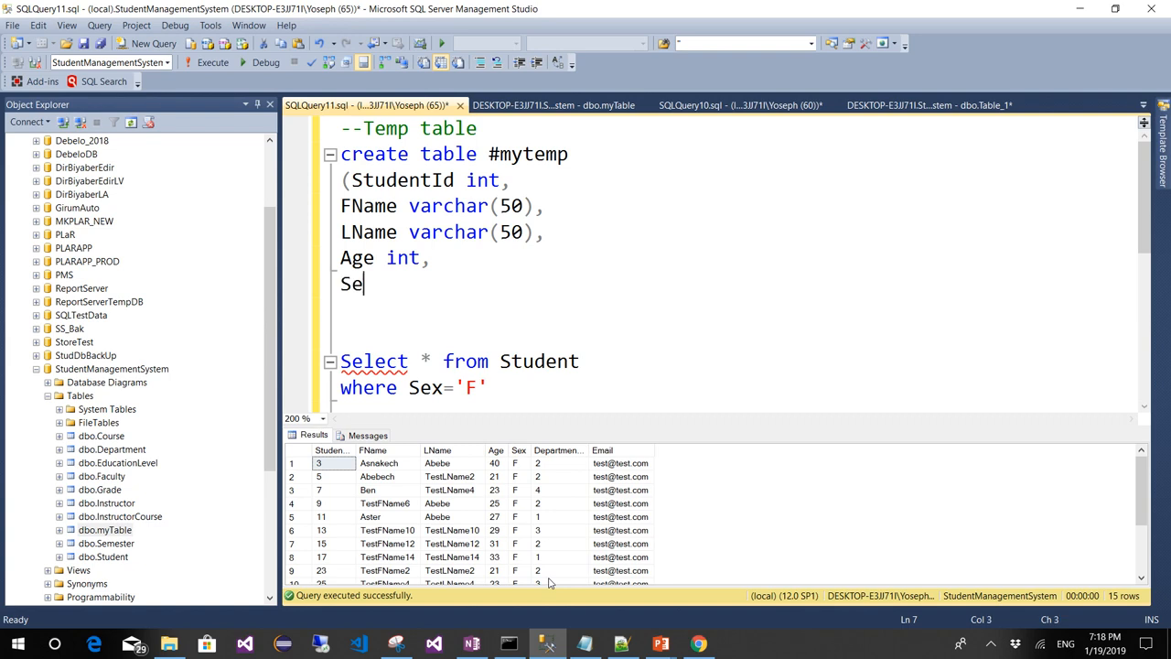
pyautogui.write('x char(1),')
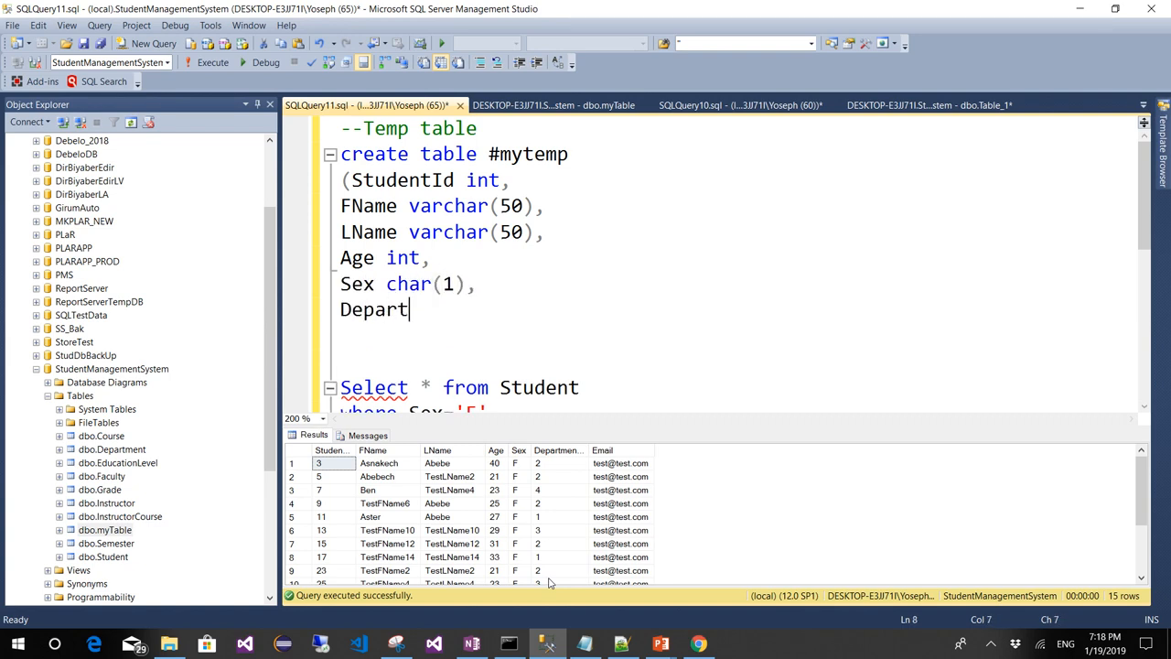
pyautogui.write('mentId')
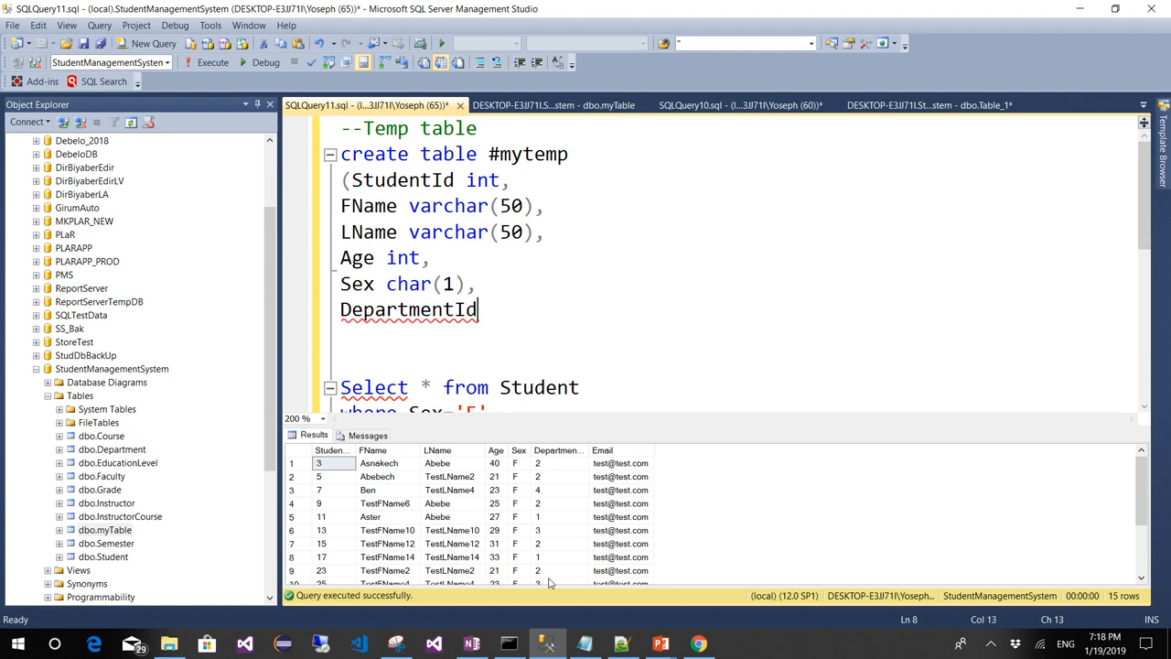
pyautogui.write('int,')
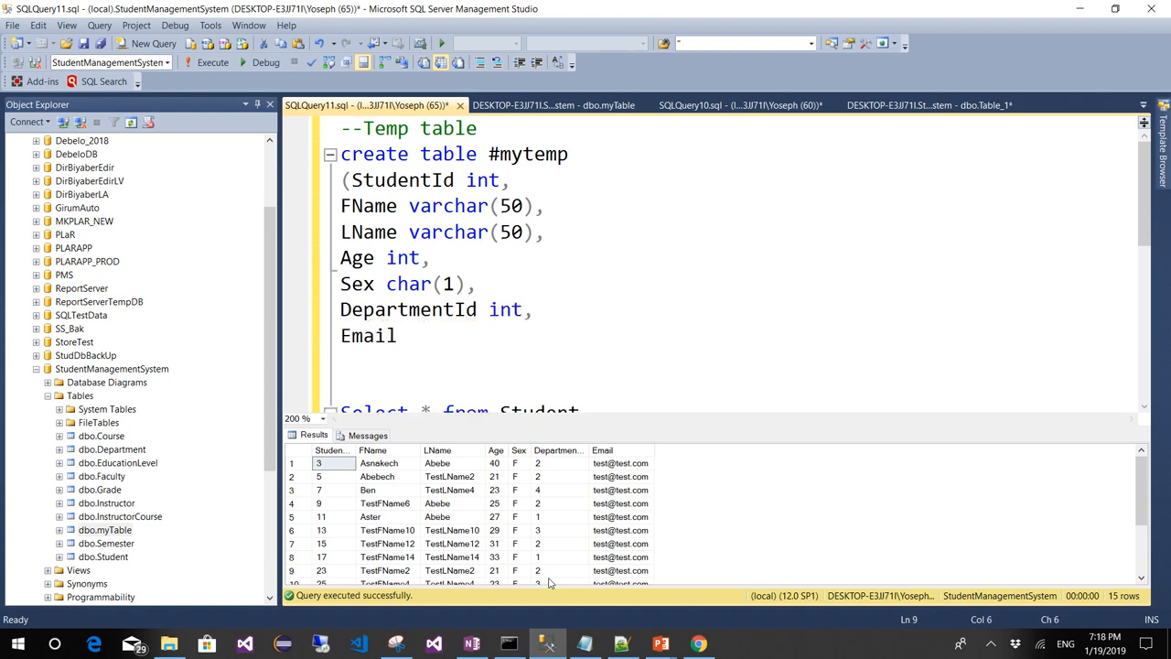
pyautogui.write('varchar(50')
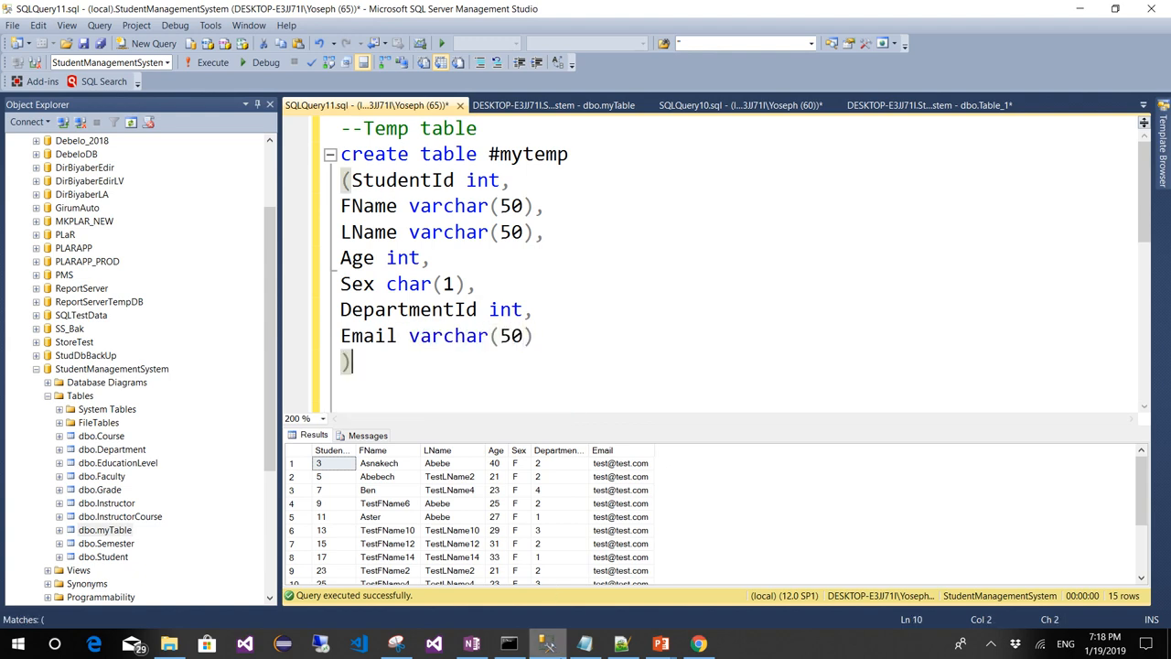
pyautogui.moveTo(494, 427)
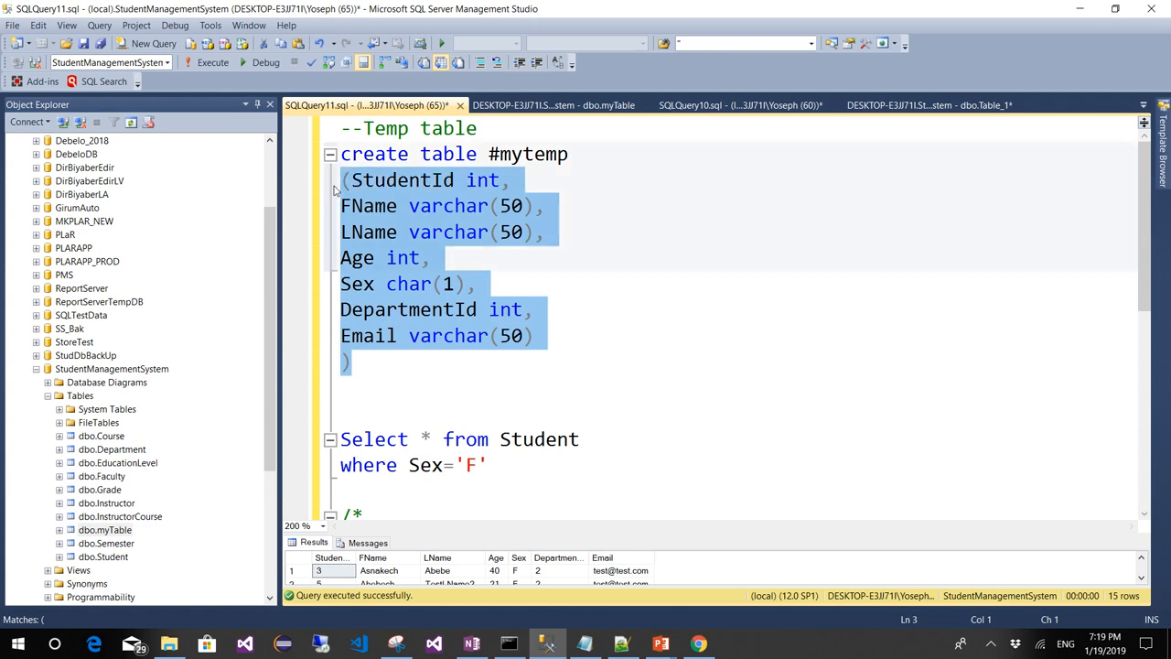
# Step: Indent the #mytemp column lines and execute the create table statement
pyautogui.click(359, 402)
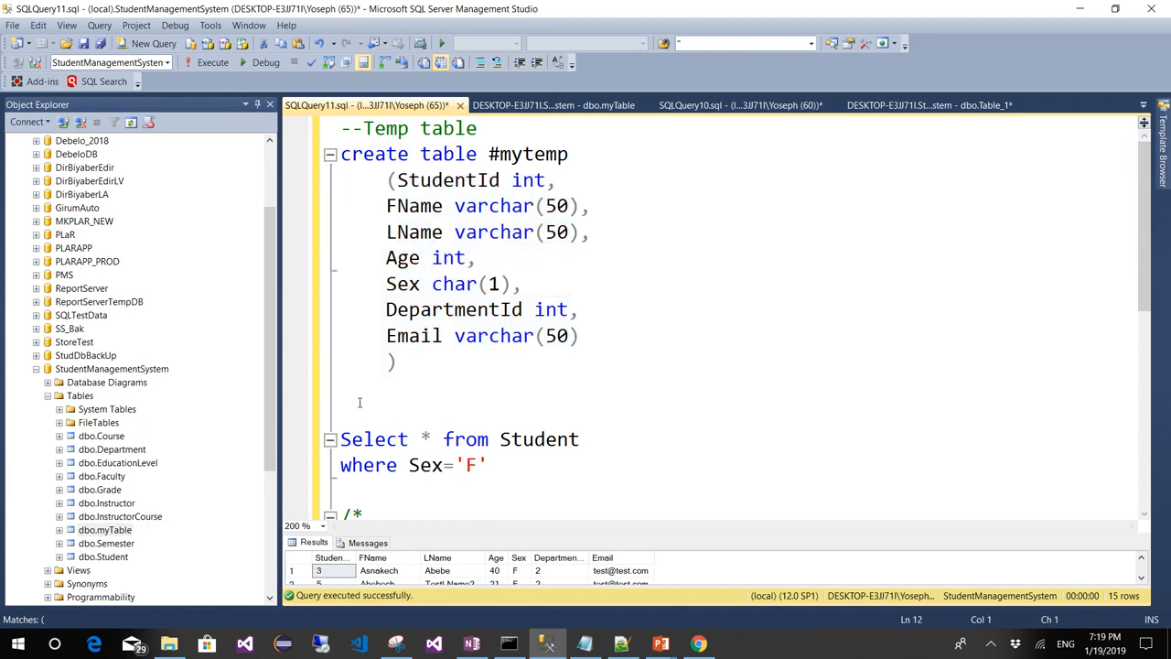
pyautogui.scroll(-3)
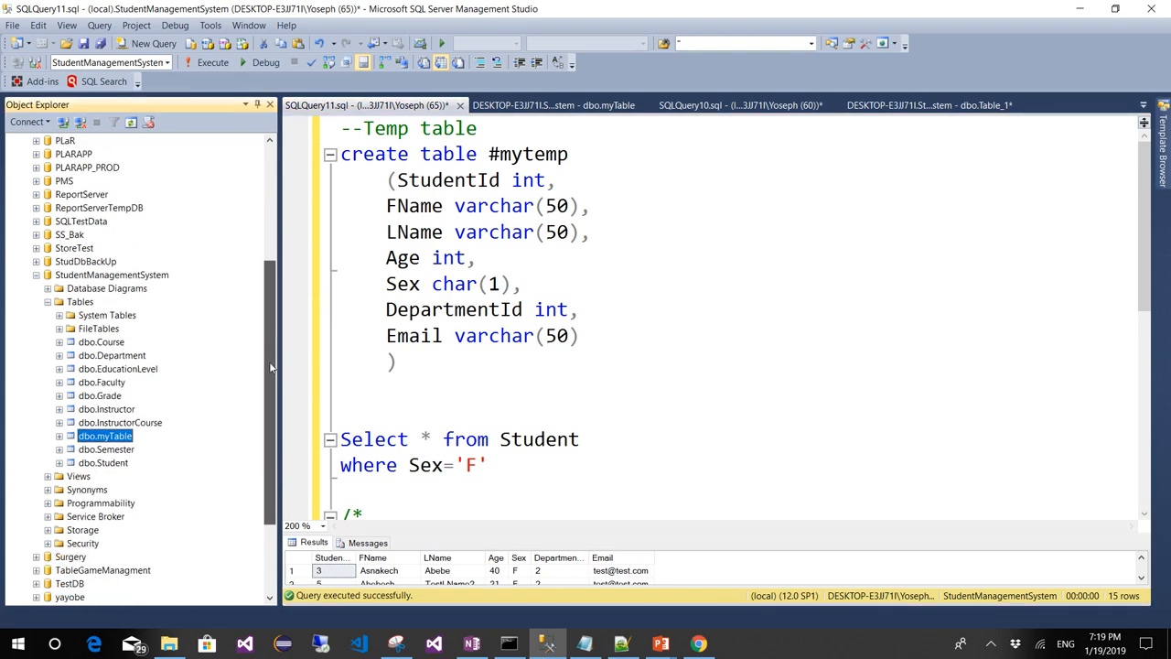
pyautogui.scroll(3)
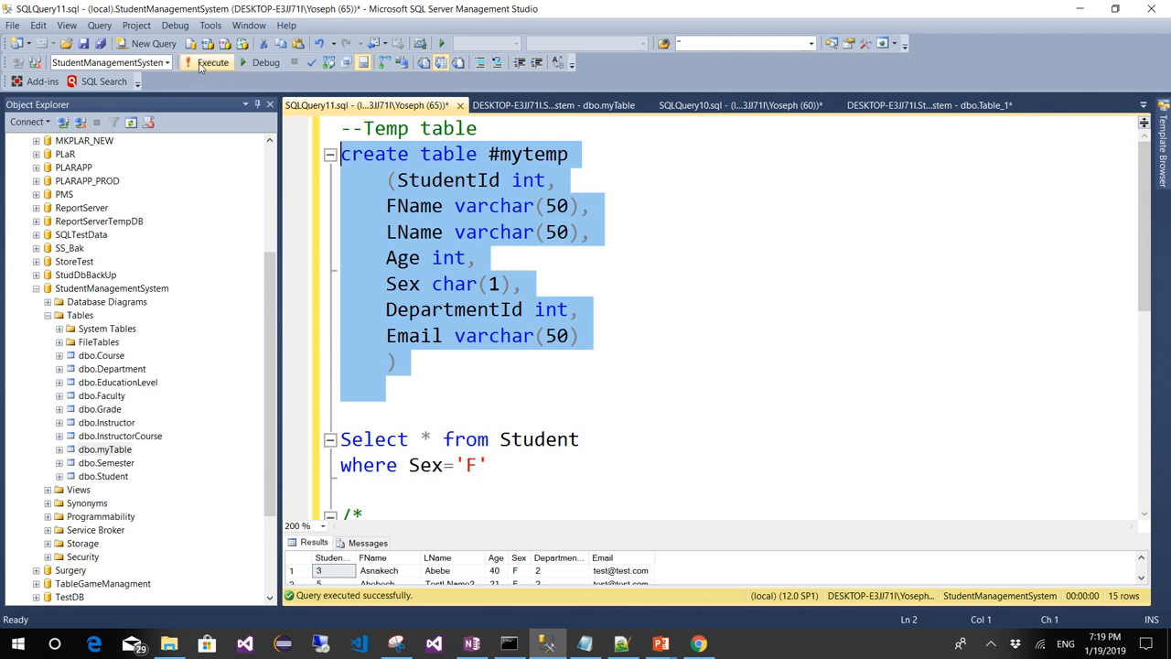
pyautogui.click(212, 61)
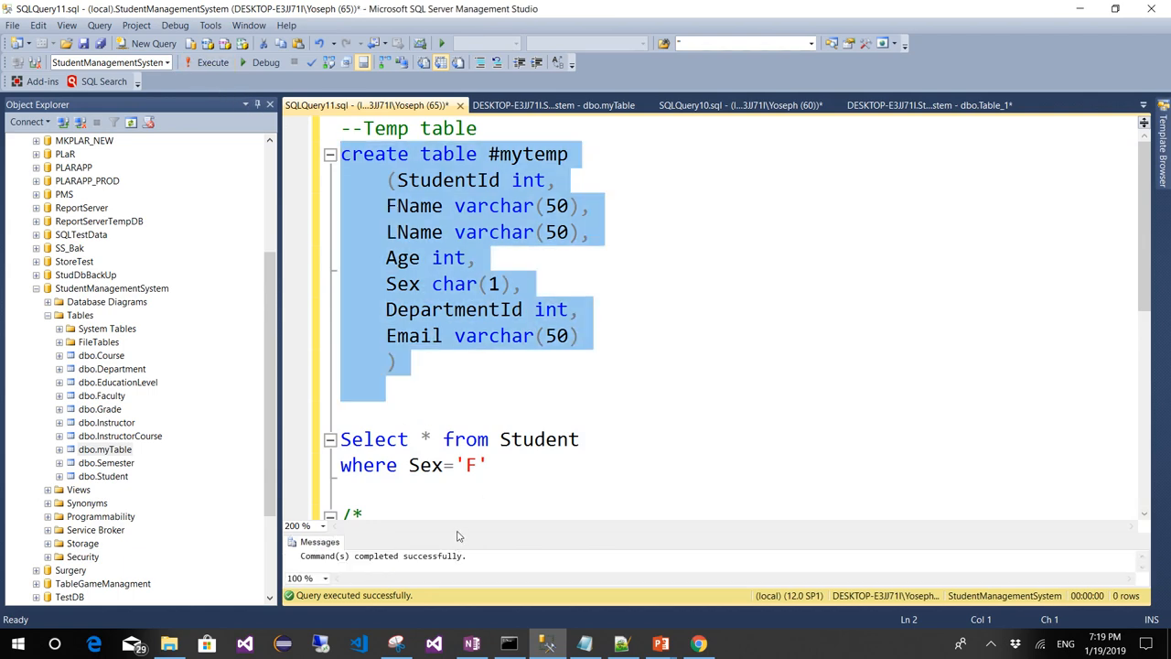
pyautogui.click(386, 403)
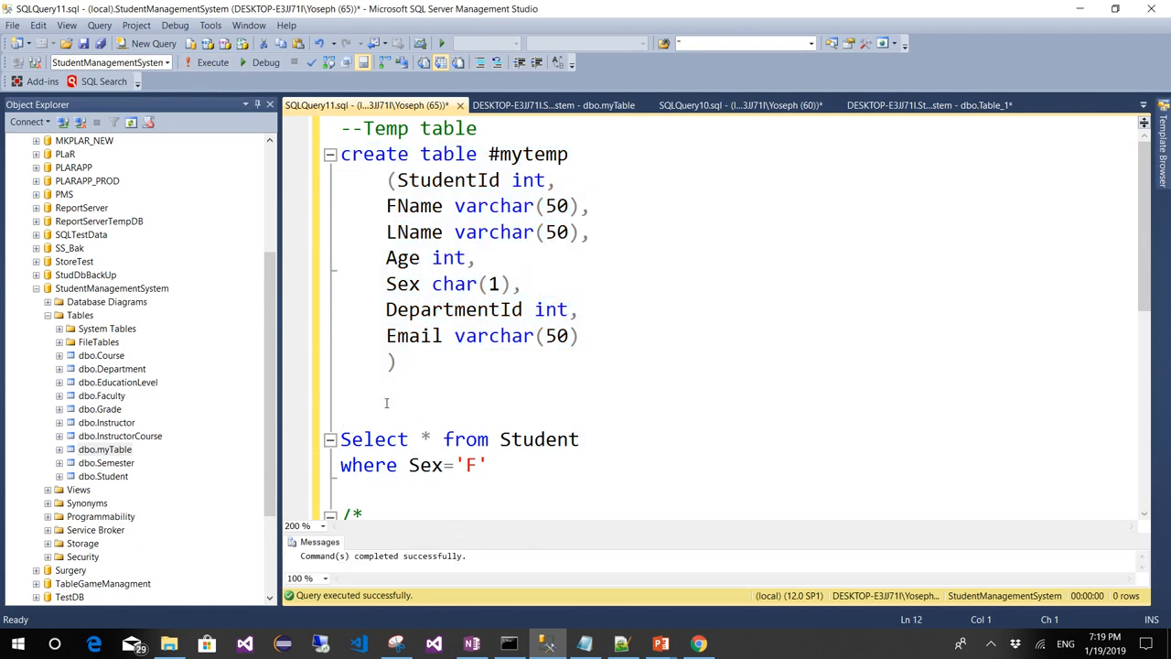
# Step: Write and run Select * from #mytemp, getting an empty seven-column result
pyautogui.write('Select * fr')
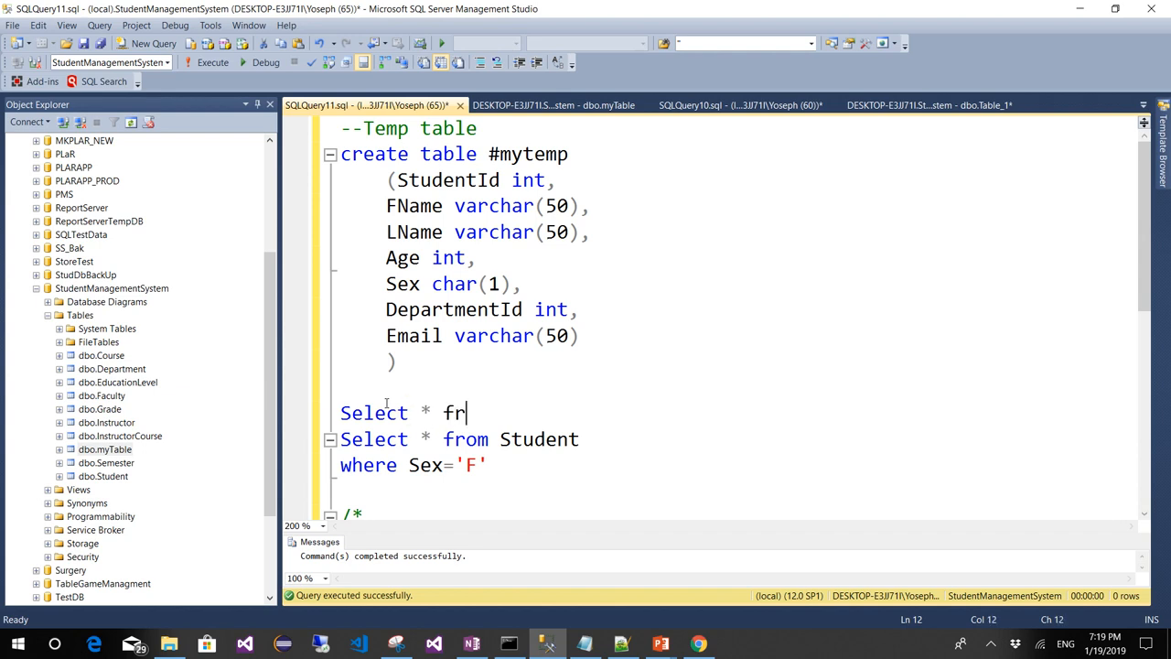
pyautogui.write('om')
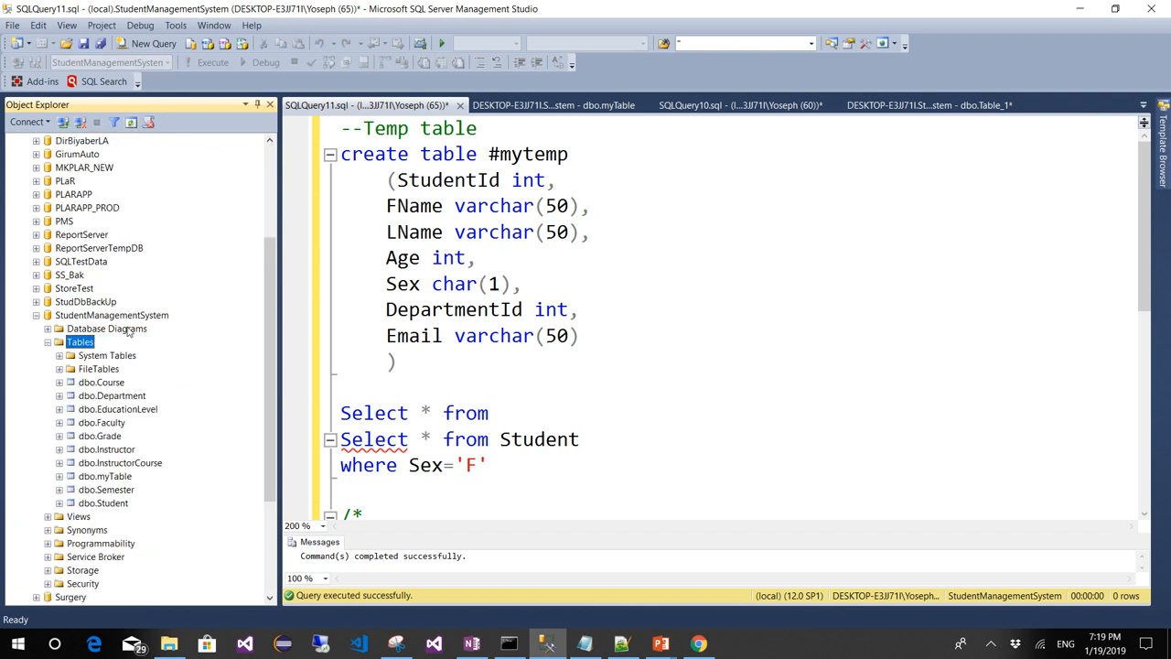
pyautogui.moveTo(133, 489)
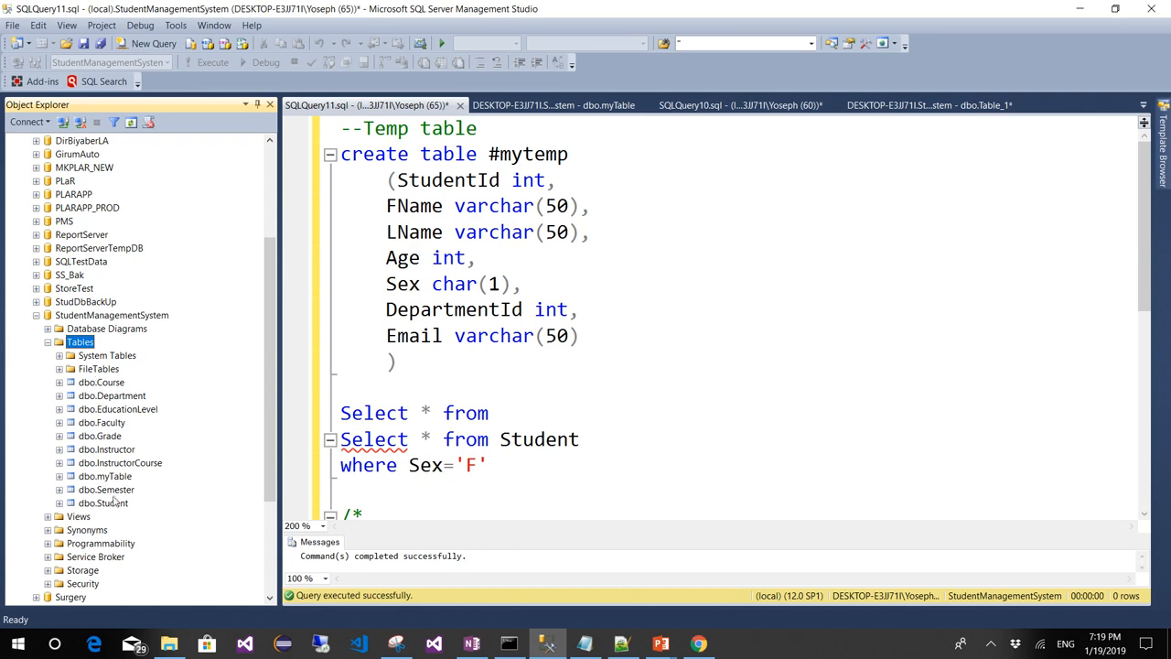
pyautogui.click(105, 476)
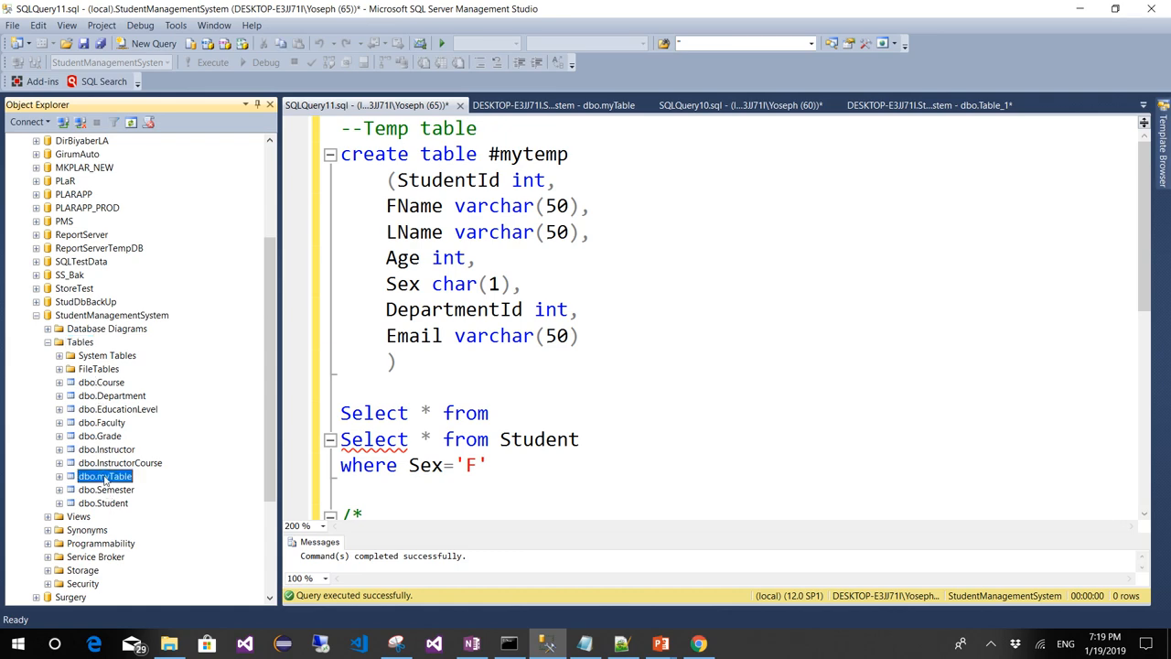
pyautogui.click(106, 475)
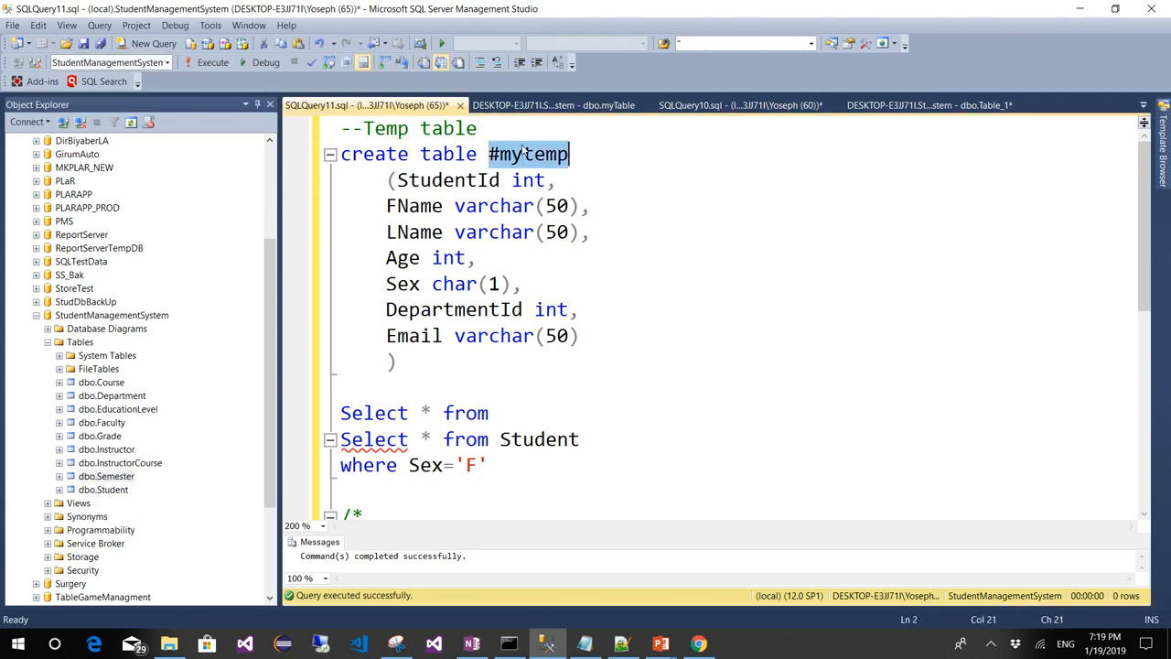
pyautogui.click(504, 413)
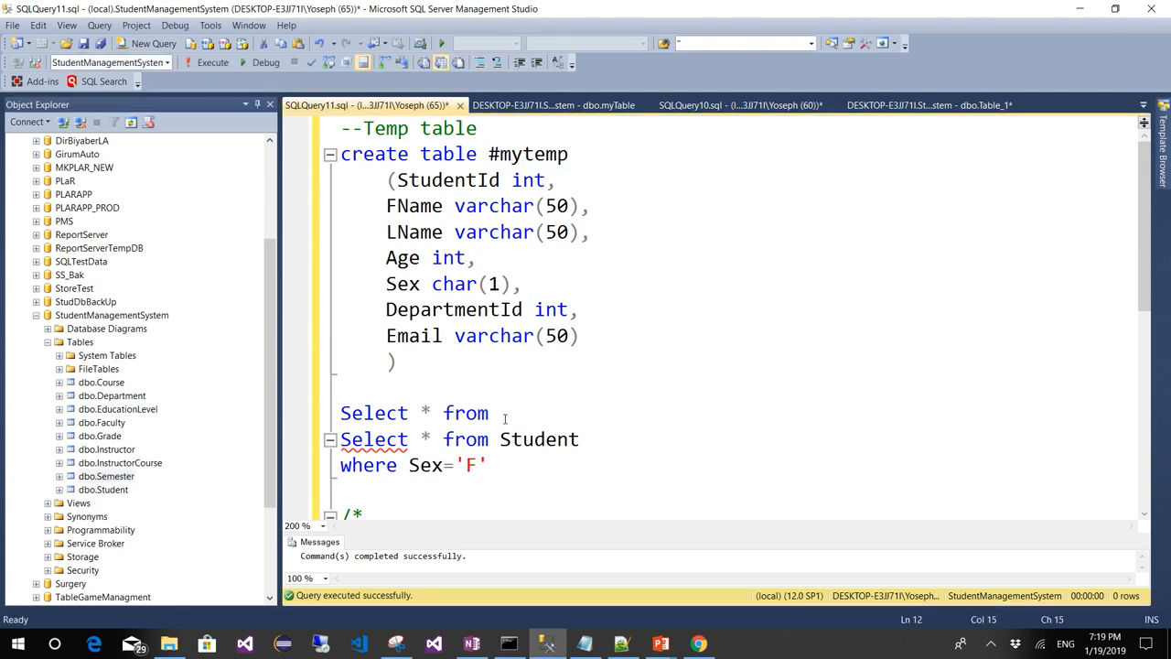
pyautogui.write('#mytemp')
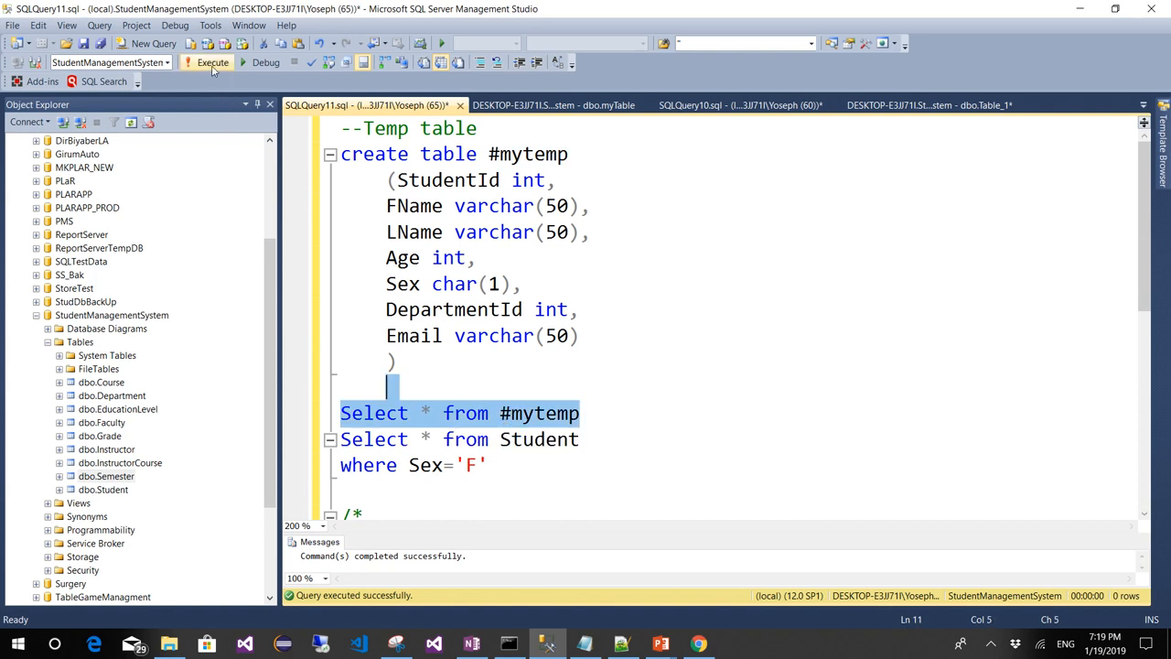
pyautogui.click(212, 63)
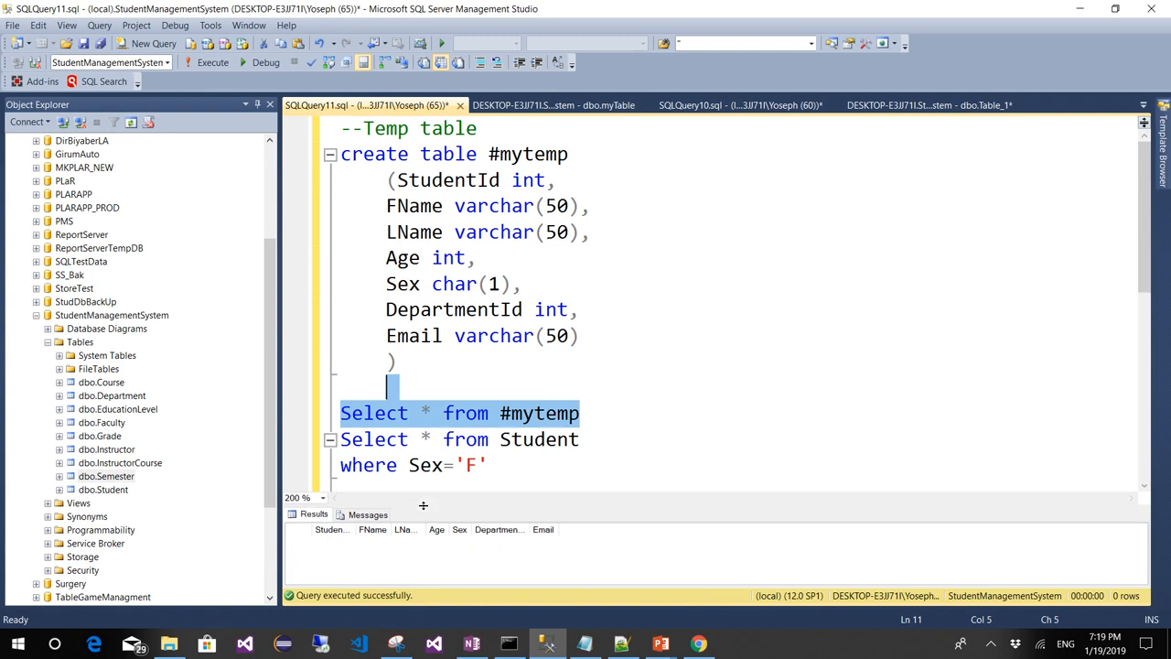
# Step: Insert the female students into #mytemp and type Select * from #mytemp
pyautogui.click(581, 413)
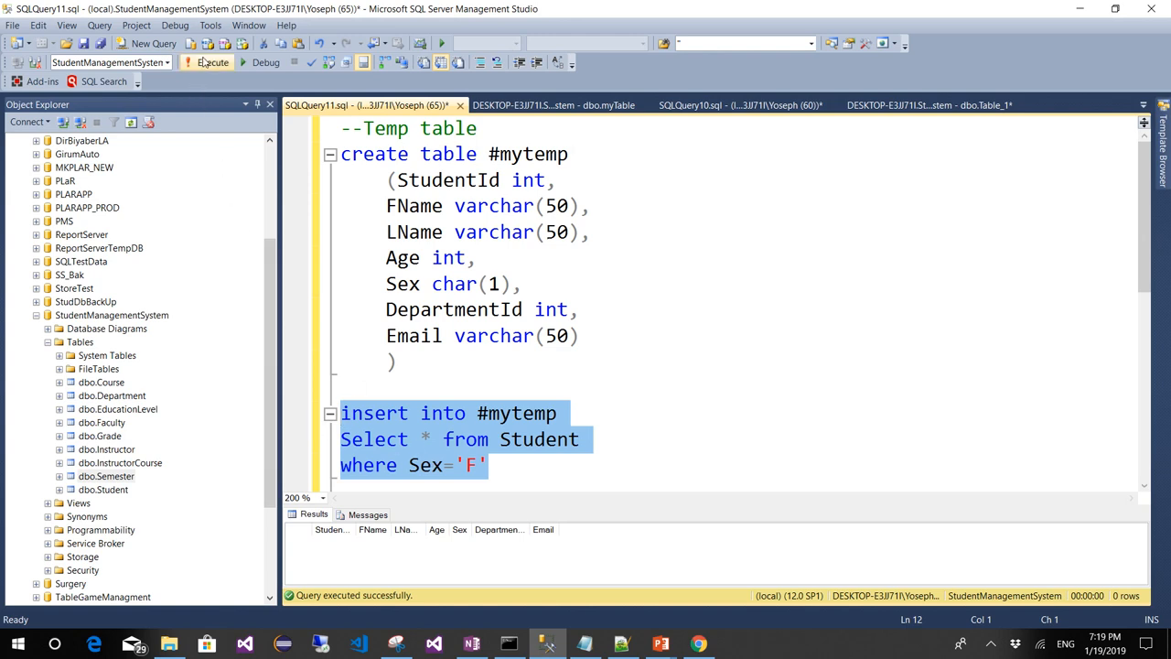
pyautogui.click(212, 62)
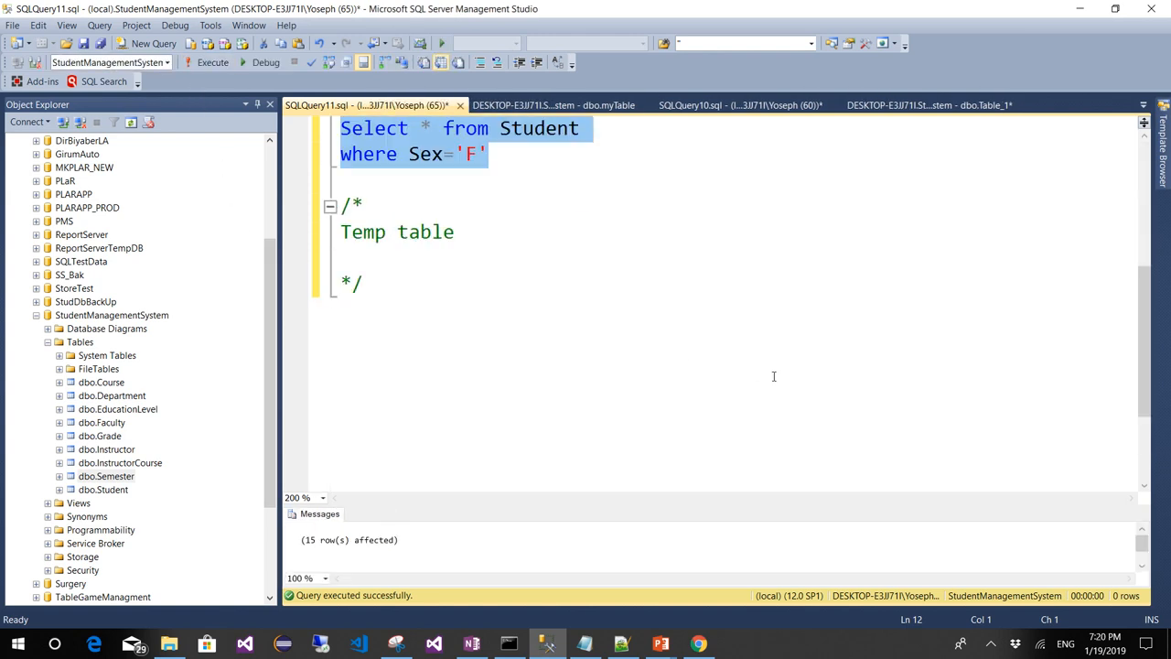
pyautogui.write('S')
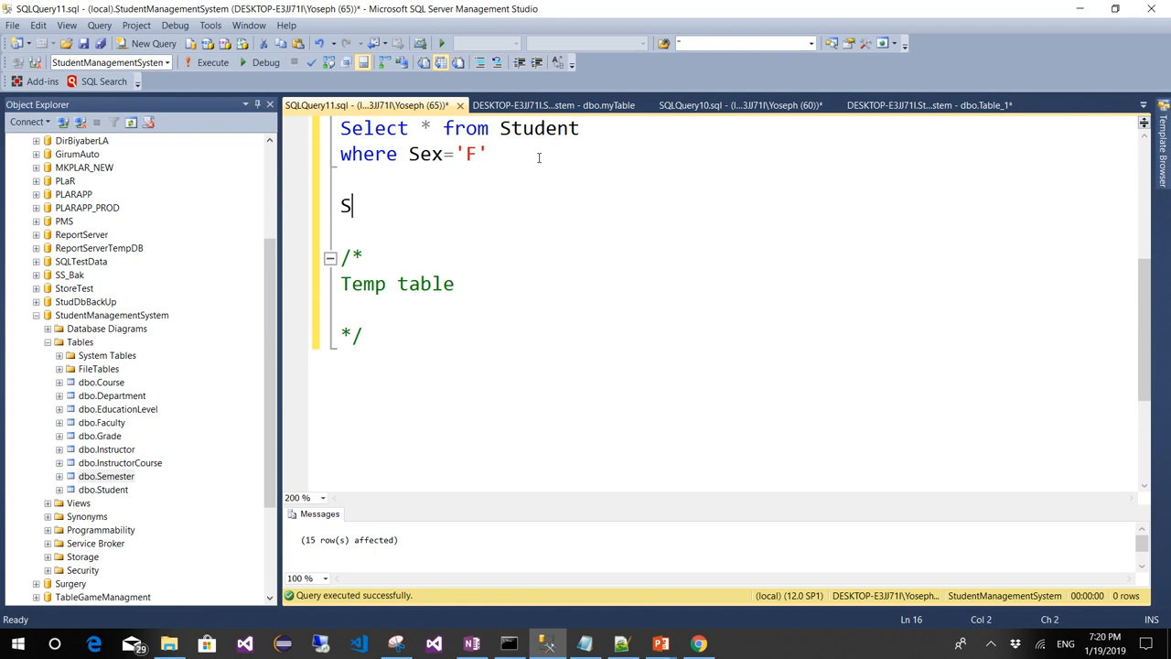
pyautogui.write('elect * from')
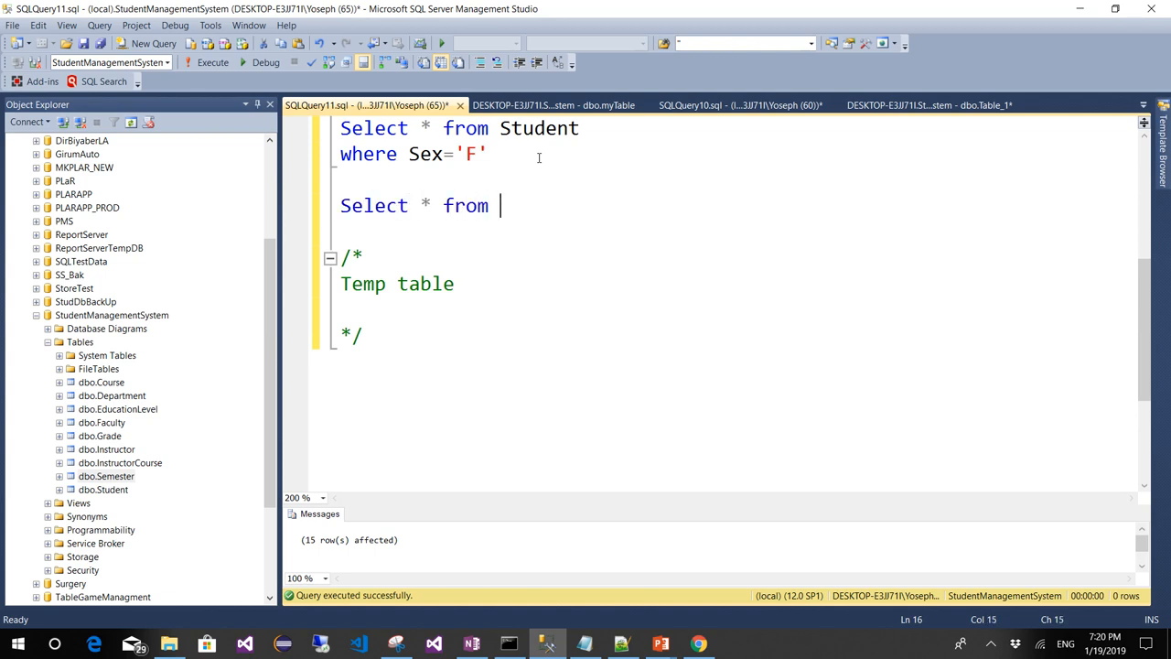
pyautogui.write('#mytemp')
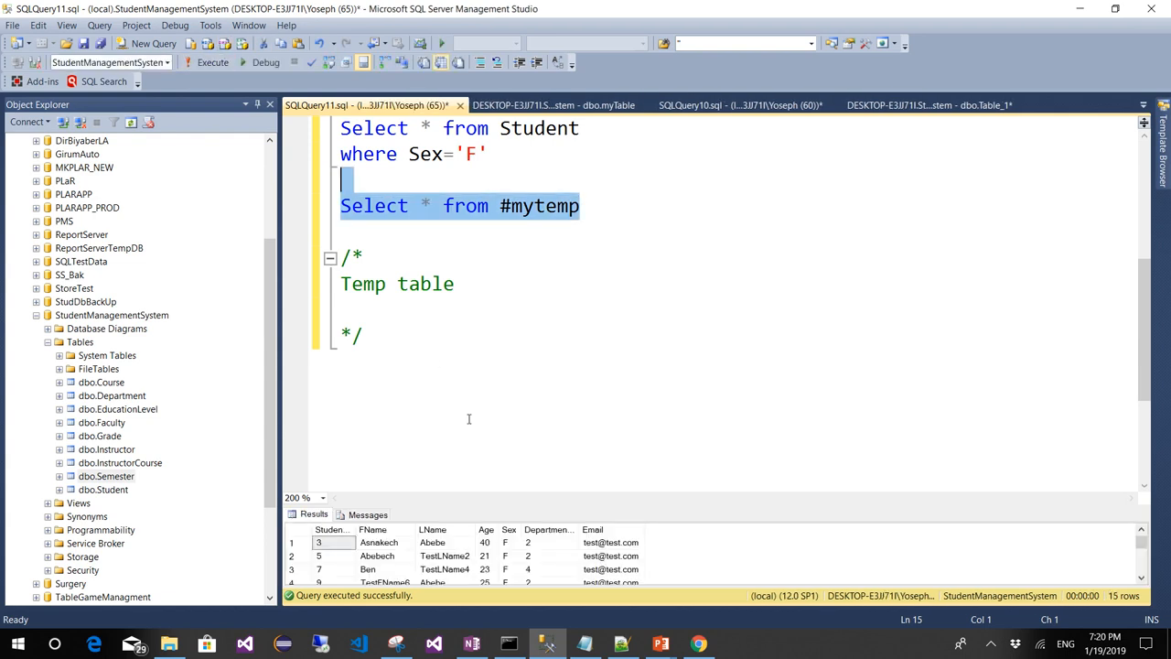
pyautogui.moveTo(480, 440)
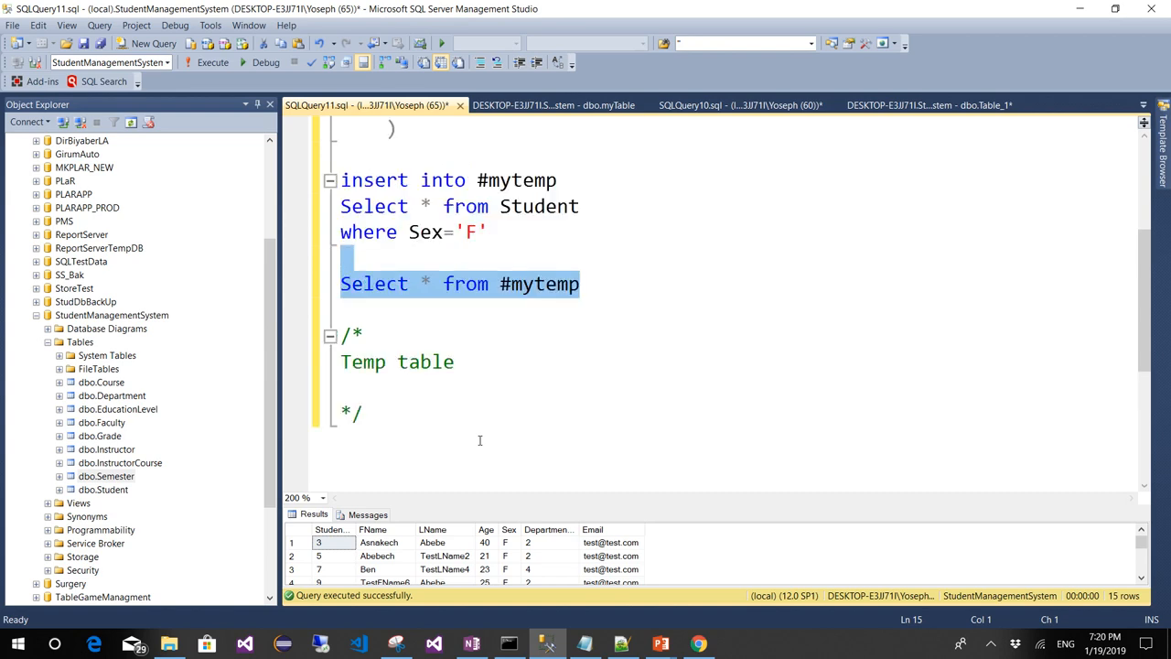
# Step: Scroll through the script and Results grid showing 15 female student rows
pyautogui.scroll(3)
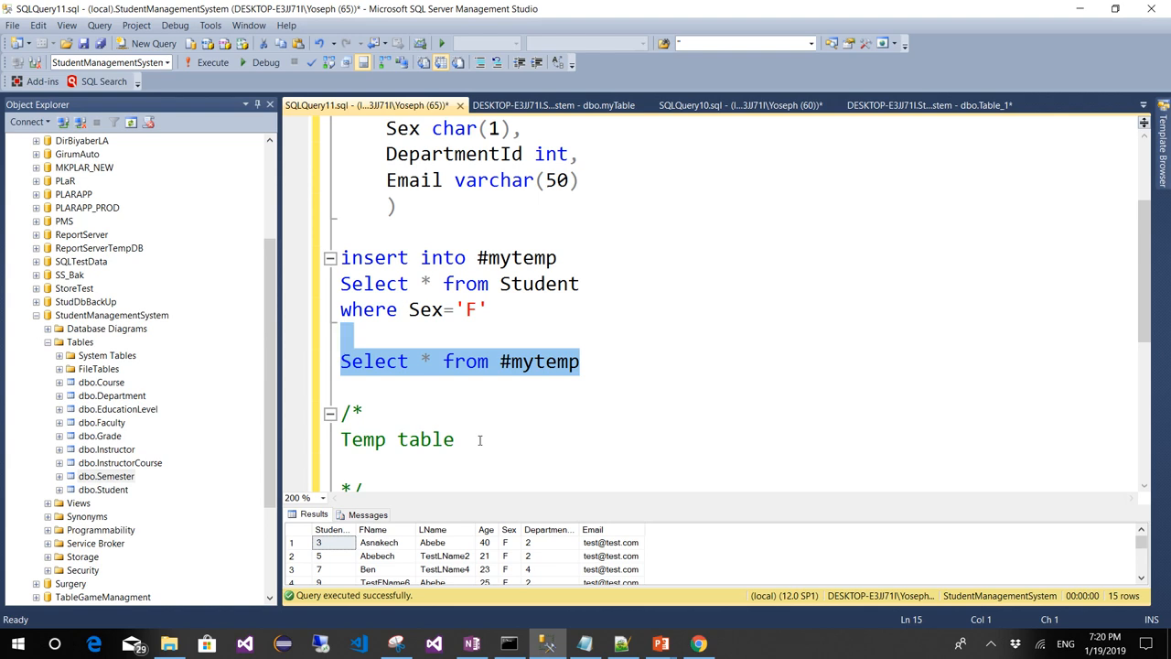
pyautogui.click(482, 257)
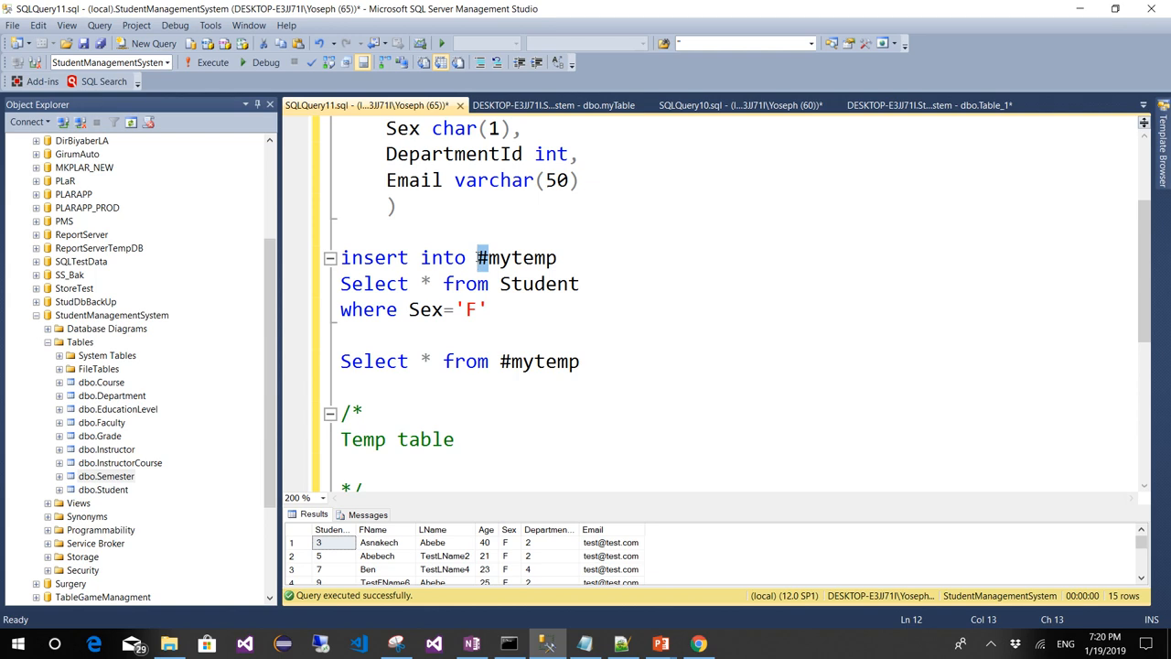
pyautogui.moveTo(420, 273)
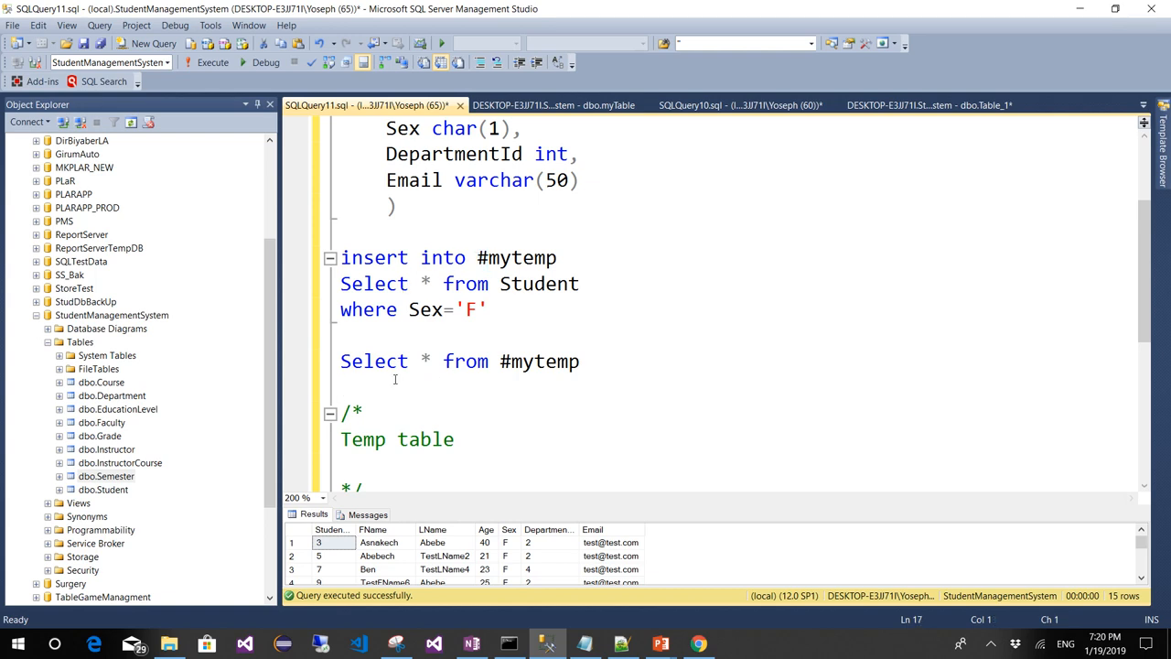
pyautogui.scroll(3)
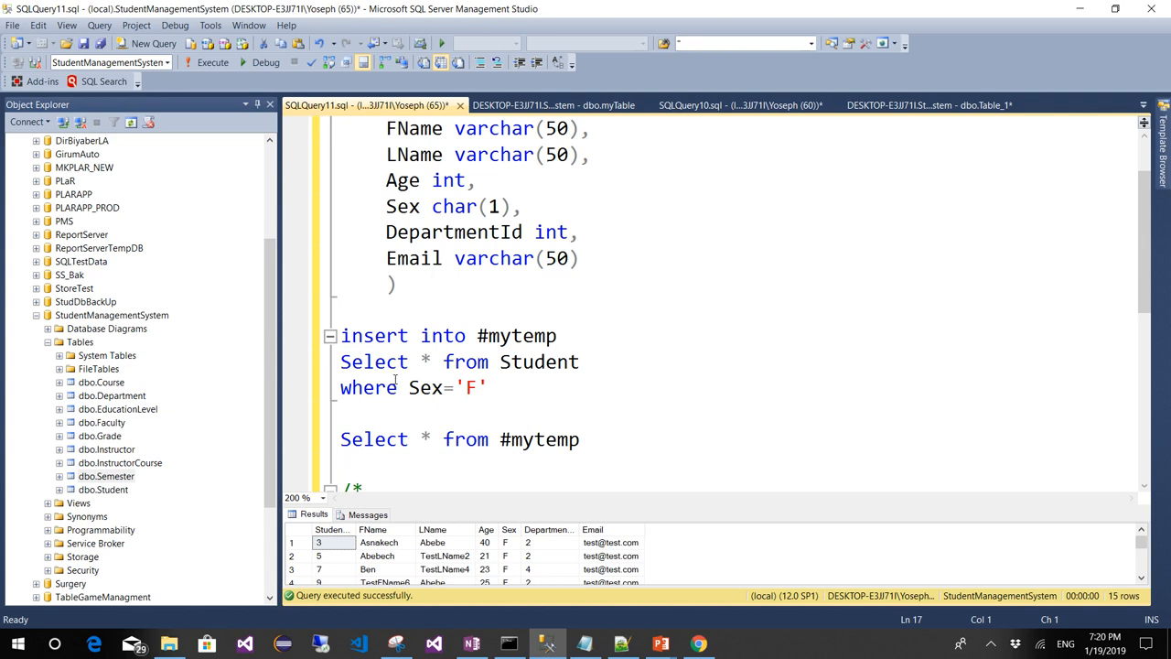
pyautogui.scroll(-3)
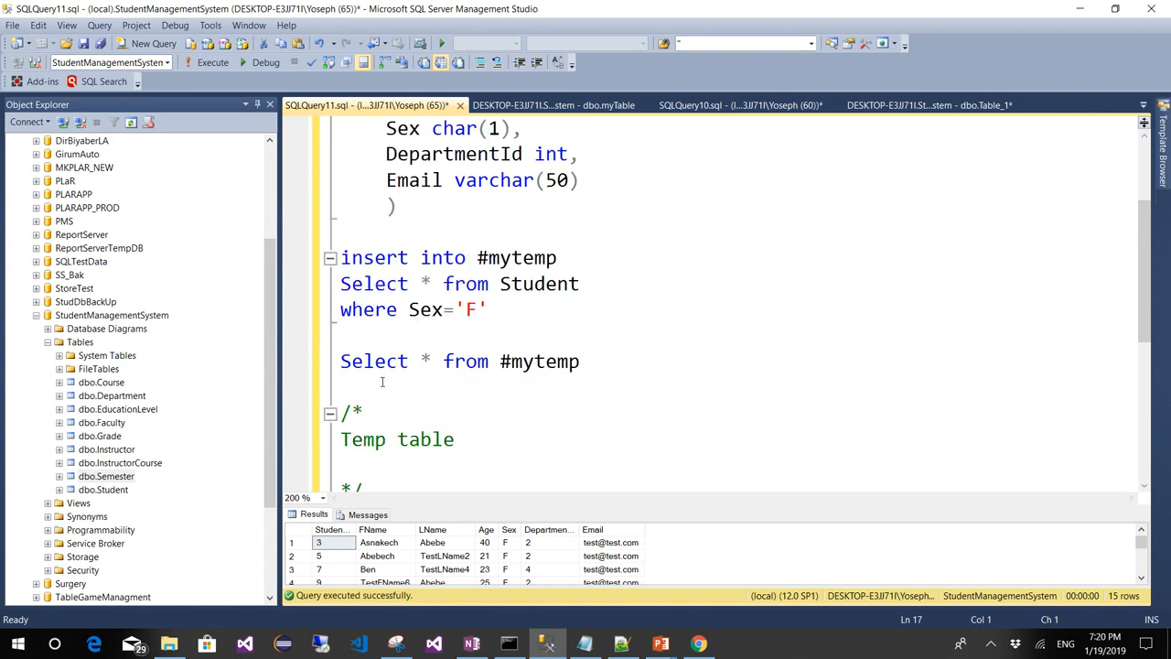
pyautogui.moveTo(660, 643)
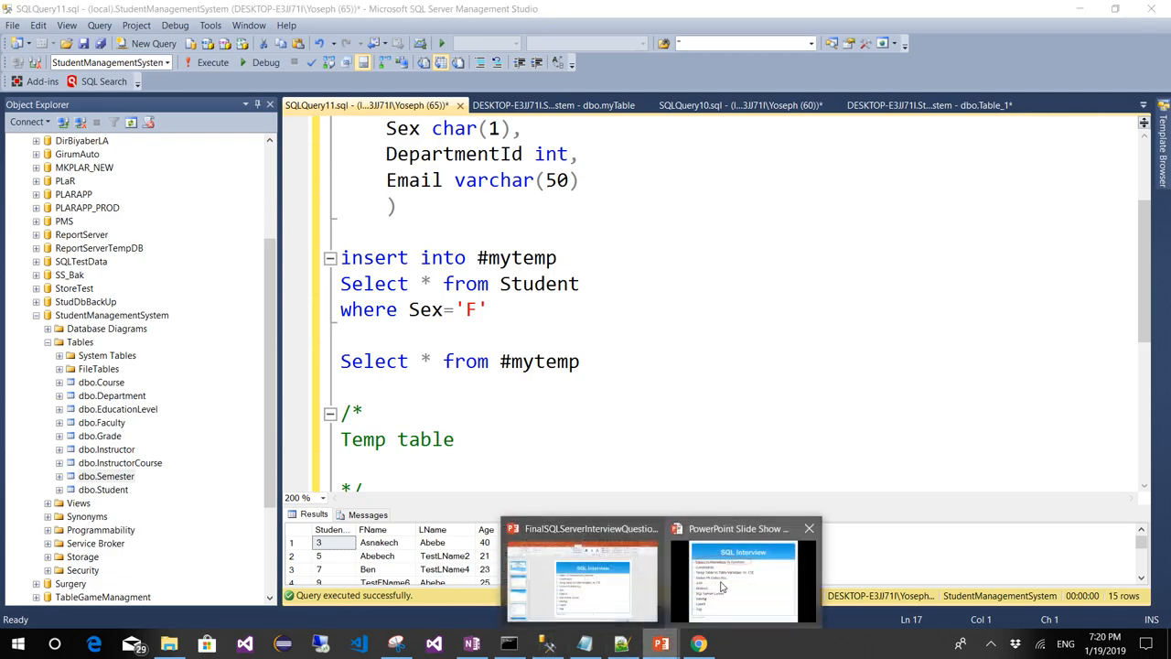
pyautogui.click(743, 581)
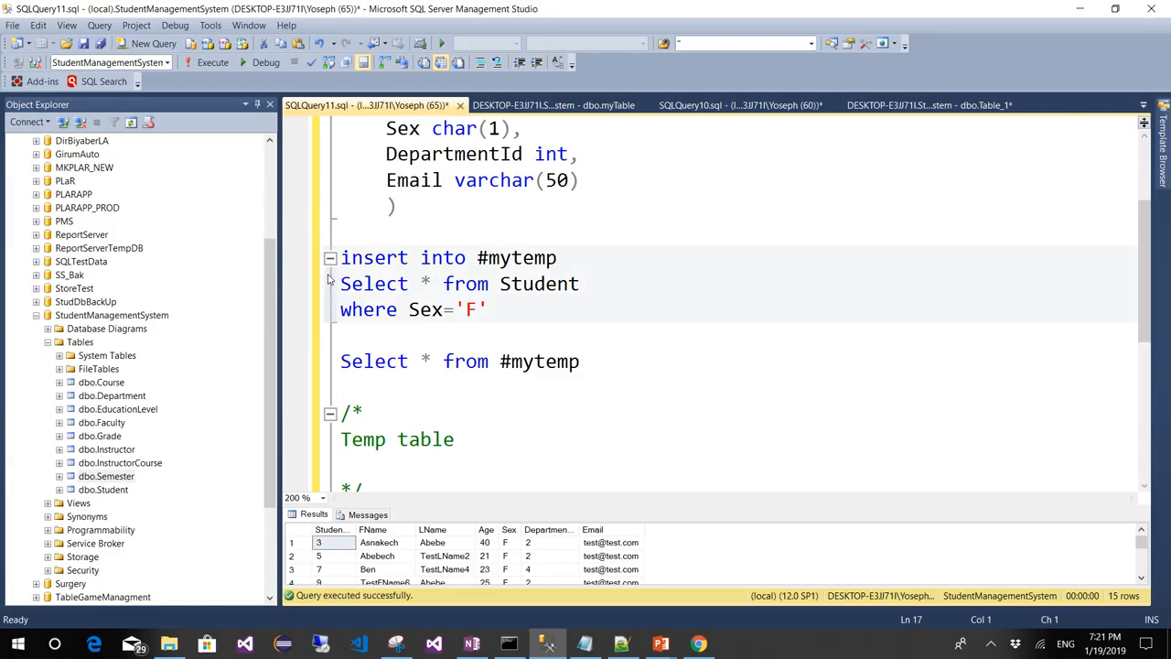
# Step: Remove the stray 'drop' and add 'create procedure myproc as' at the script top
pyautogui.write('drop')
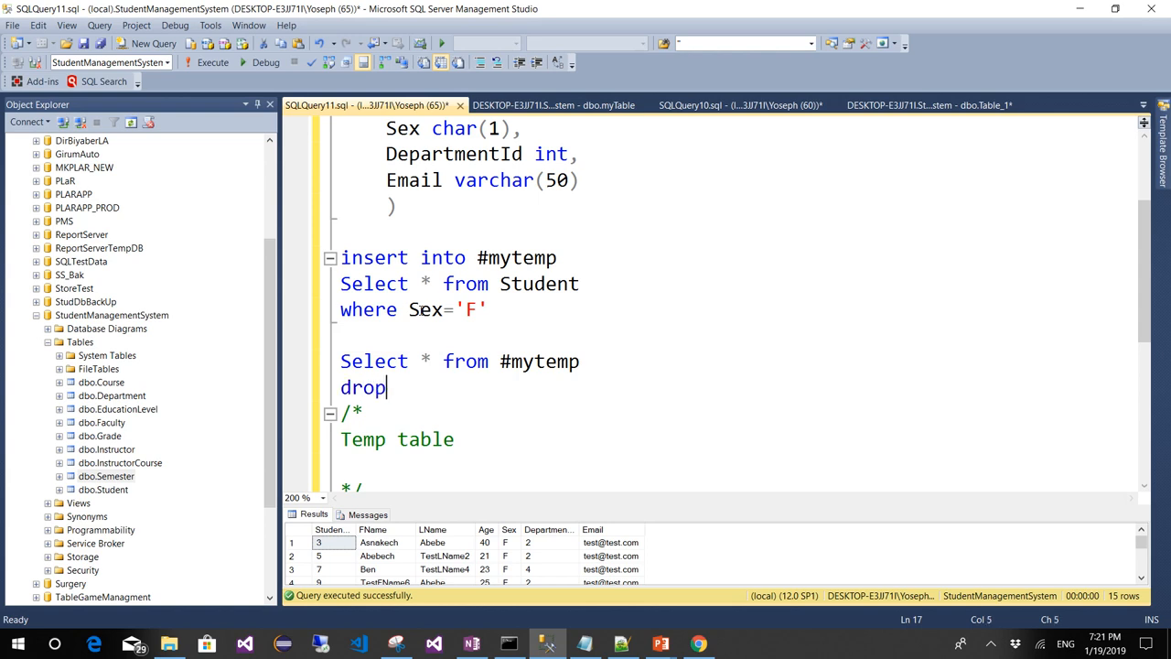
pyautogui.press('Backspace')
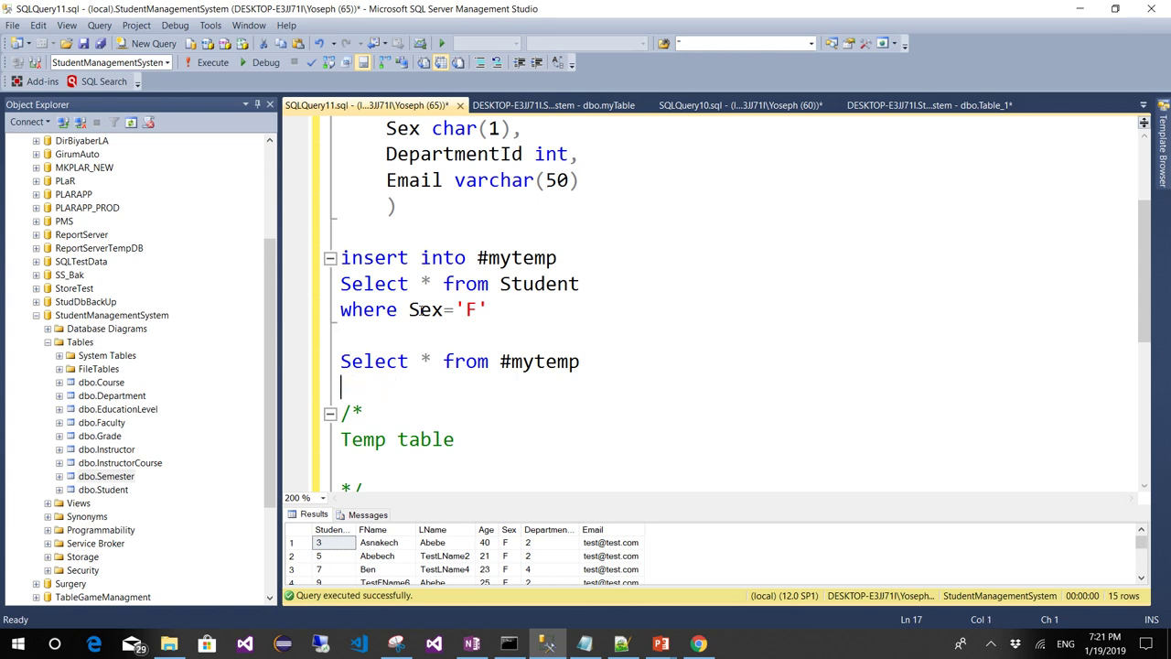
pyautogui.scroll(3)
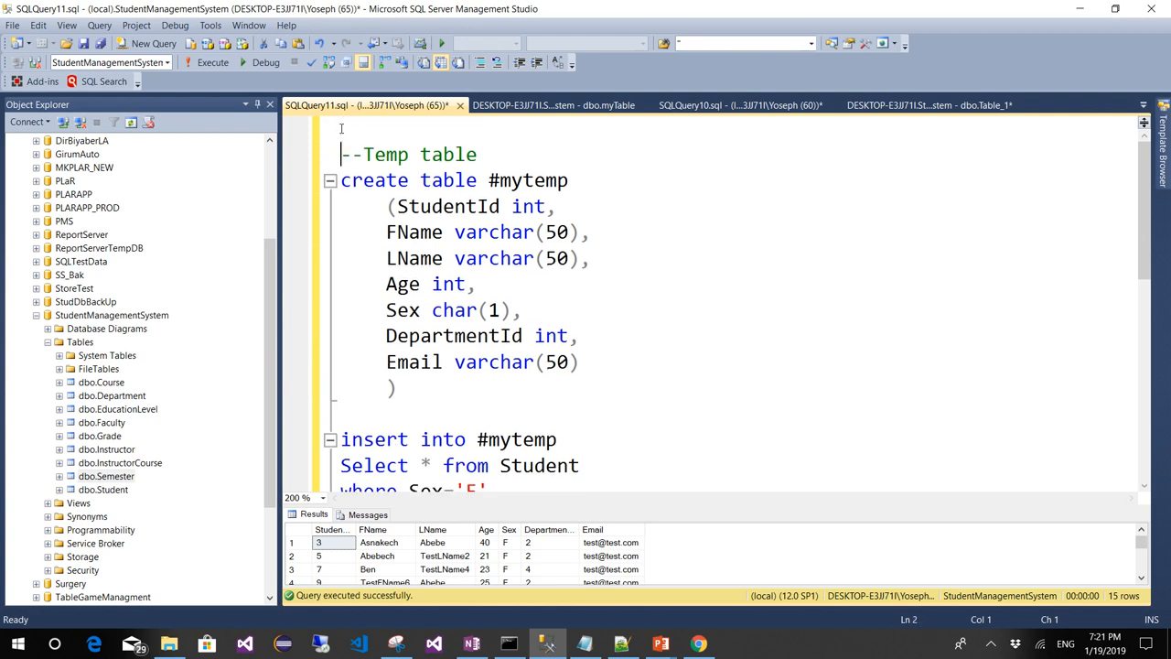
pyautogui.write('create')
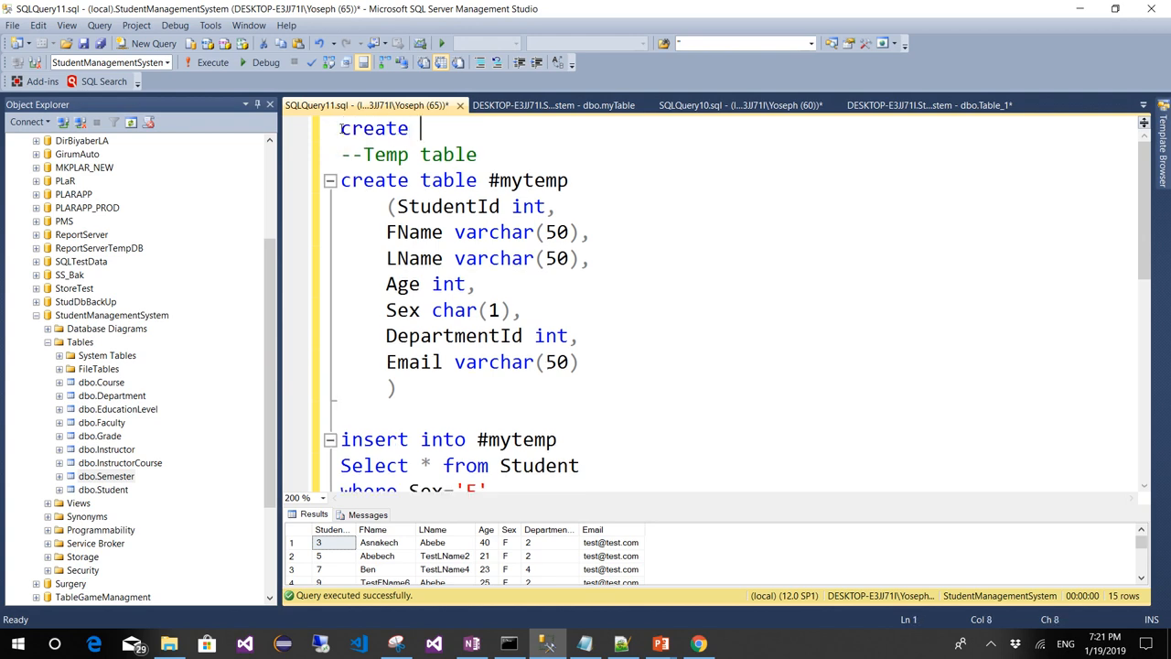
pyautogui.write('procedure m')
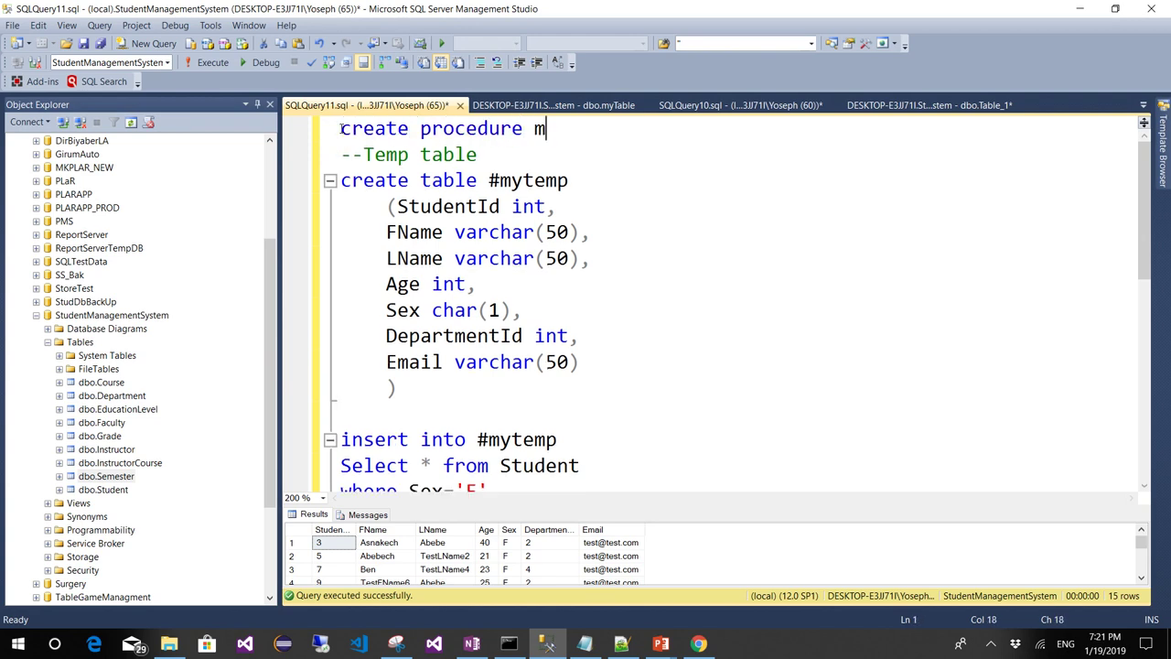
pyautogui.write('ypro')
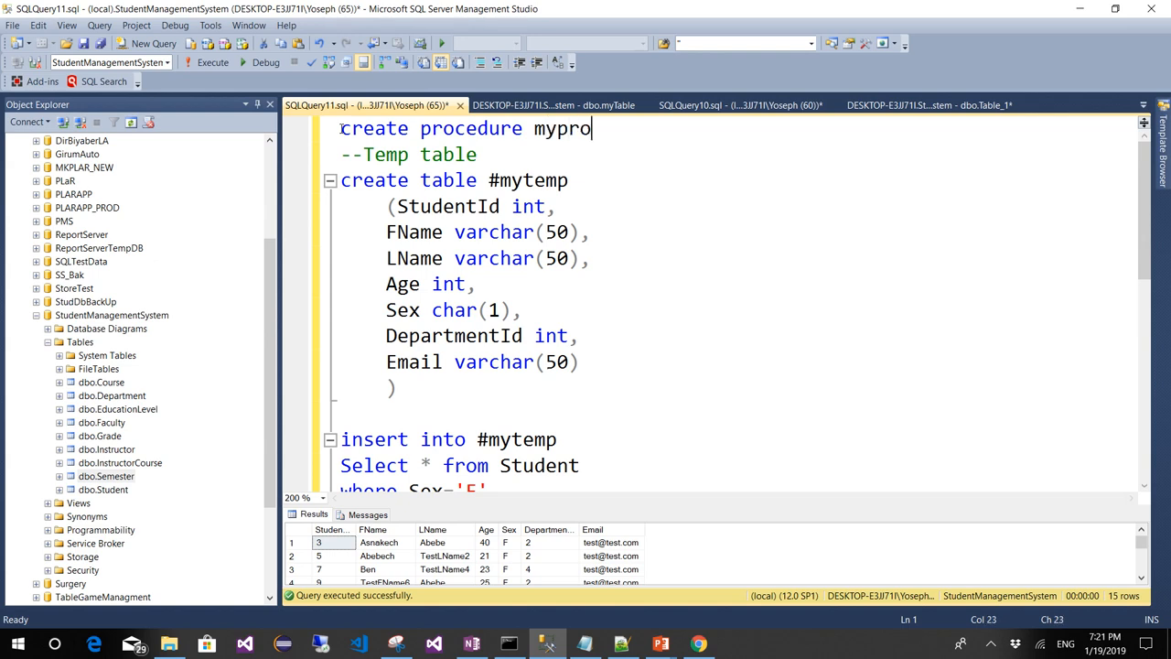
pyautogui.write('c')
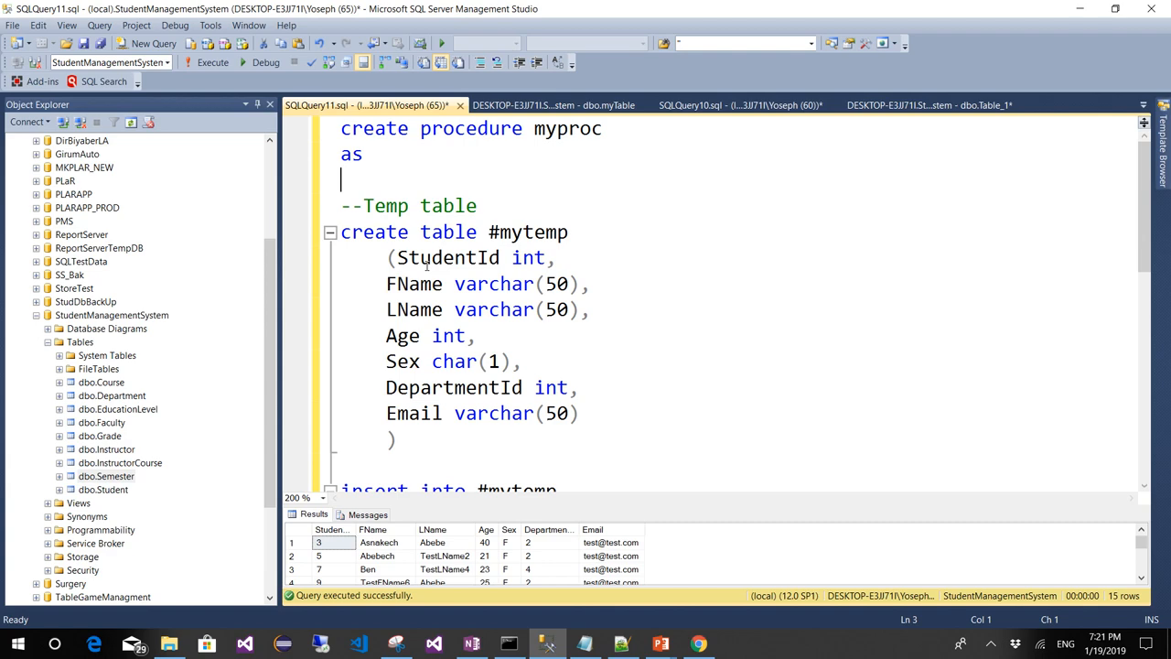
pyautogui.scroll(-3)
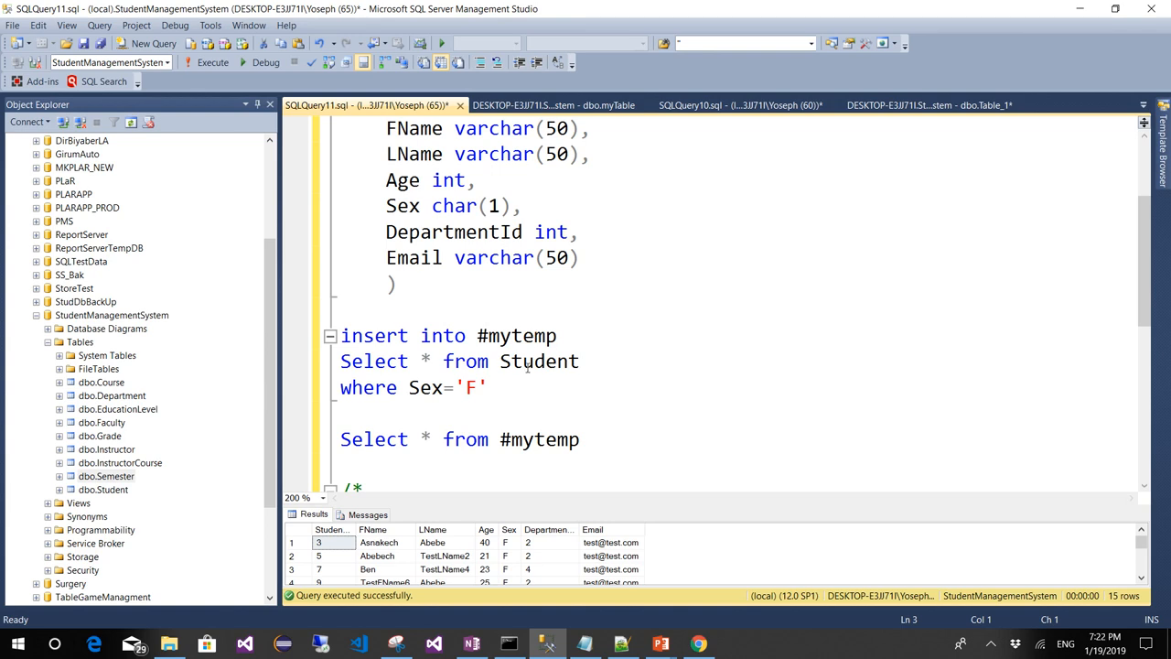
# Step: Run the selected #mytemp text, then execute the script creating myproc
pyautogui.doubleClick(517, 335)
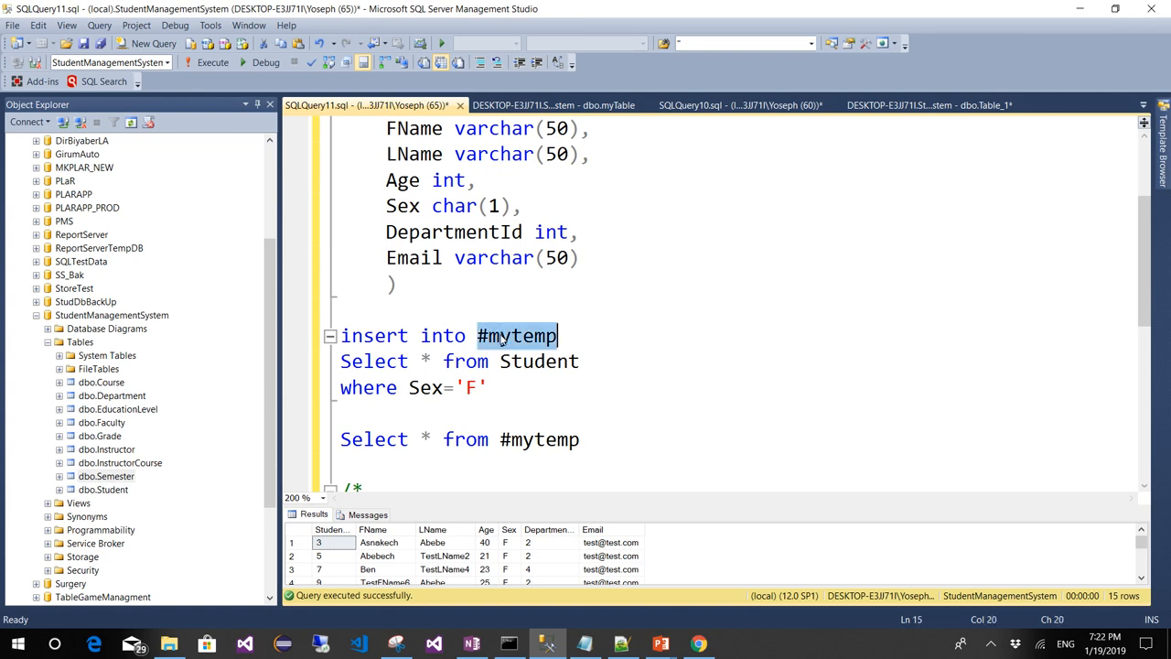
pyautogui.moveTo(539, 439)
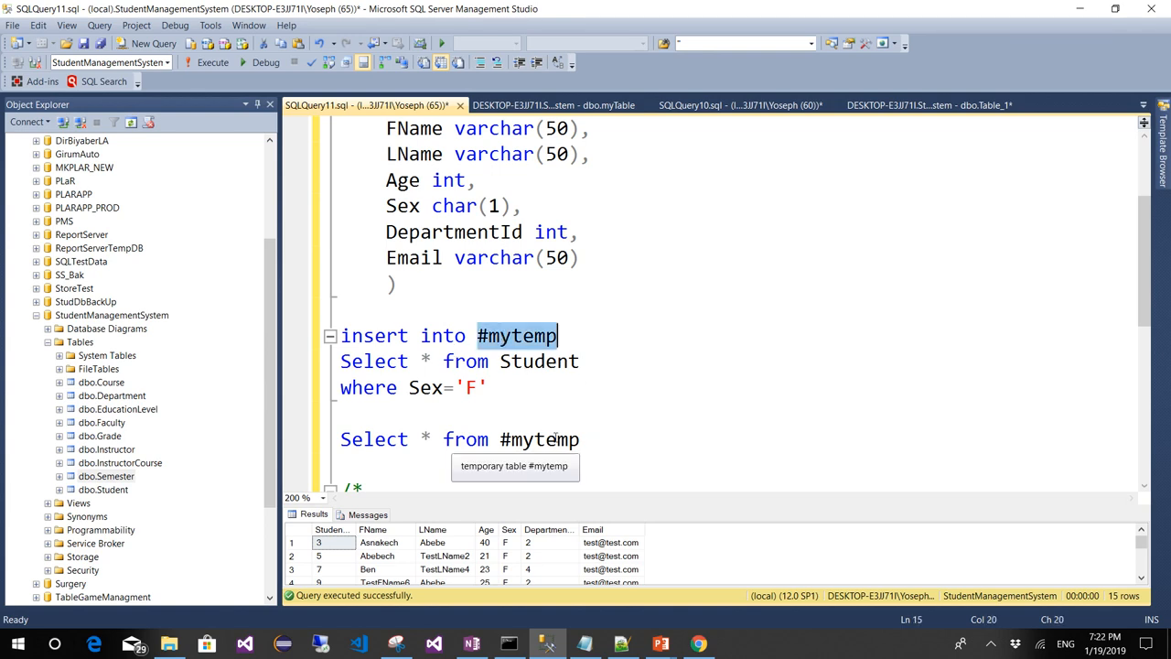
pyautogui.click(213, 62)
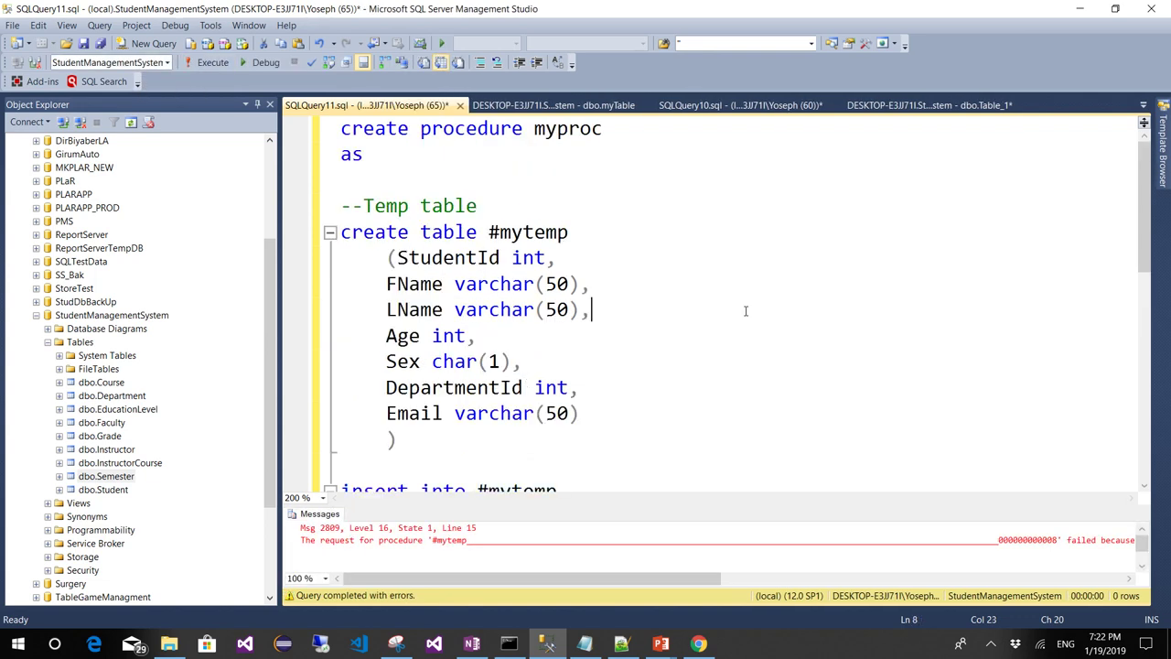
pyautogui.click(211, 62)
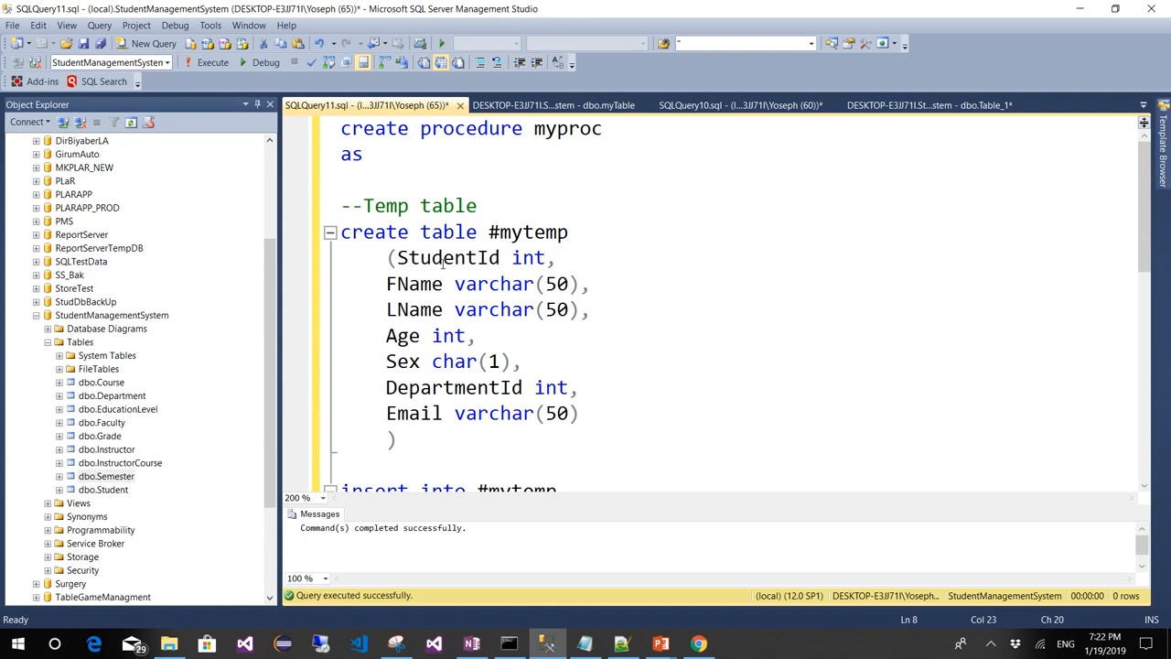
# Step: Run myproc and check the Messages tab for 15 rows affected
pyautogui.doubleClick(568, 128)
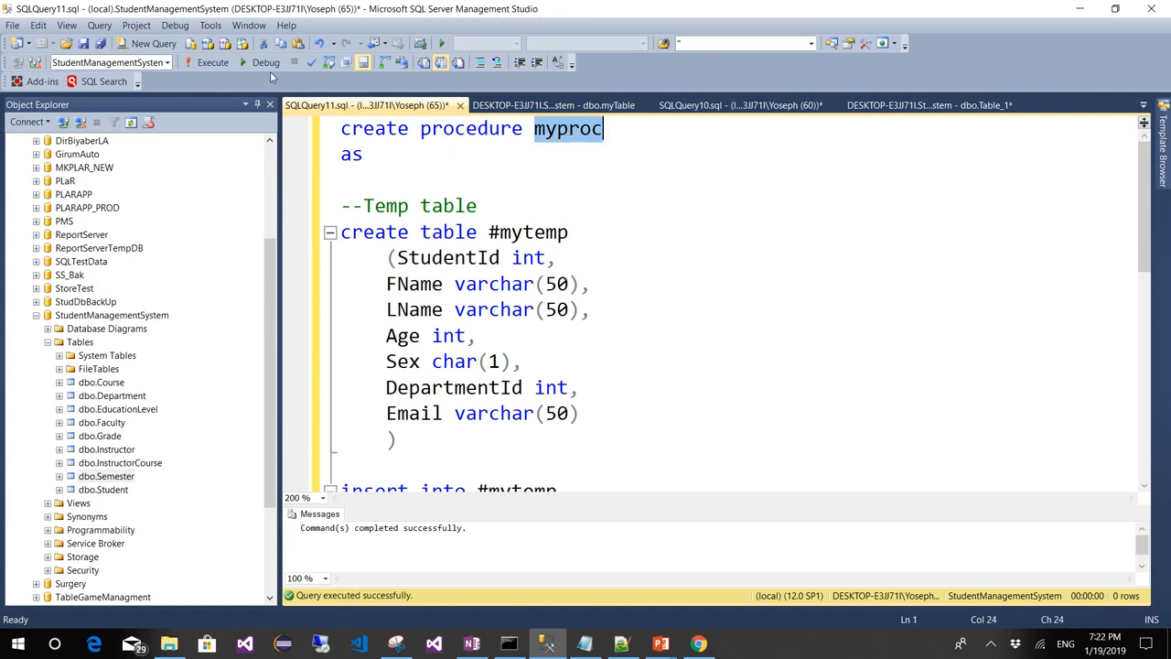
pyautogui.click(210, 62)
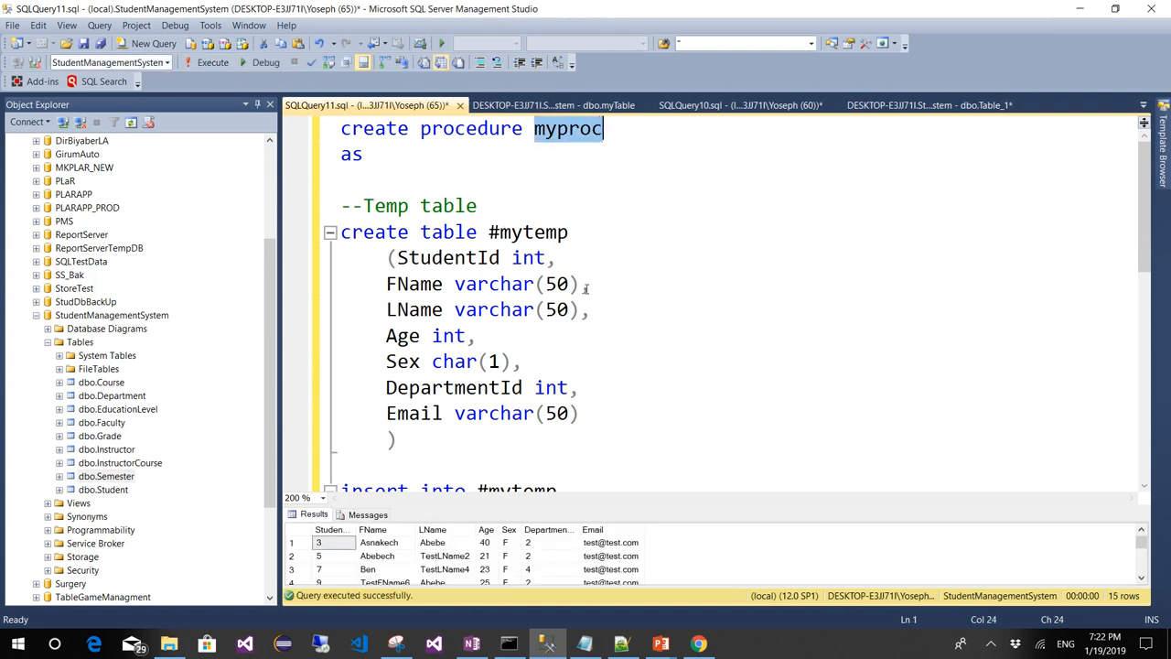
pyautogui.click(211, 61)
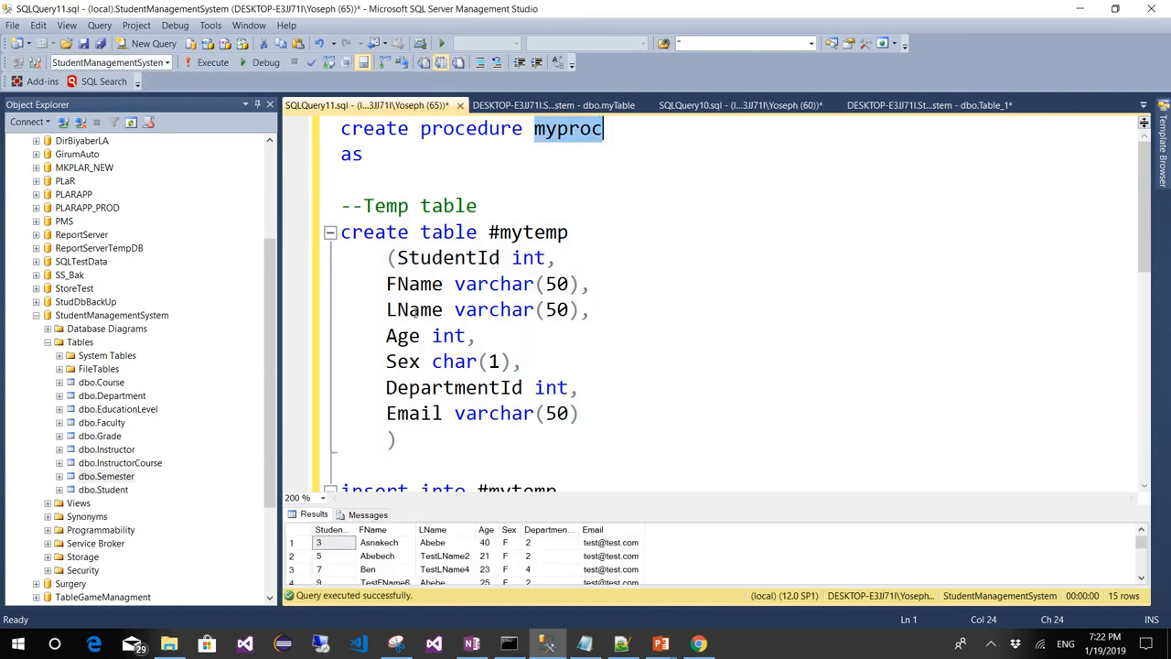
pyautogui.click(366, 513)
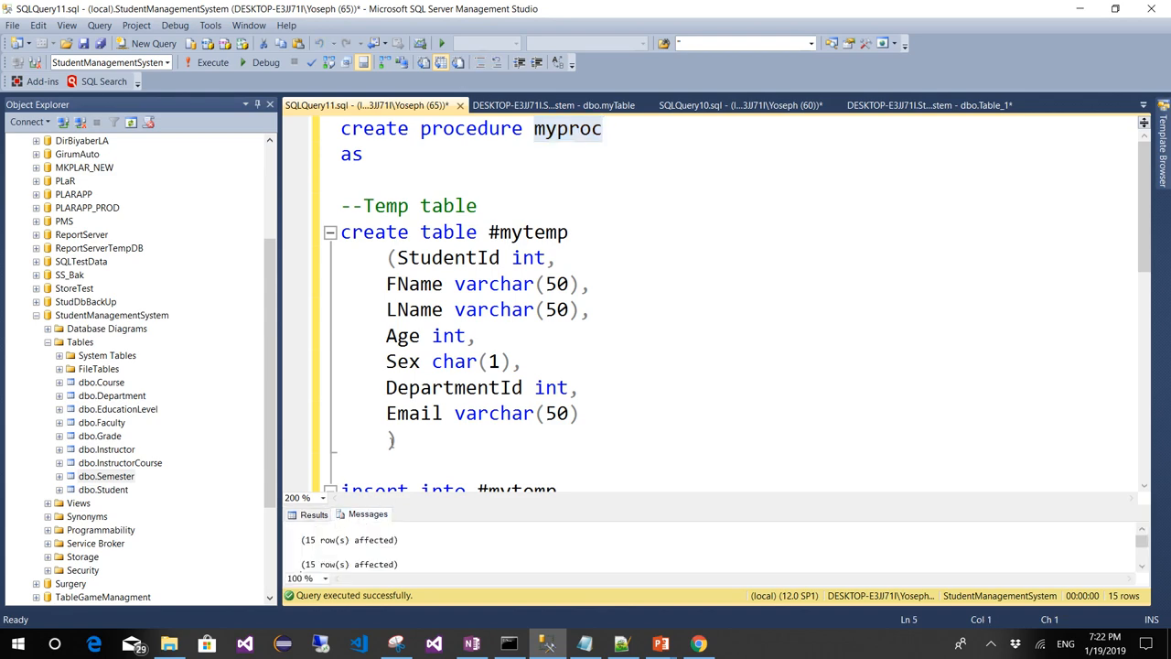
# Step: Type 'drop table #mytemp' on a new line after Select * from #mytemp
pyautogui.scroll(-3)
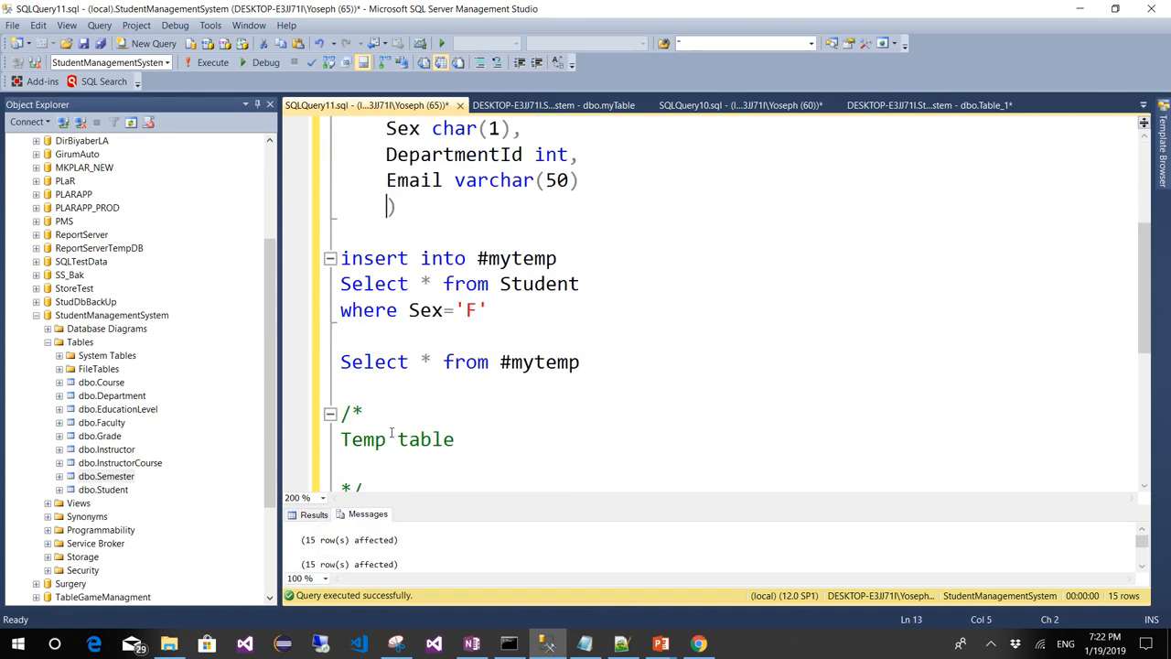
pyautogui.click(357, 387)
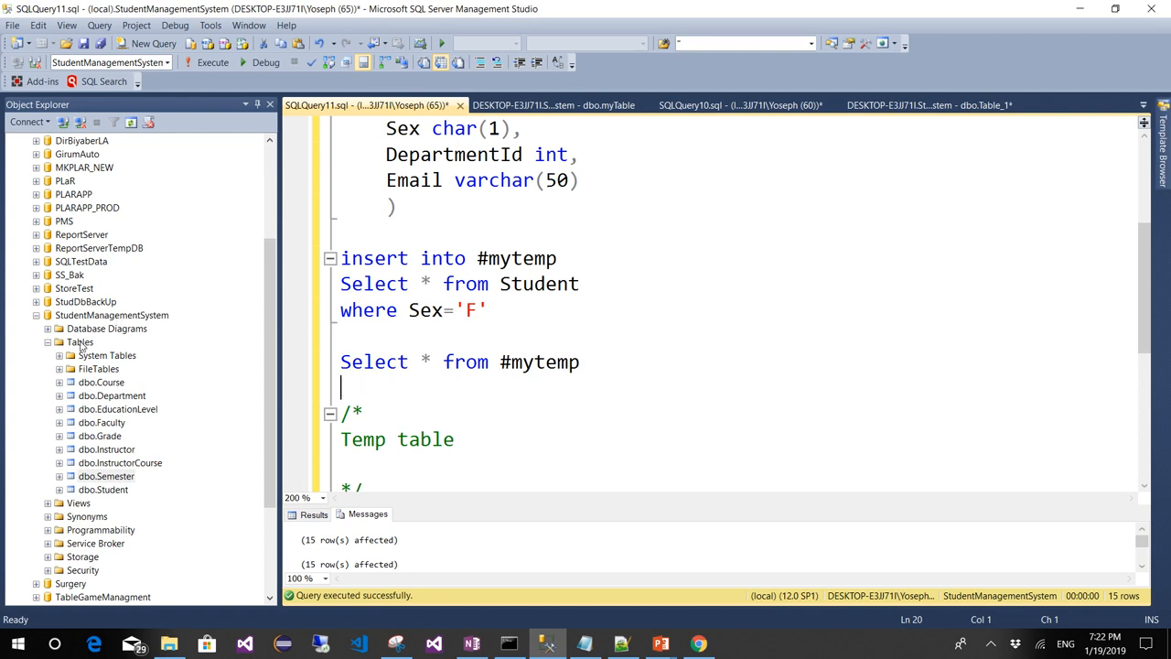
pyautogui.click(80, 341)
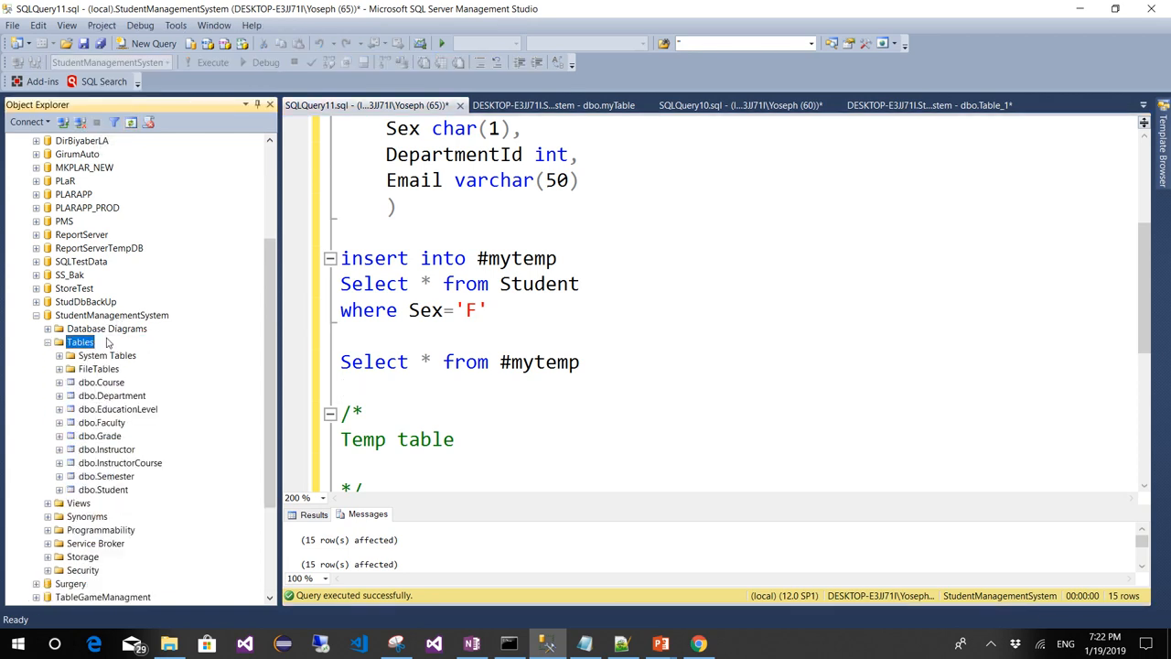
pyautogui.click(364, 385)
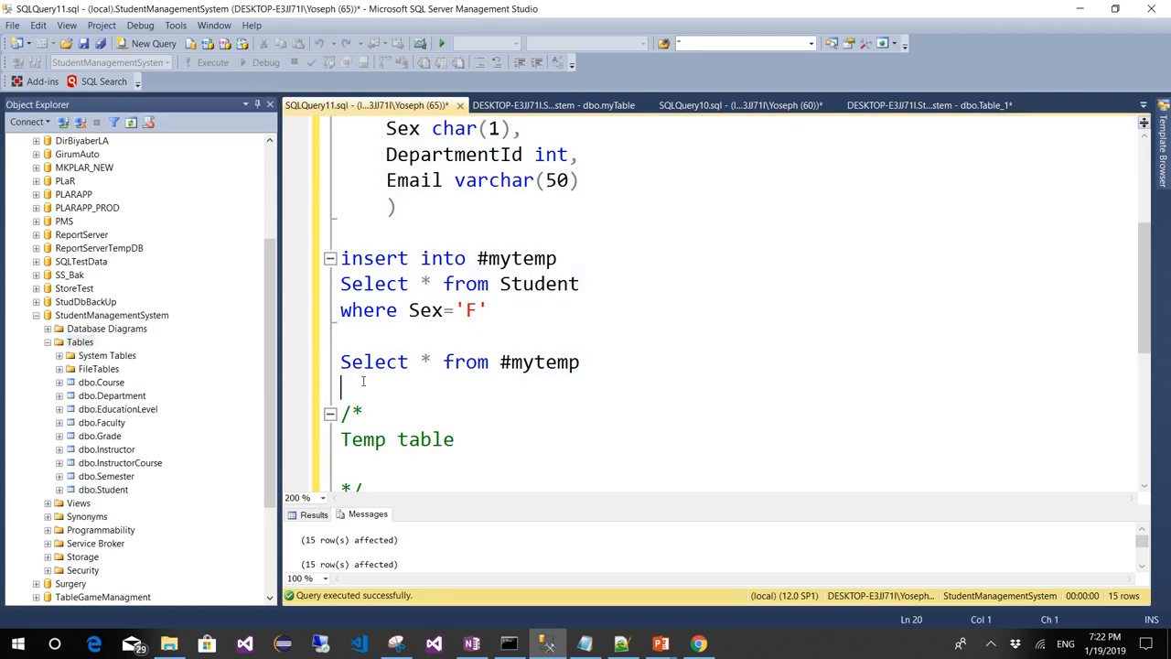
pyautogui.write('drop')
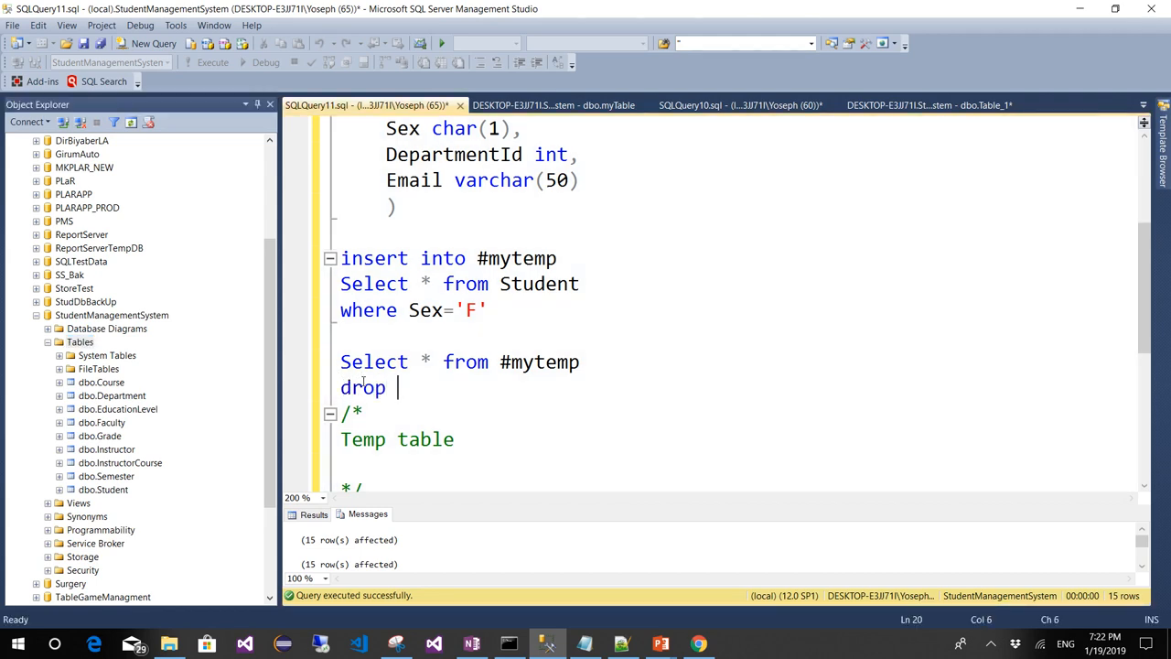
pyautogui.write('#')
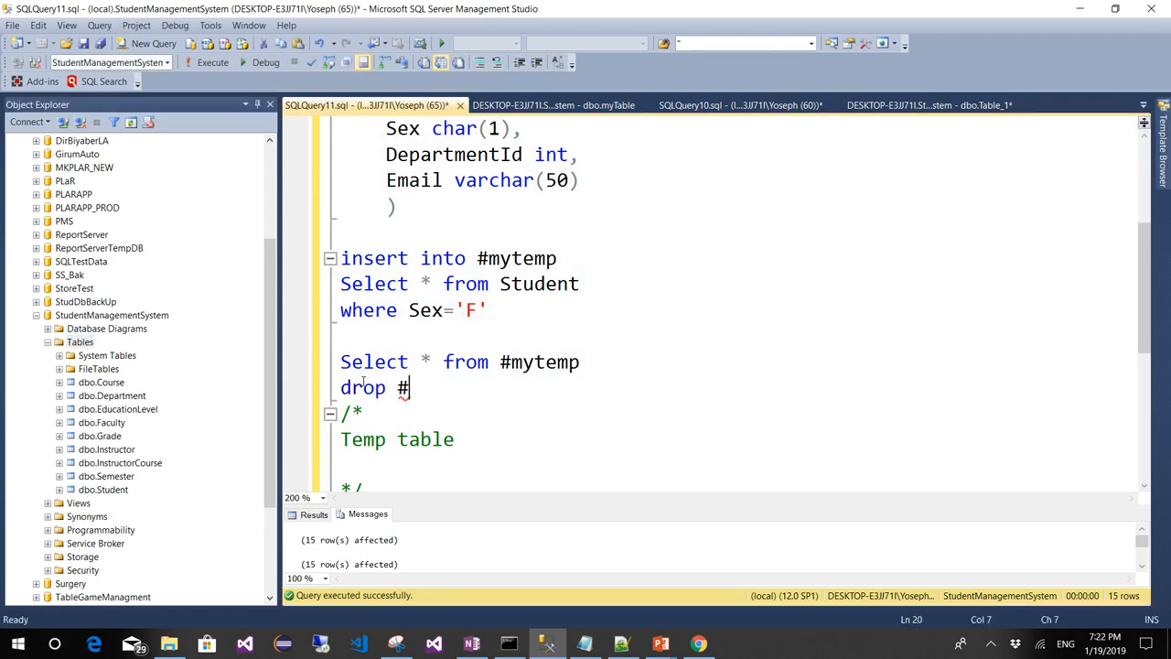
pyautogui.press('ctrl+z')
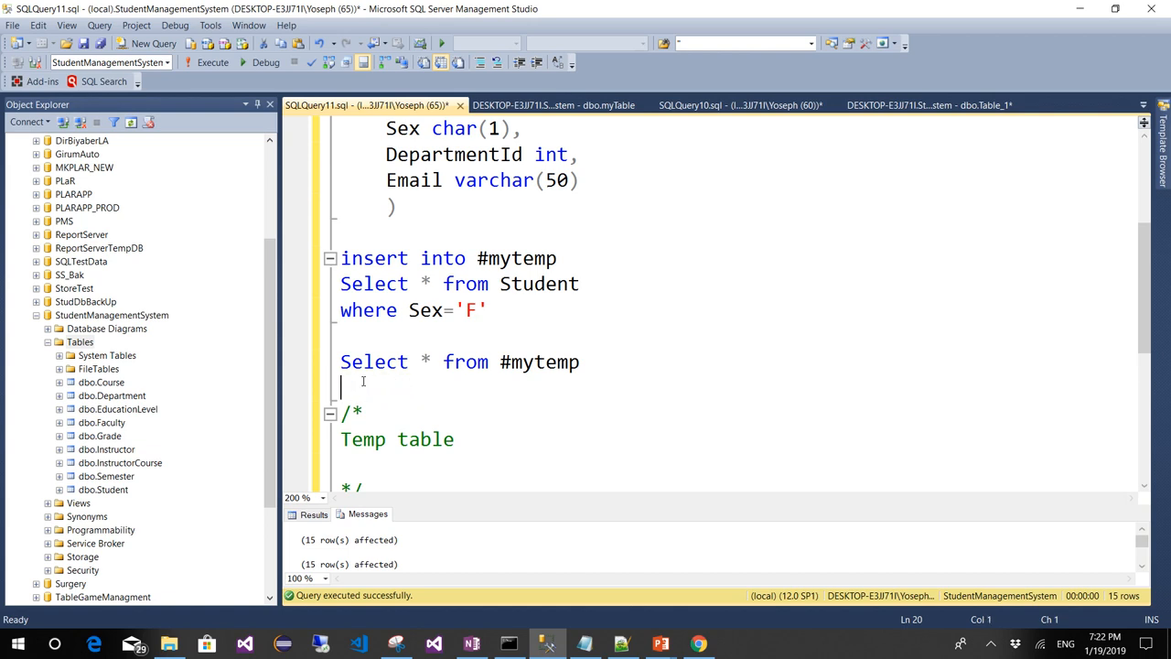
pyautogui.write('drop')
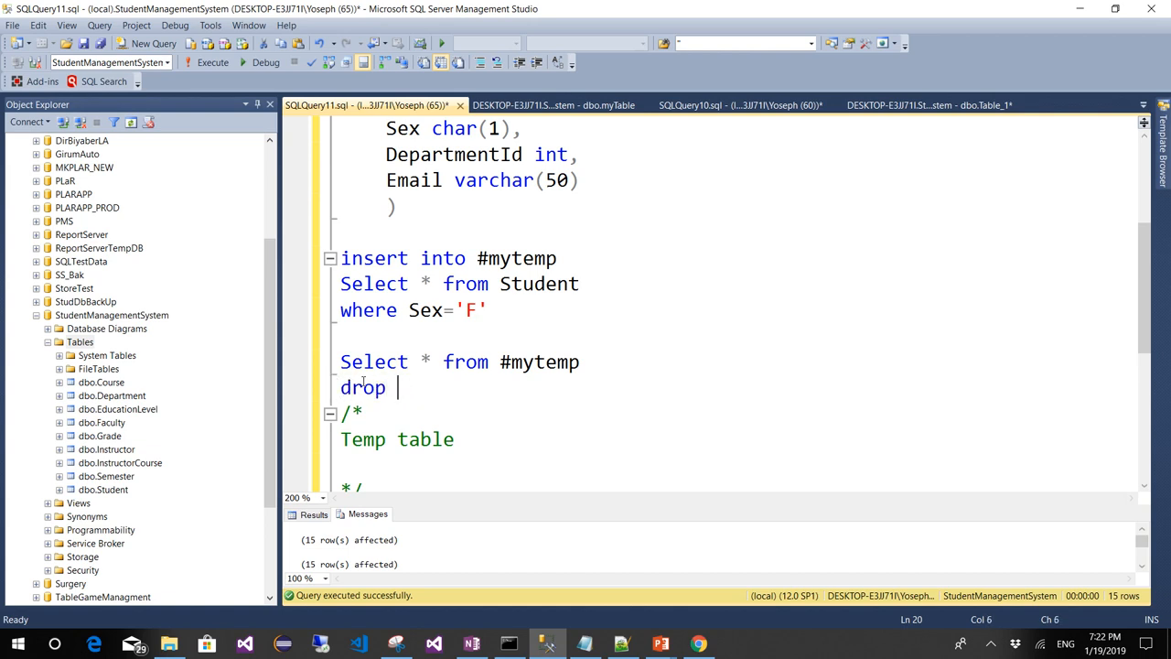
pyautogui.write('#mytemp')
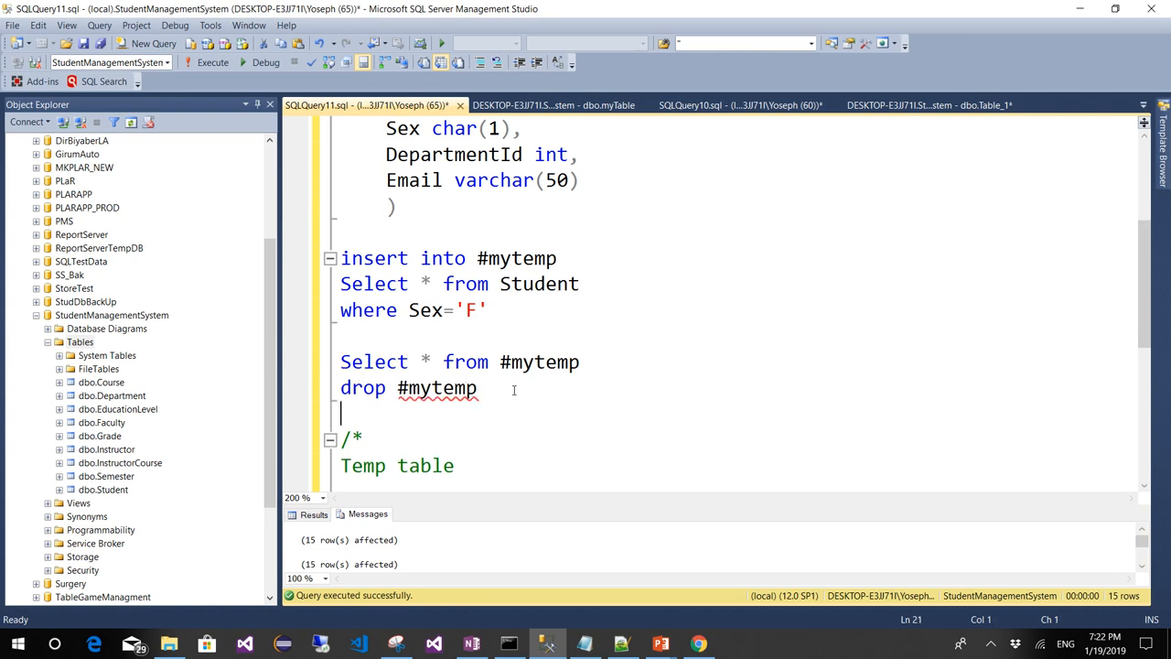
pyautogui.scroll(3)
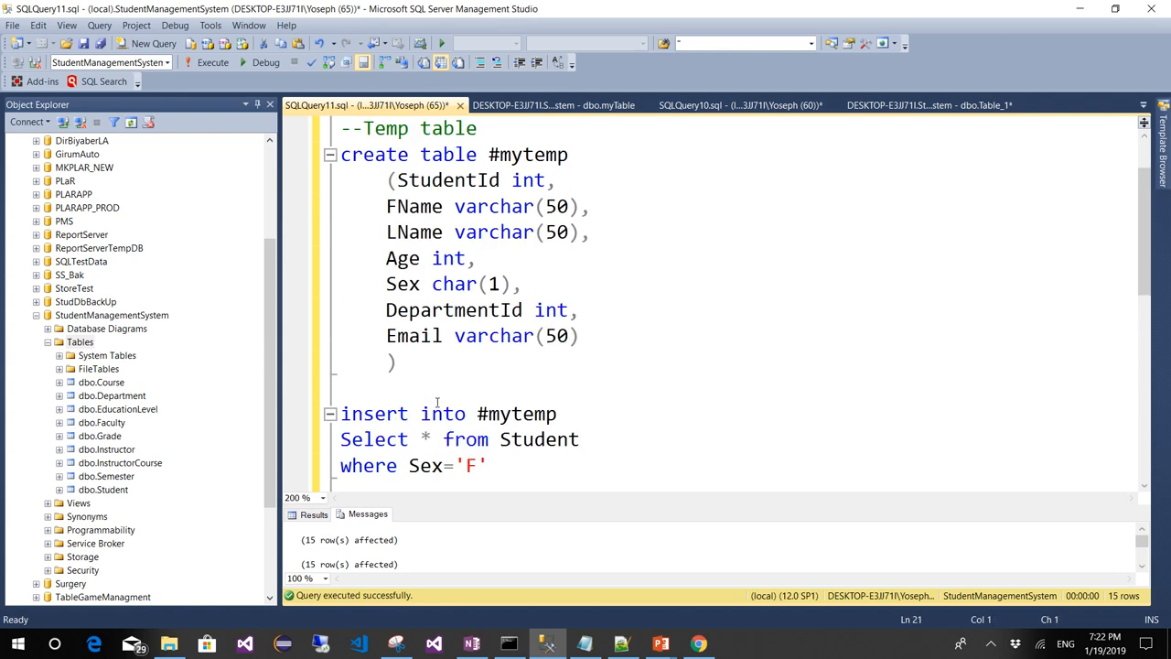
pyautogui.scroll(-3)
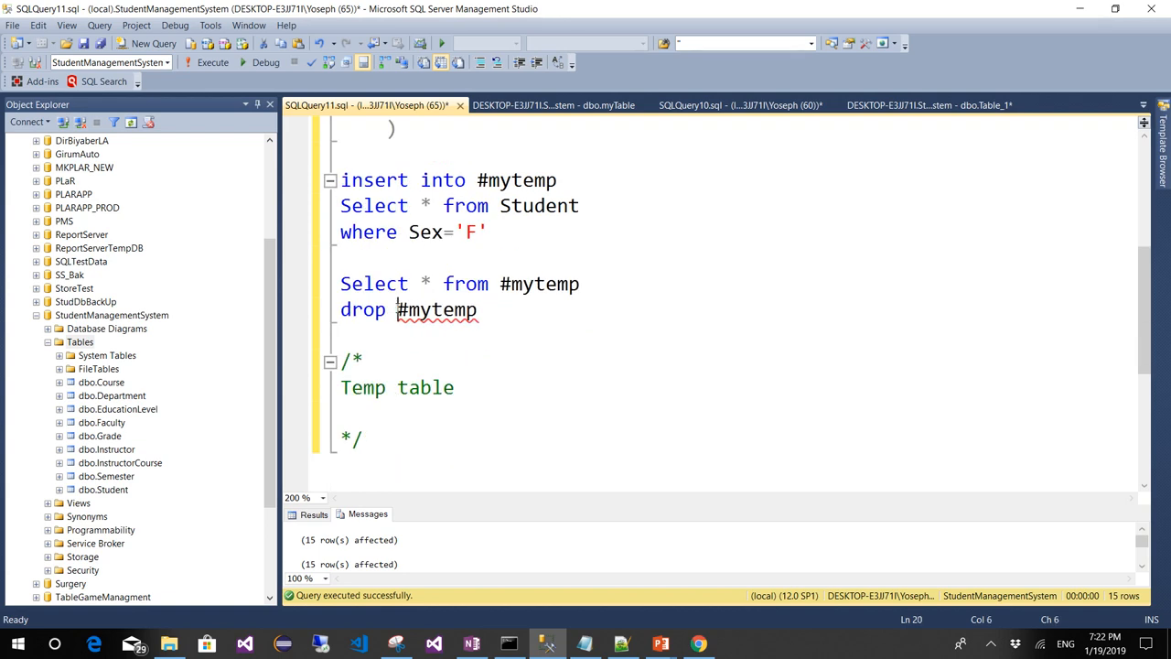
pyautogui.write('tab')
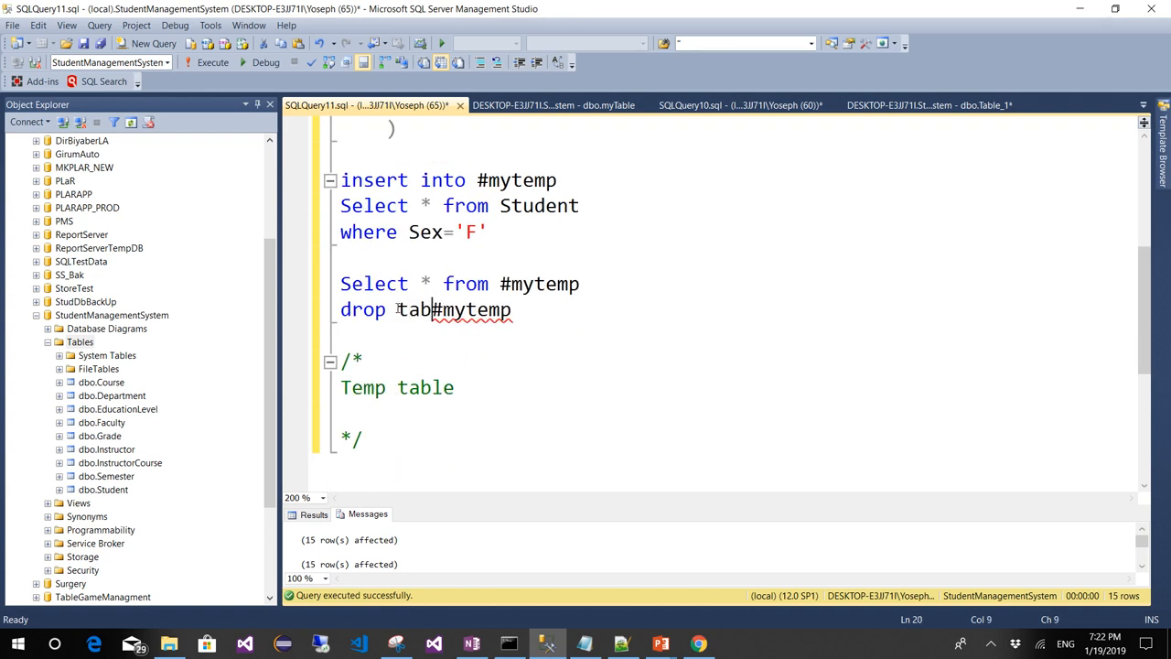
pyautogui.write('le')
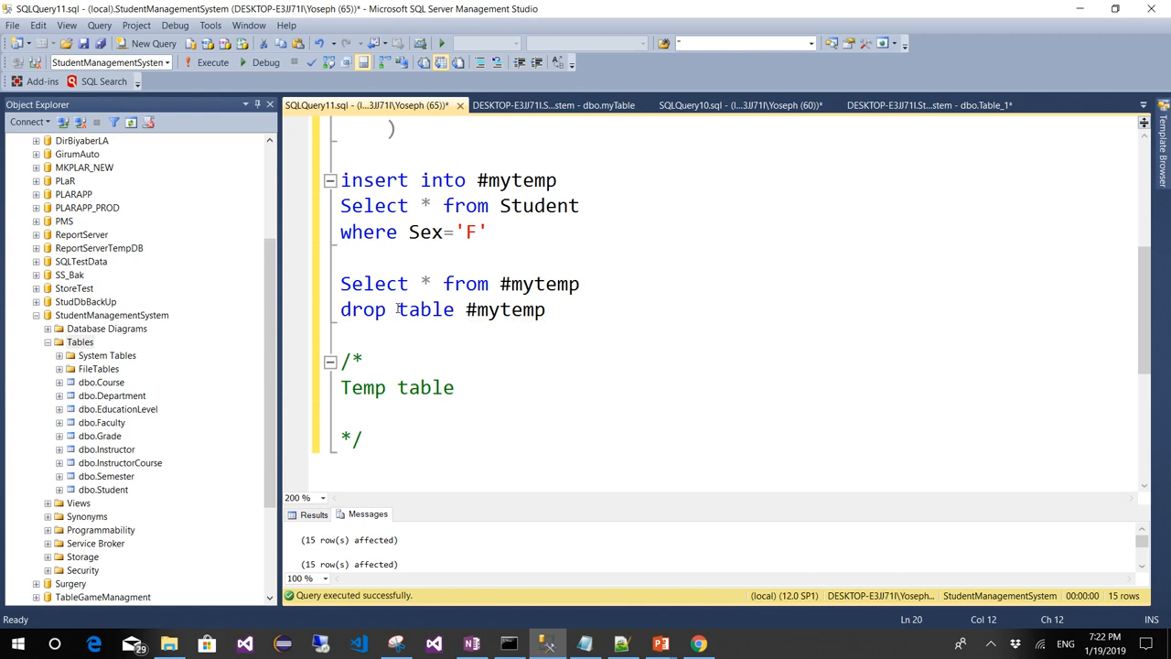
# Step: Replace 'create table #mytemp' at the top of the table definition with 'declare'
pyautogui.click(661, 643)
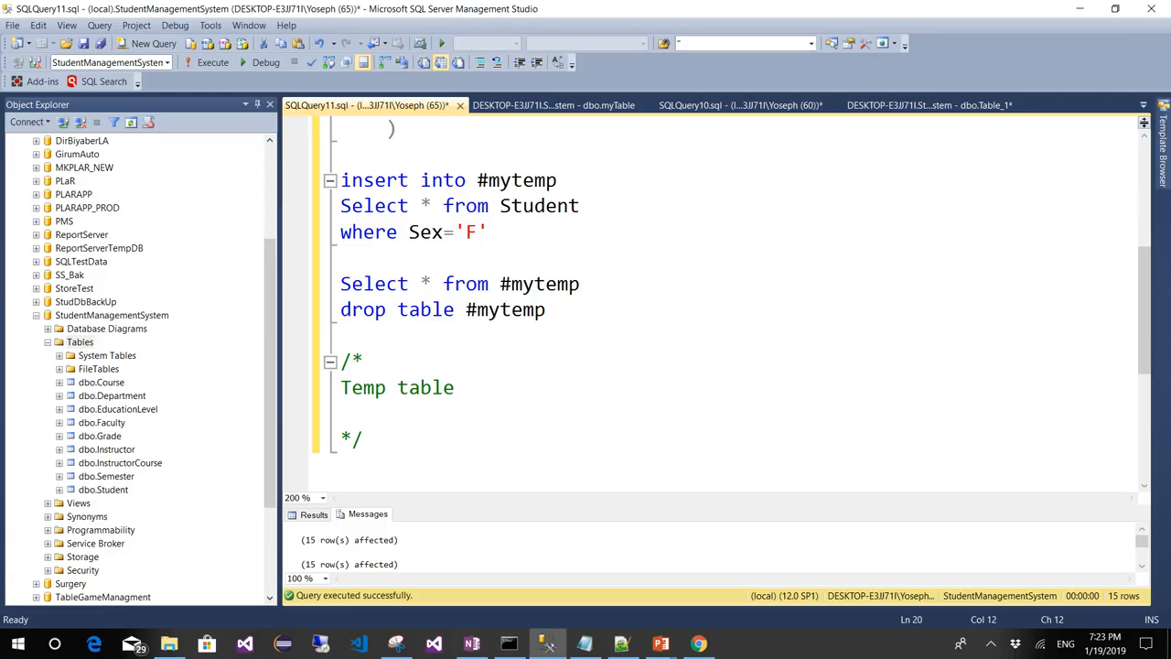
pyautogui.scroll(3)
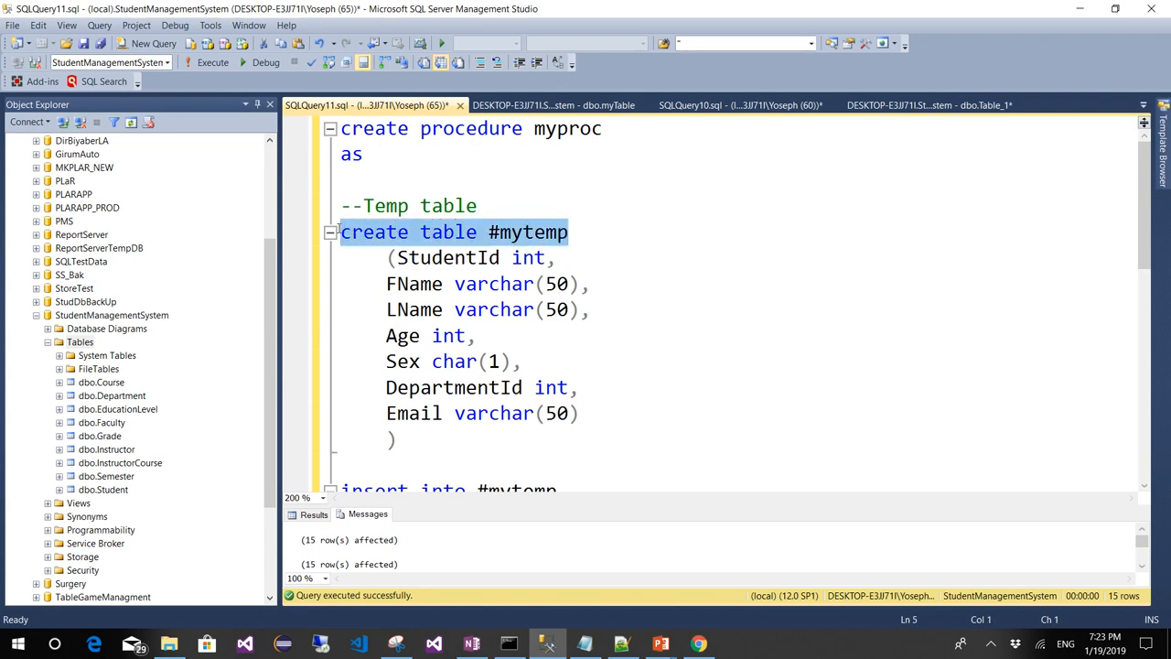
pyautogui.write('declare')
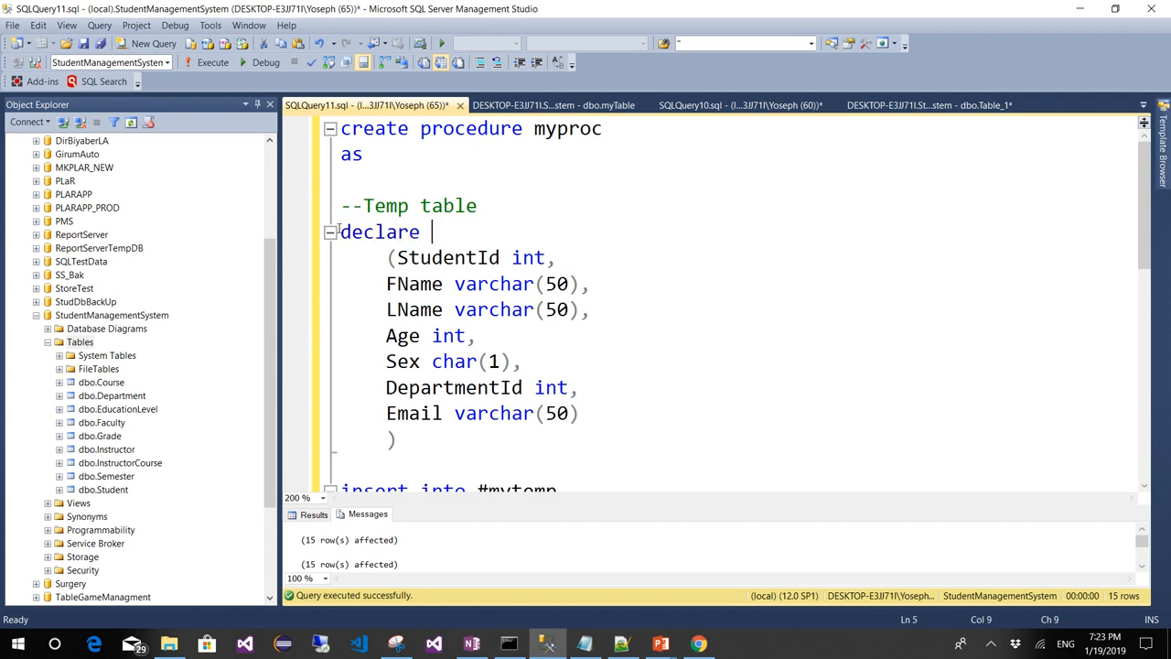
pyautogui.doubleClick(373, 128)
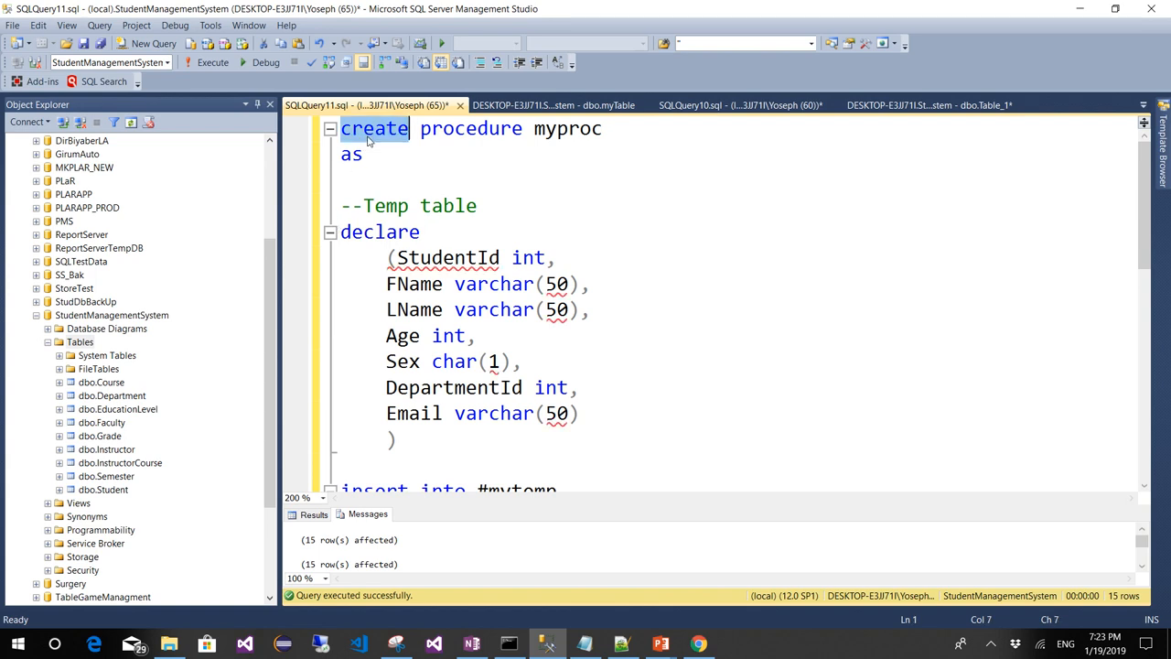
pyautogui.write('Alter')
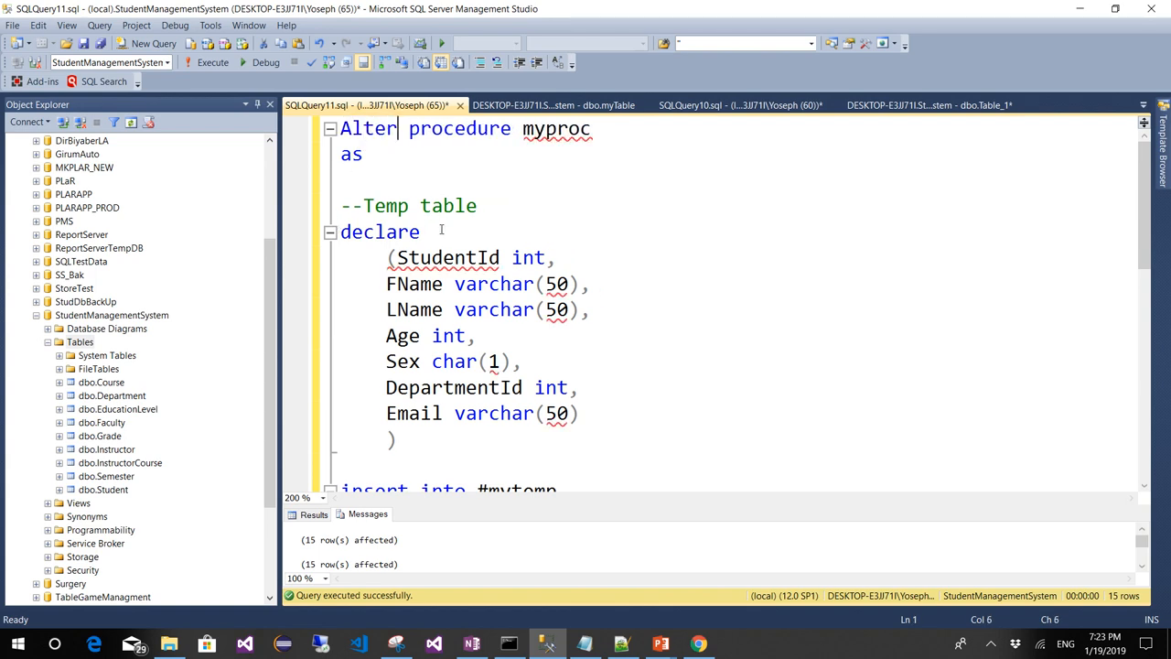
pyautogui.write('@')
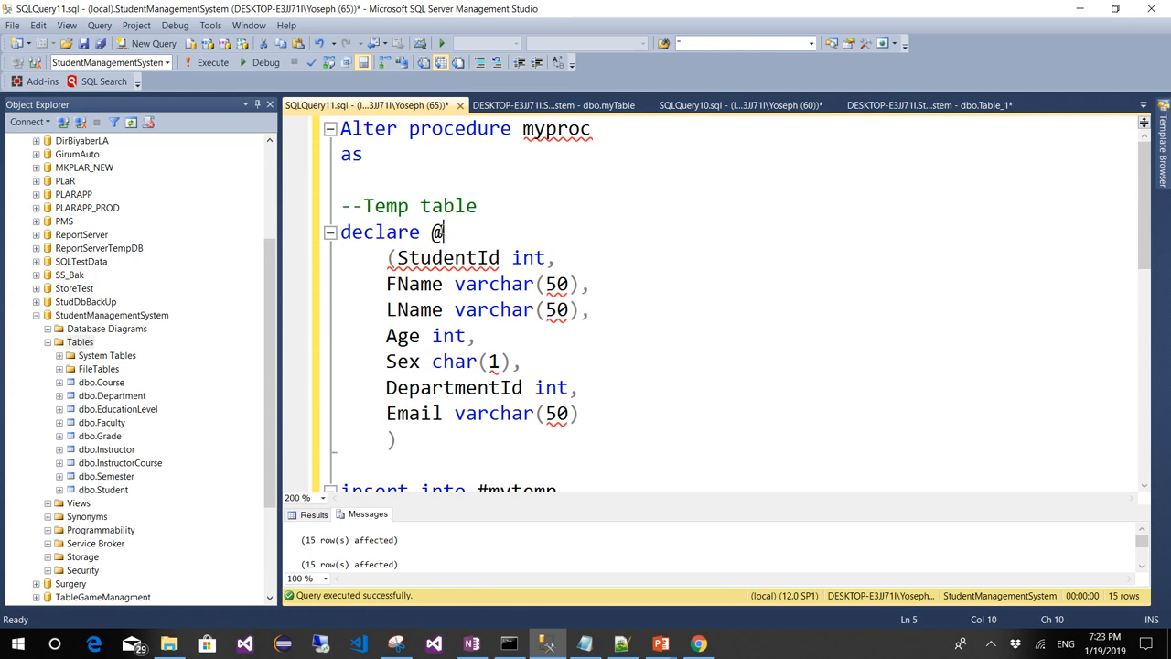
pyautogui.write('myta')
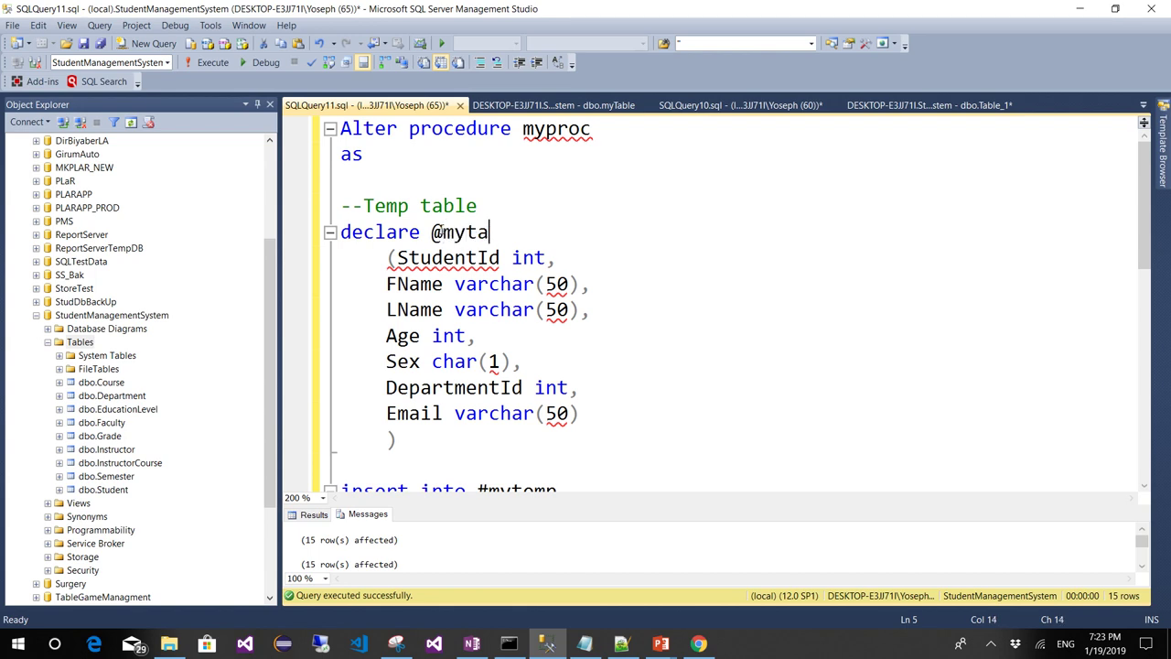
pyautogui.write('bl')
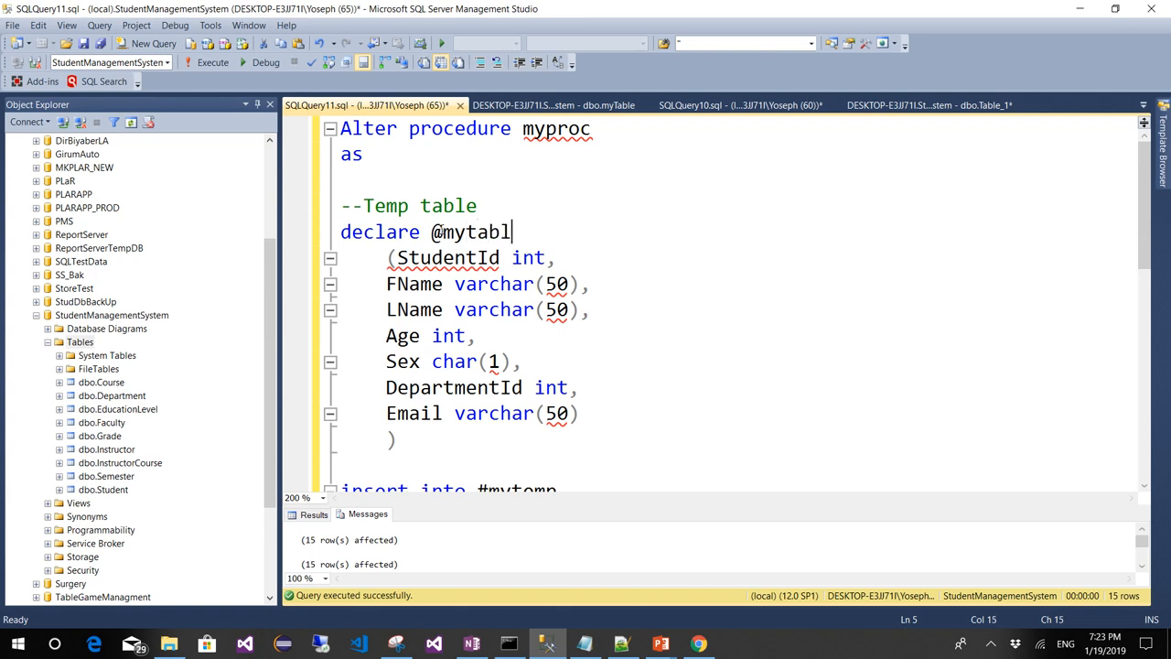
pyautogui.write('evar')
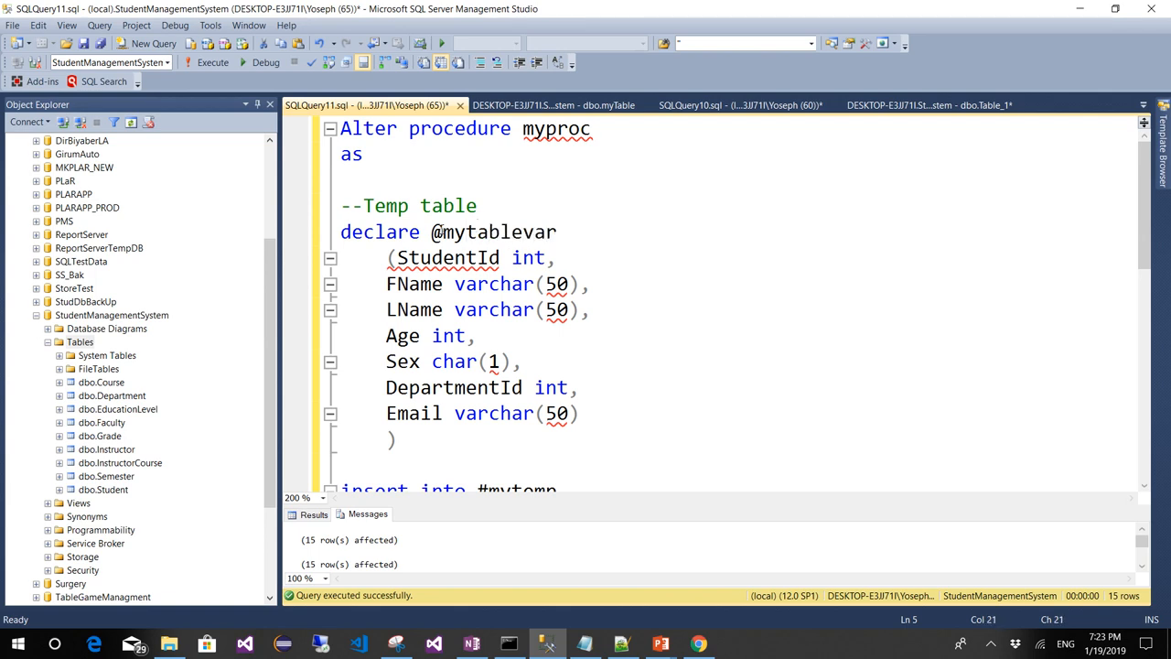
pyautogui.write('table')
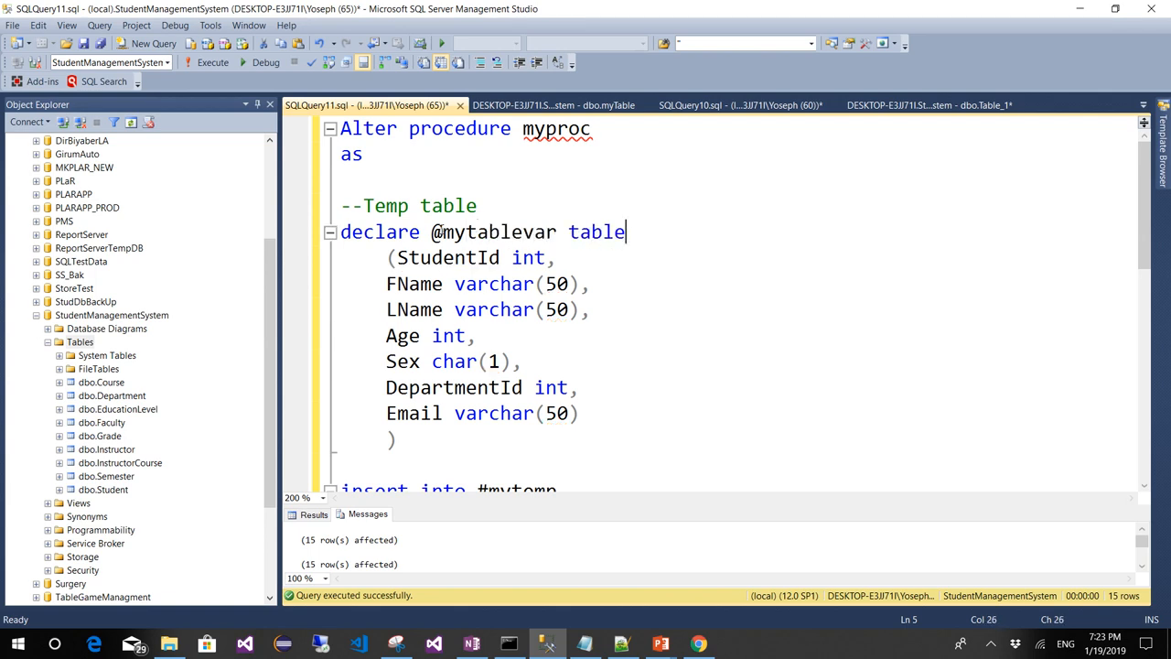
pyautogui.doubleClick(596, 232)
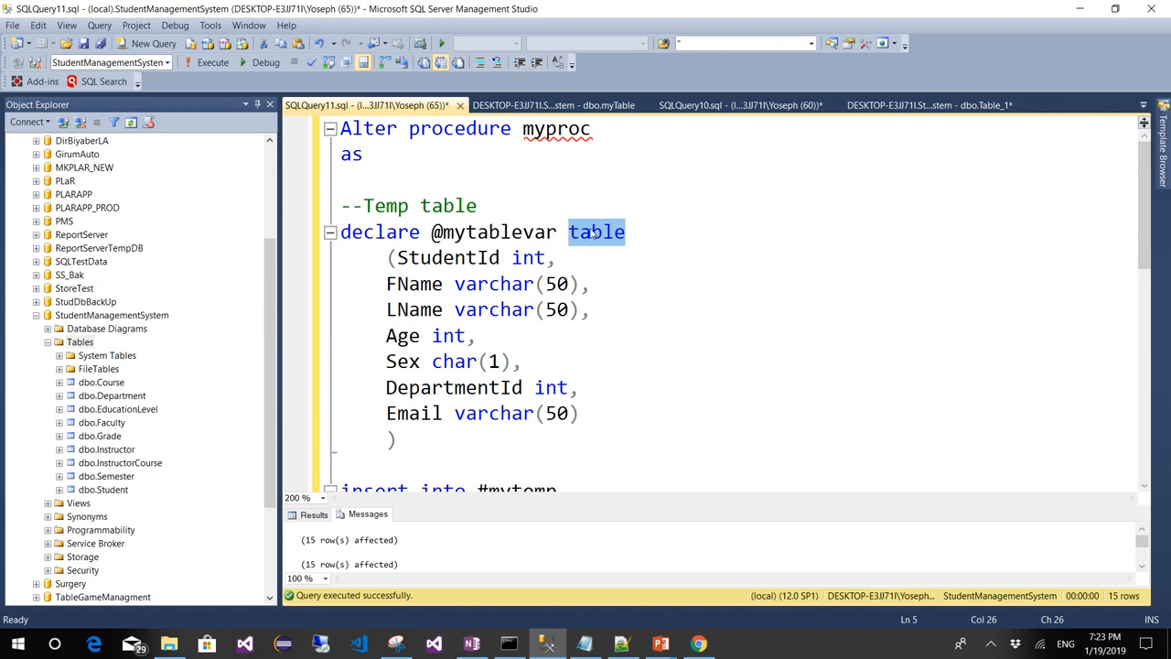
pyautogui.doubleClick(494, 231)
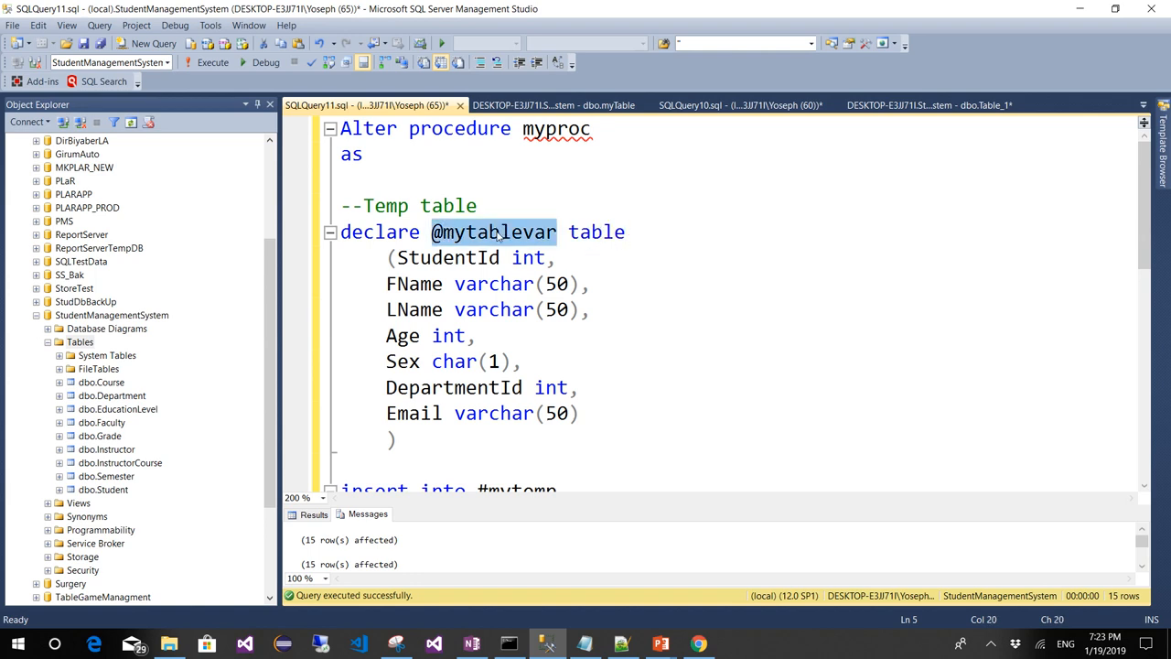
pyautogui.doubleClick(596, 232)
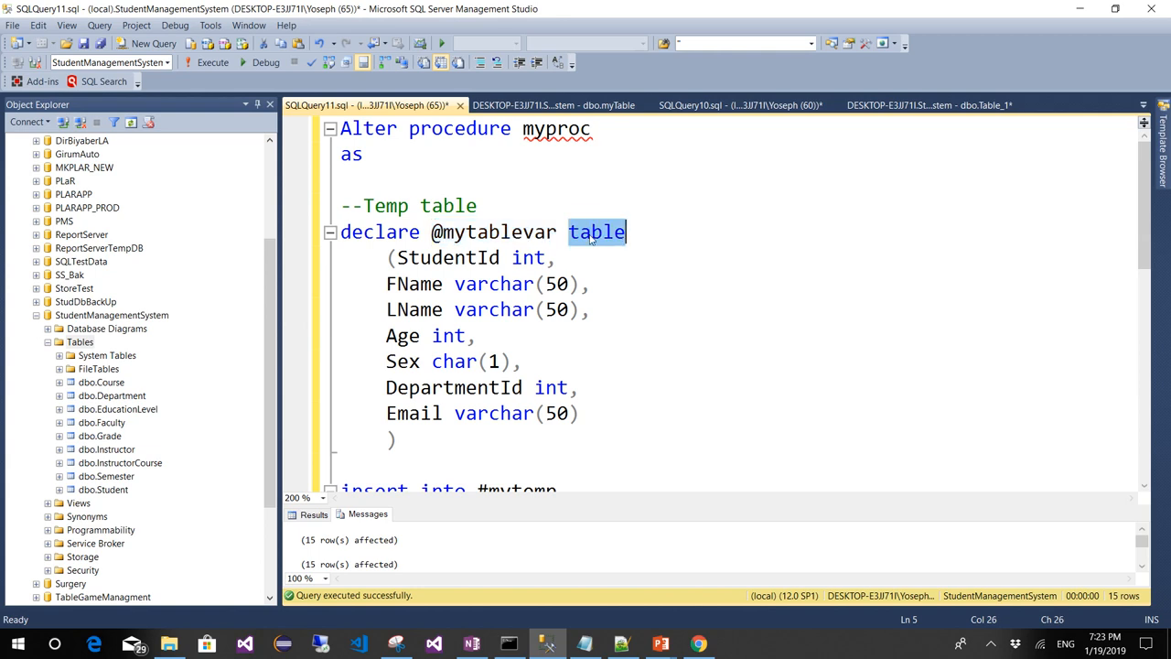
pyautogui.doubleClick(494, 232)
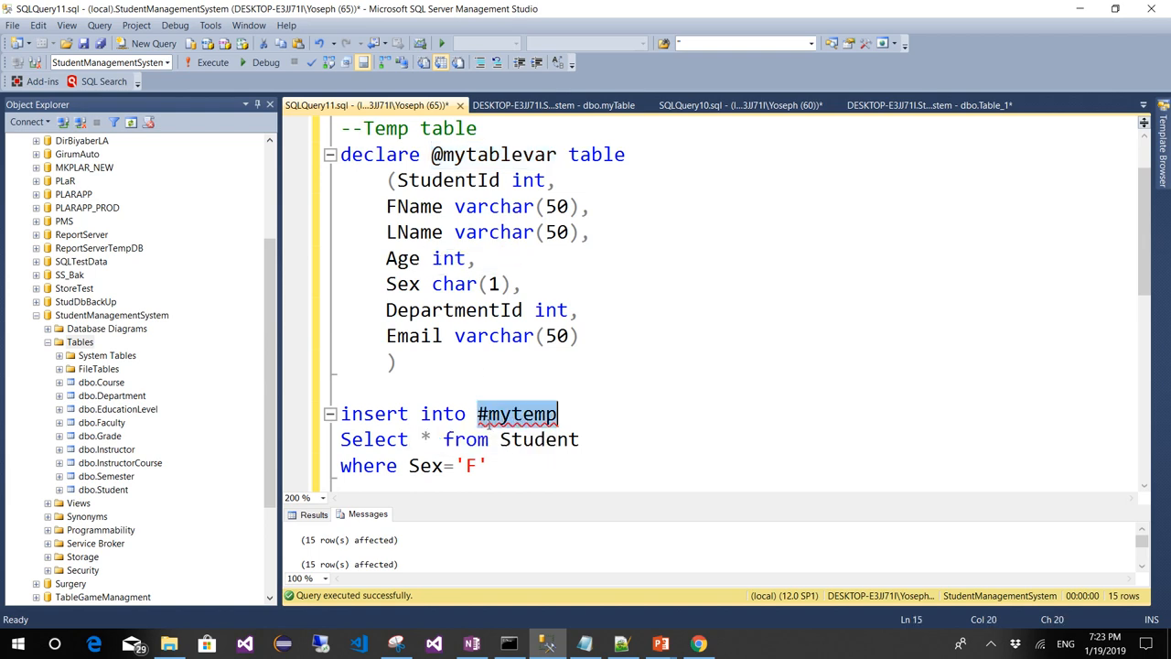
pyautogui.scroll(-3)
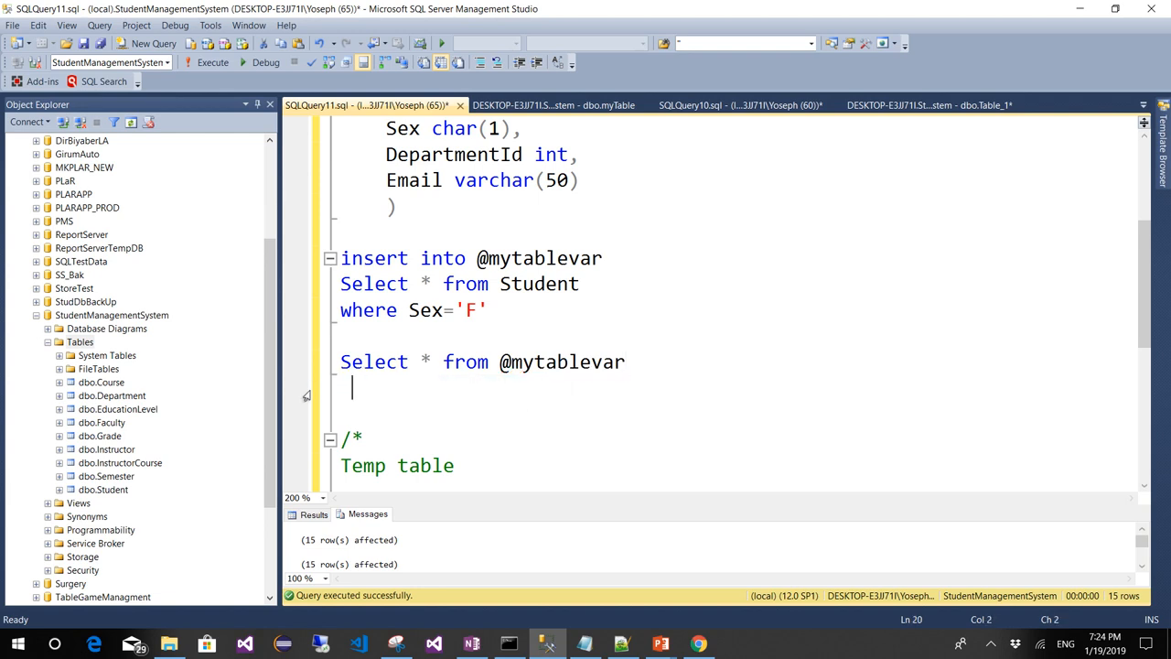
pyautogui.moveTo(598, 328)
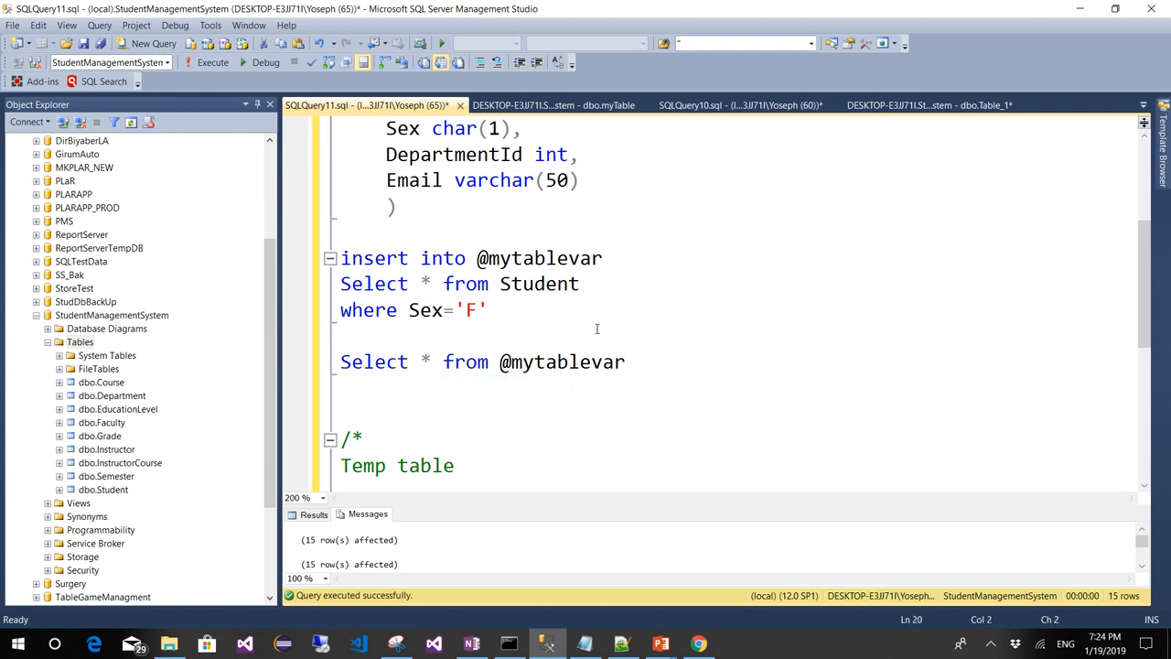
pyautogui.scroll(3)
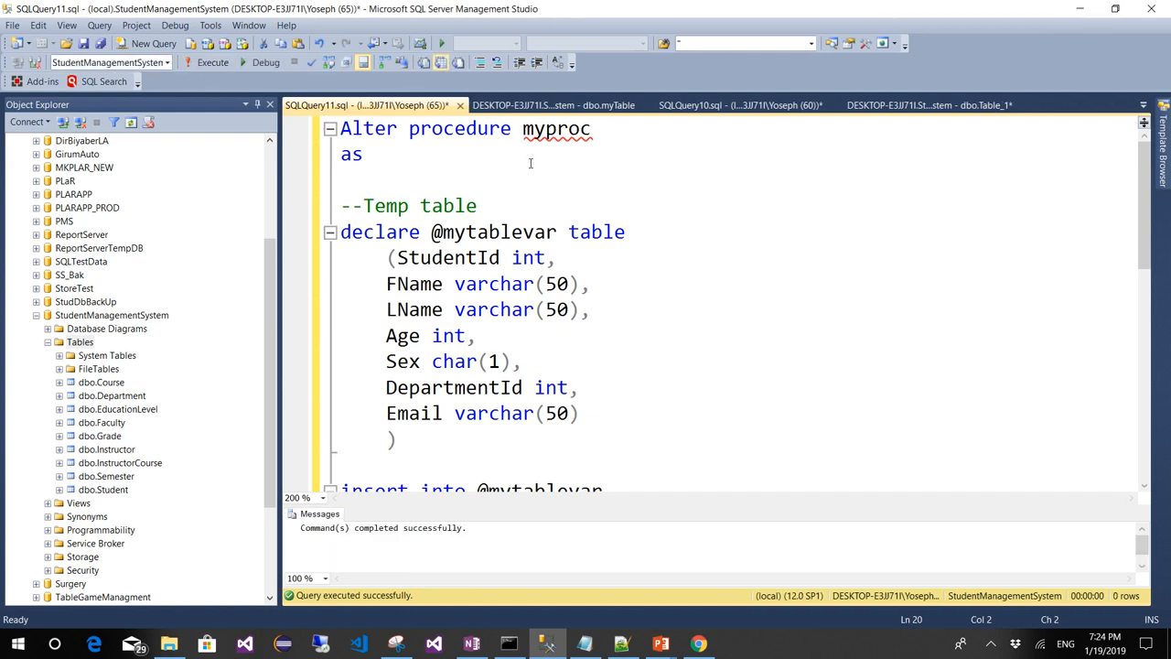
# Step: Run myproc to get the 15 female students, then select 'Temp' in the comment
pyautogui.click(212, 63)
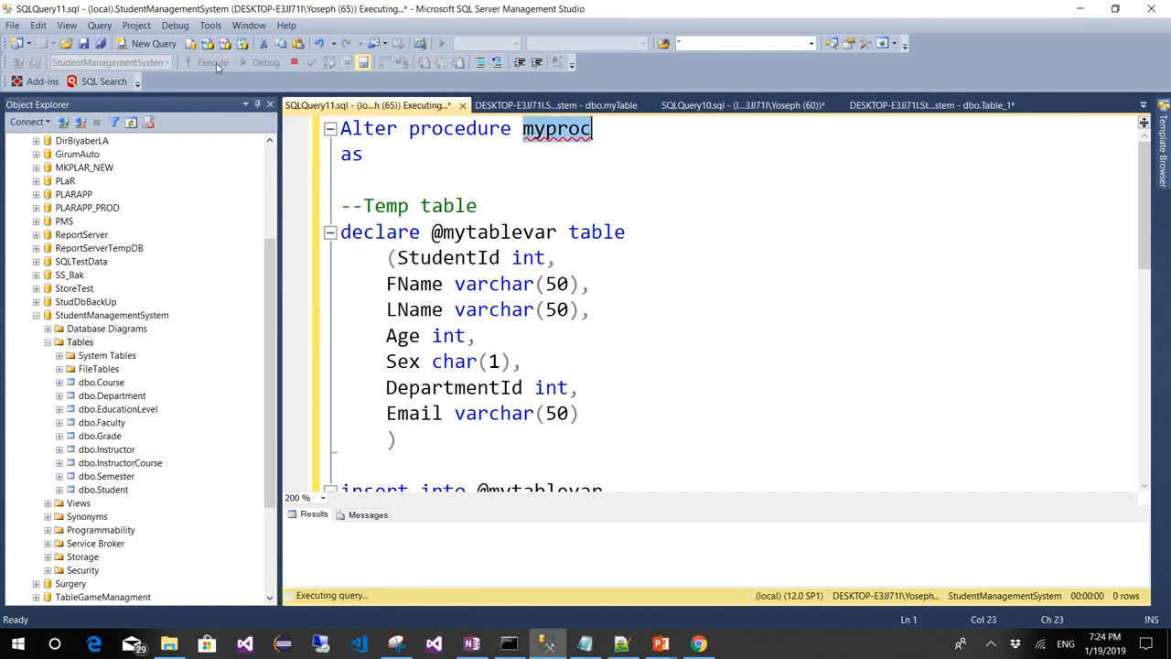
pyautogui.click(212, 61)
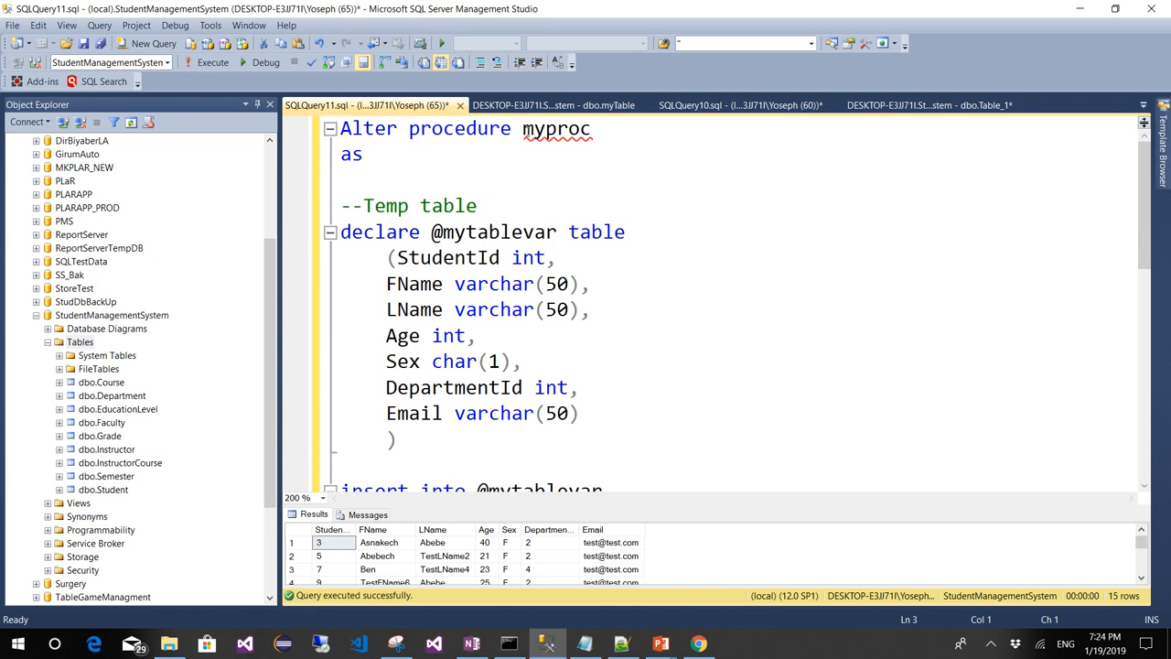
pyautogui.moveTo(487, 214)
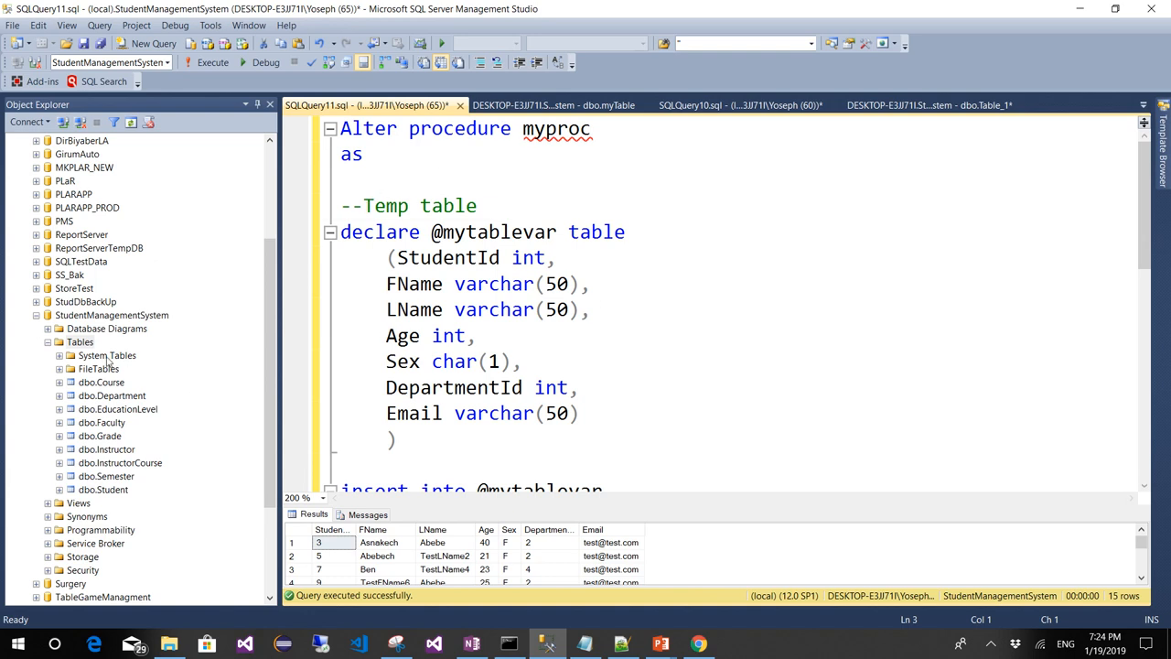
pyautogui.click(79, 341)
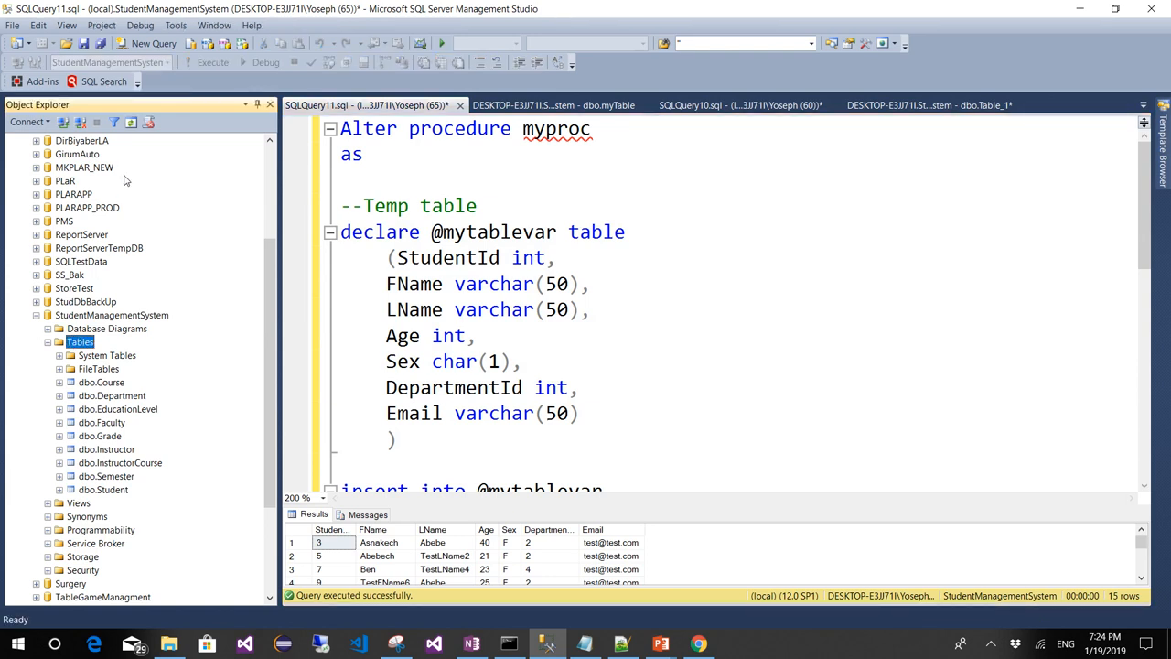
pyautogui.moveTo(131, 122)
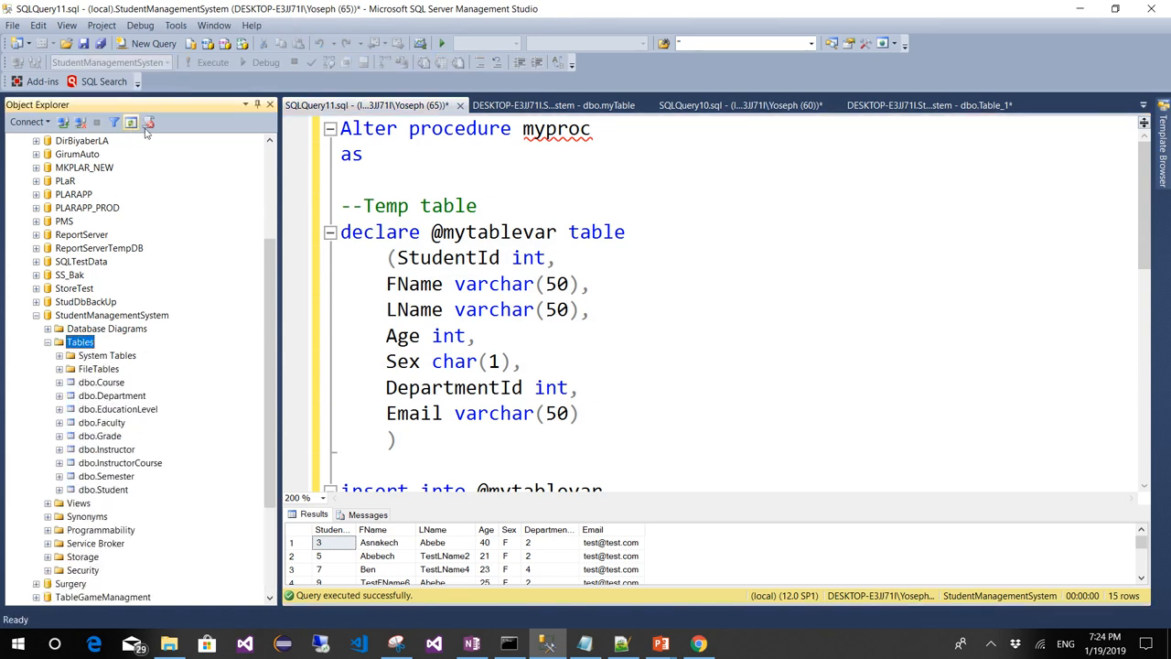
pyautogui.doubleClick(494, 232)
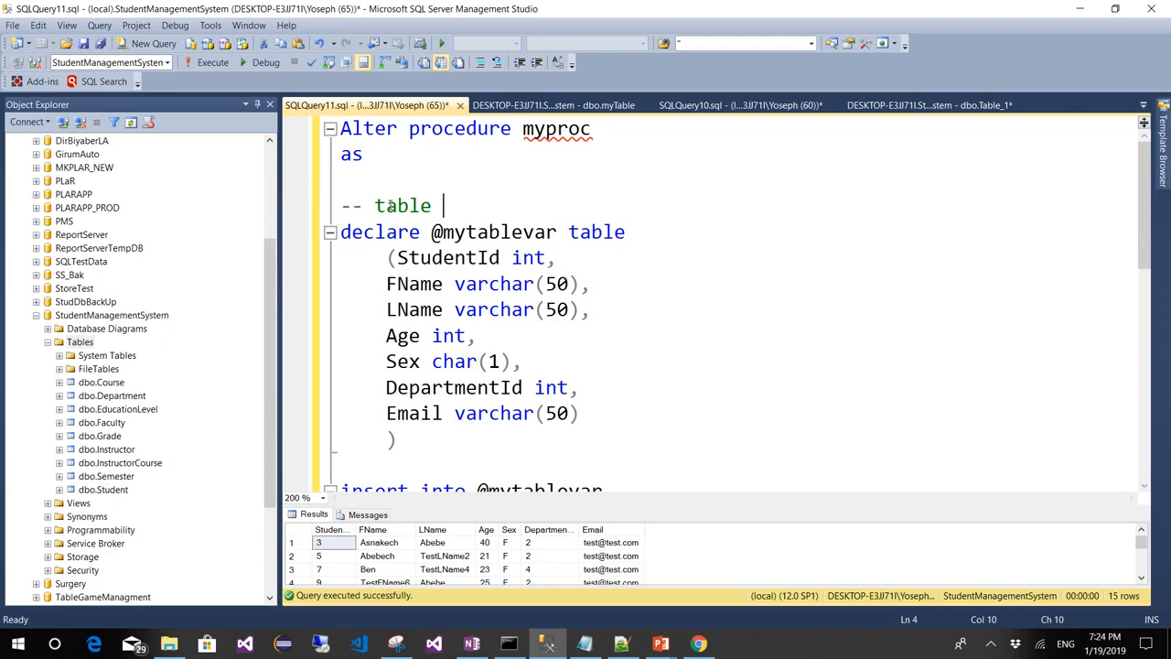
# Step: Type 'variable' so the comment reads '-- table variable'
pyautogui.write('variable')
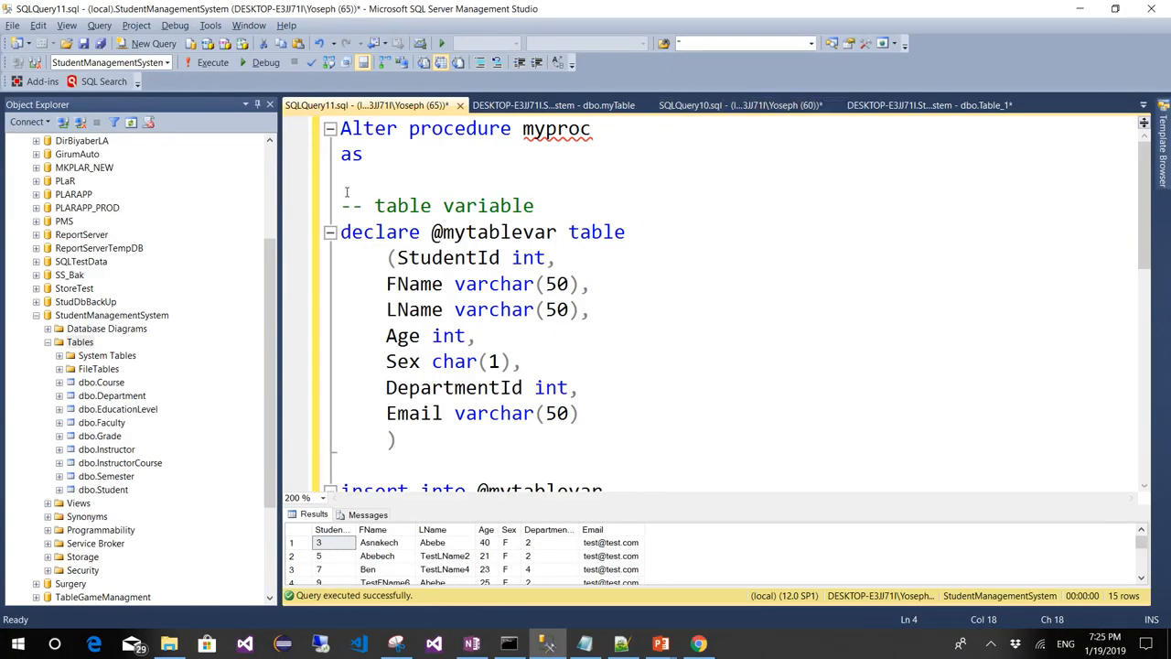
pyautogui.scroll(-3)
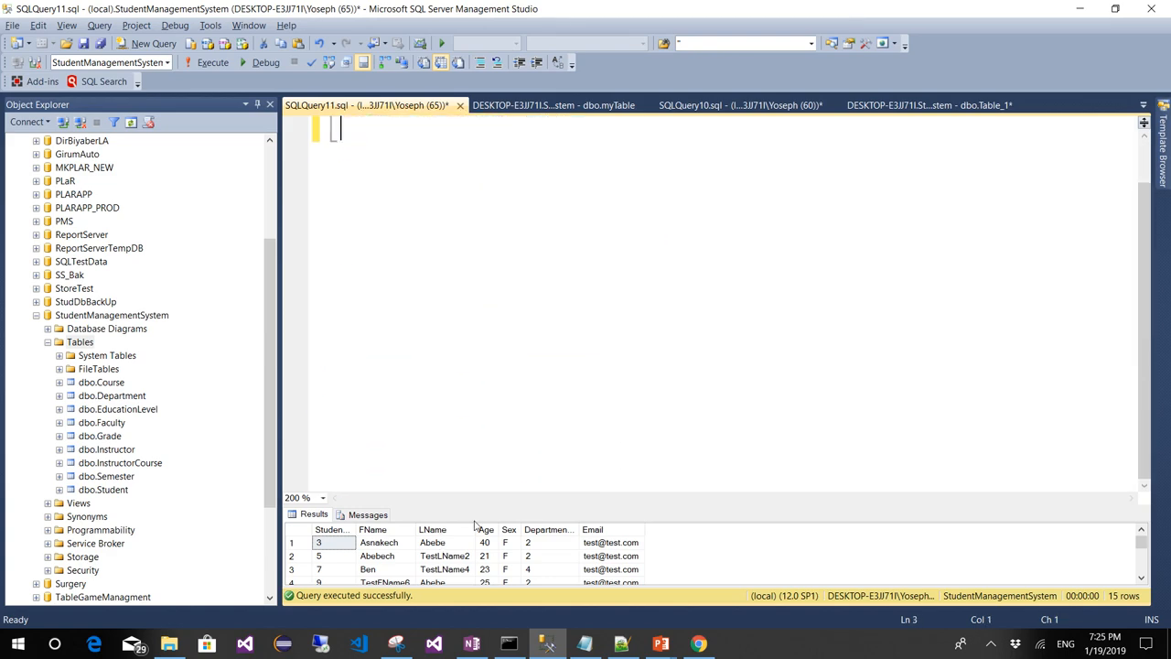
# Step: Begin the new definition with 'Alter procedure myproc', a '--CTE' comment and 'with MyCTE as'
pyautogui.write('Alter procedure myproc')
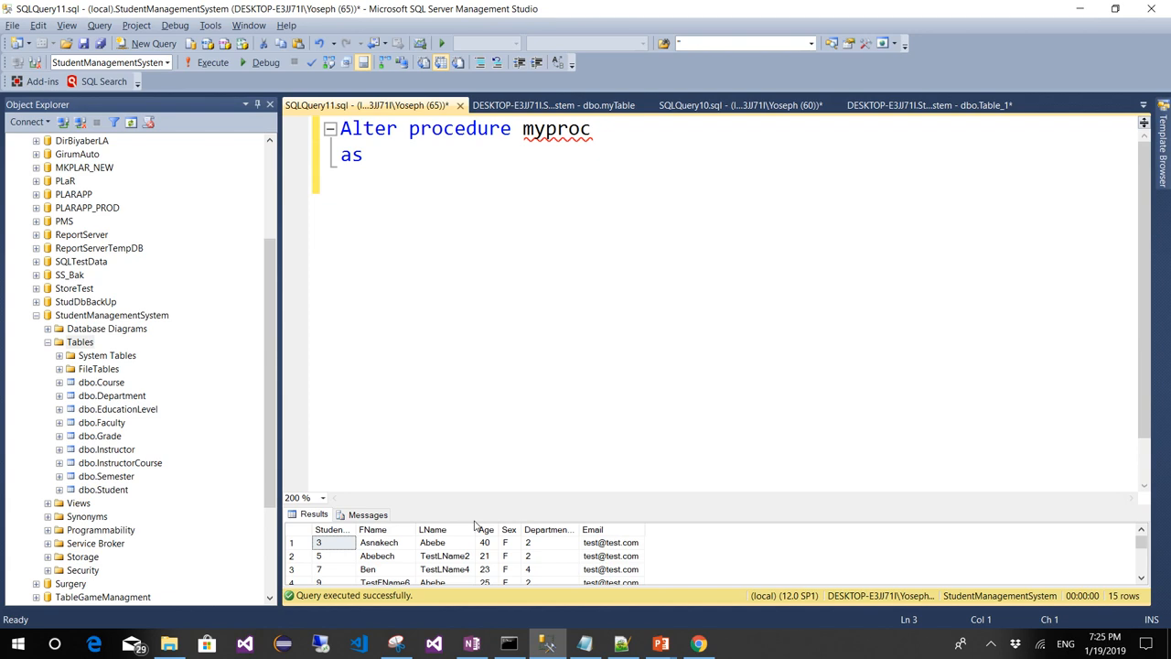
pyautogui.write('--c')
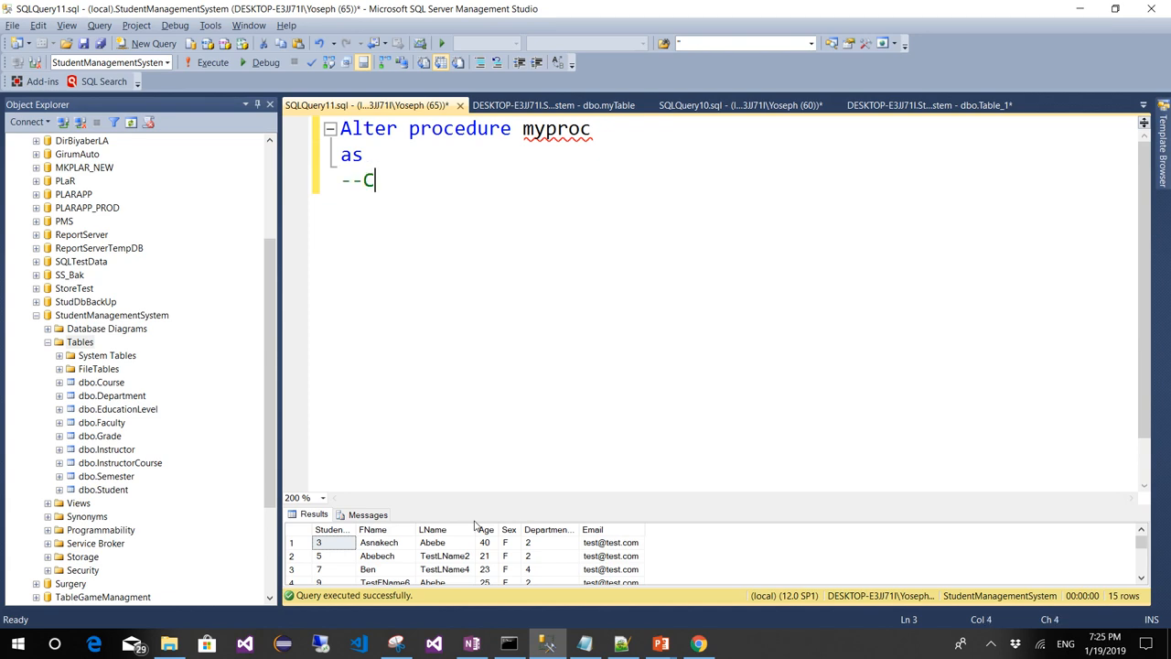
pyautogui.write('TE')
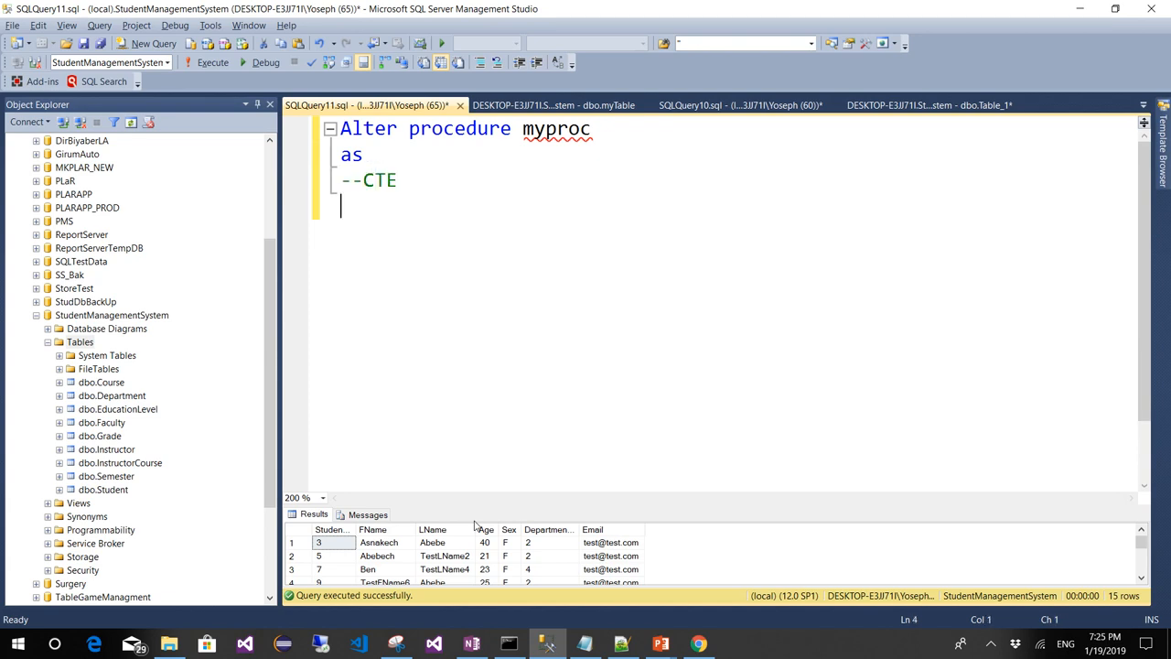
pyautogui.write('with')
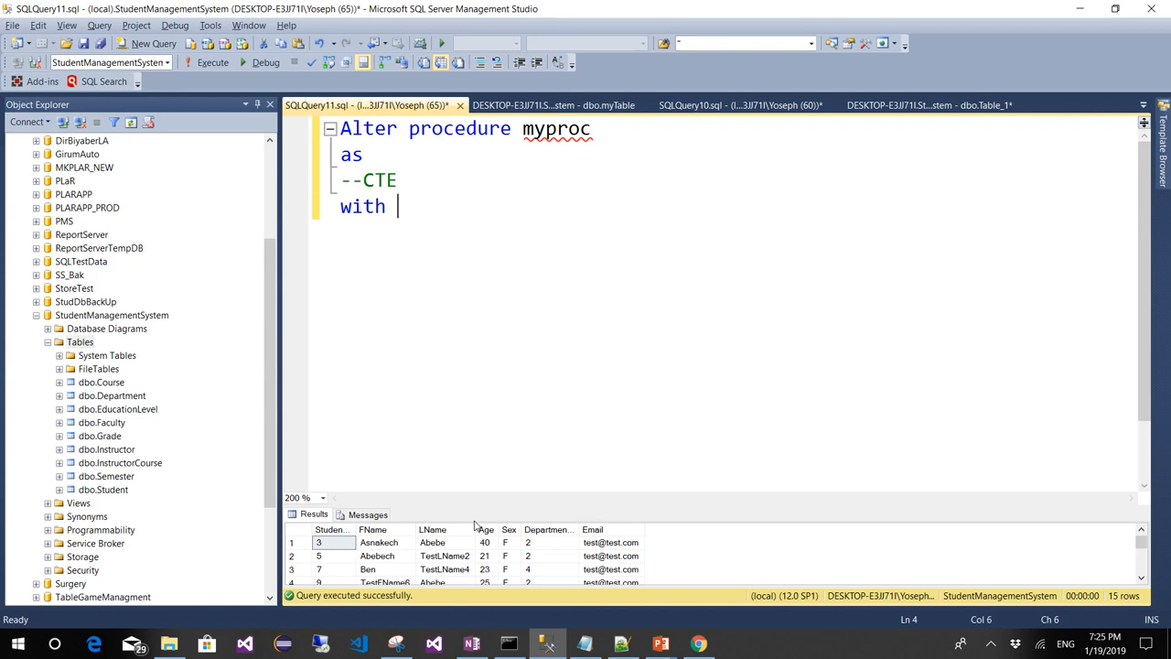
pyautogui.write('MyCTE')
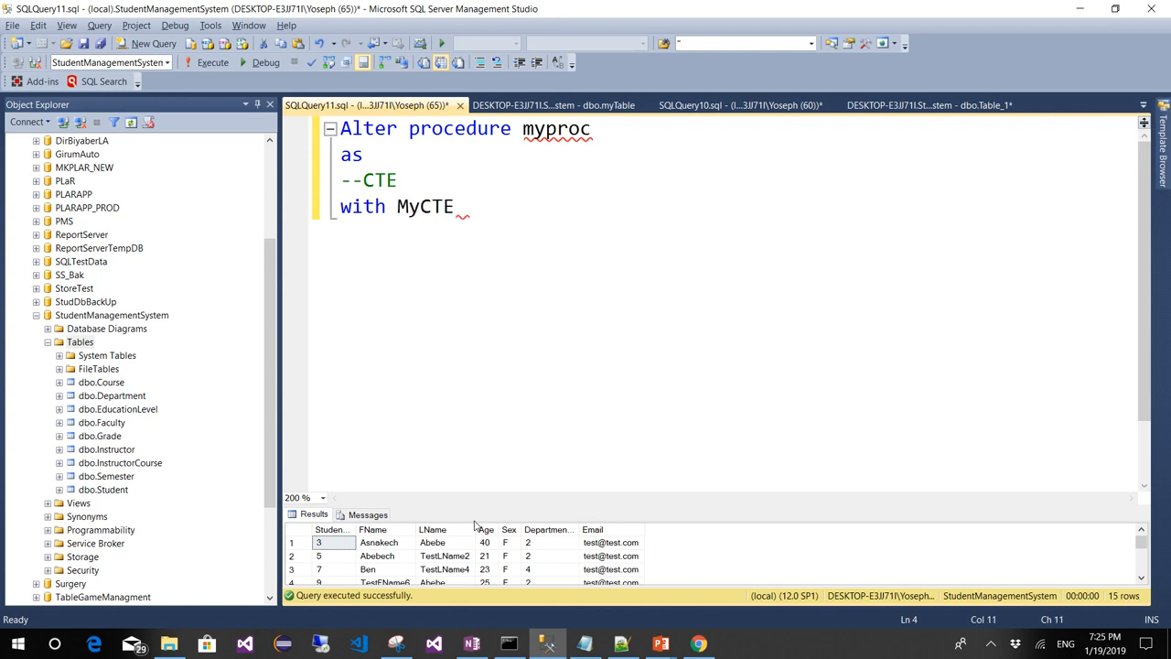
pyautogui.write('a')
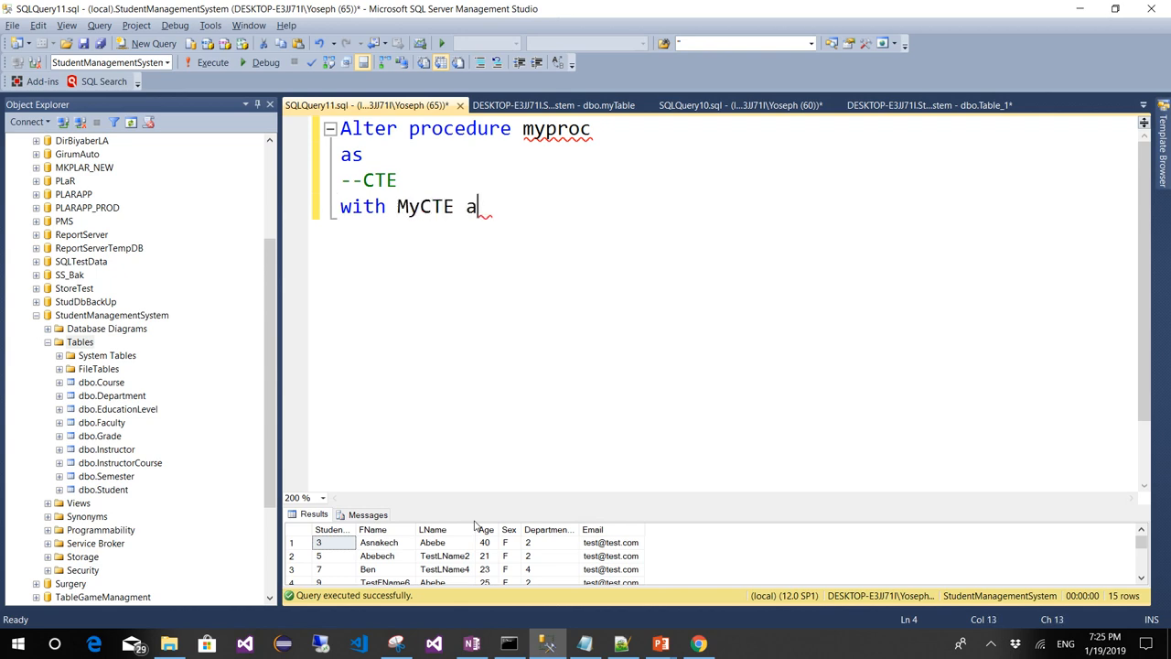
pyautogui.write('s')
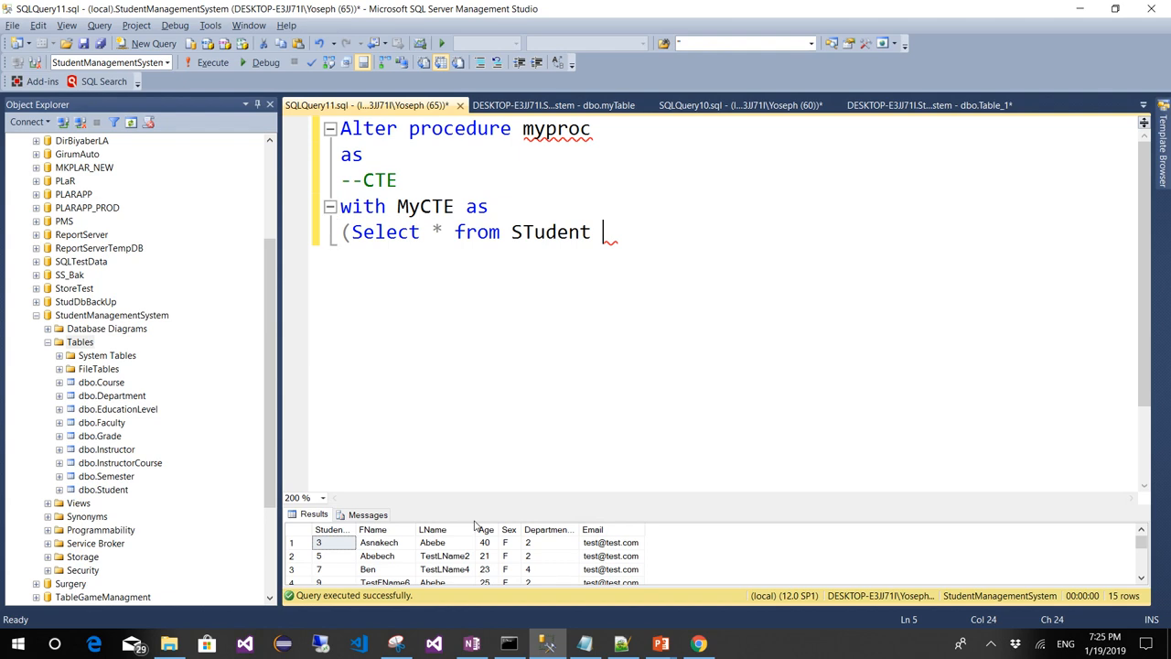
# Step: Add the Sex='F' student filter and final 'select * from MyCTE', then execute
pyautogui.write("where Sex='F")
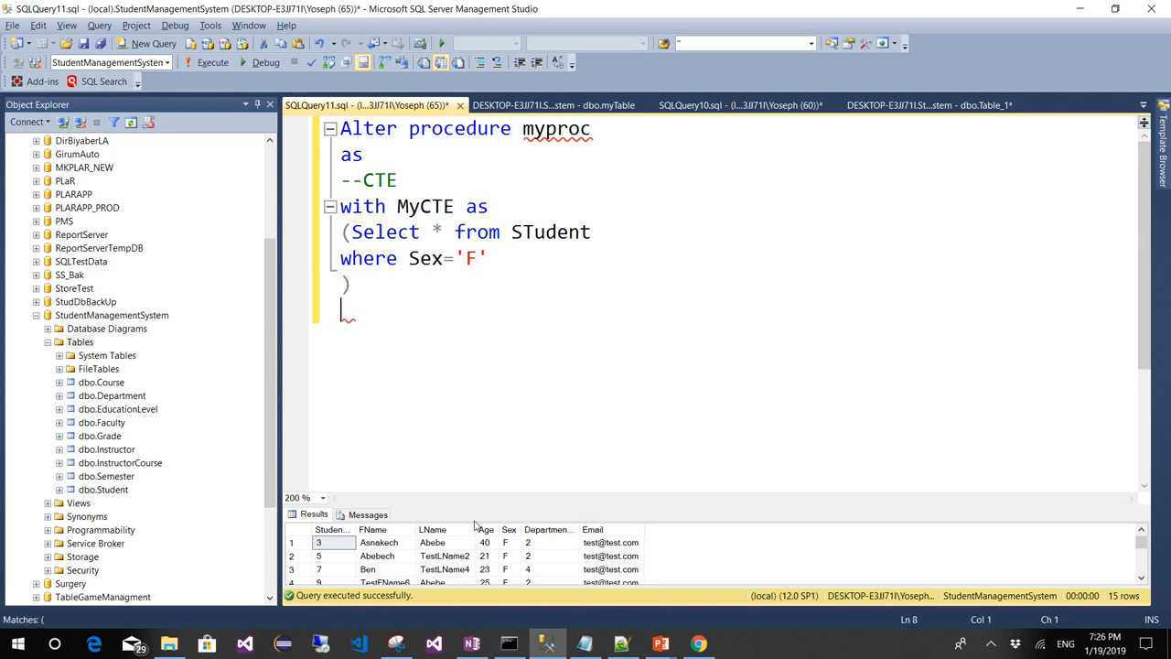
pyautogui.write('select * fro')
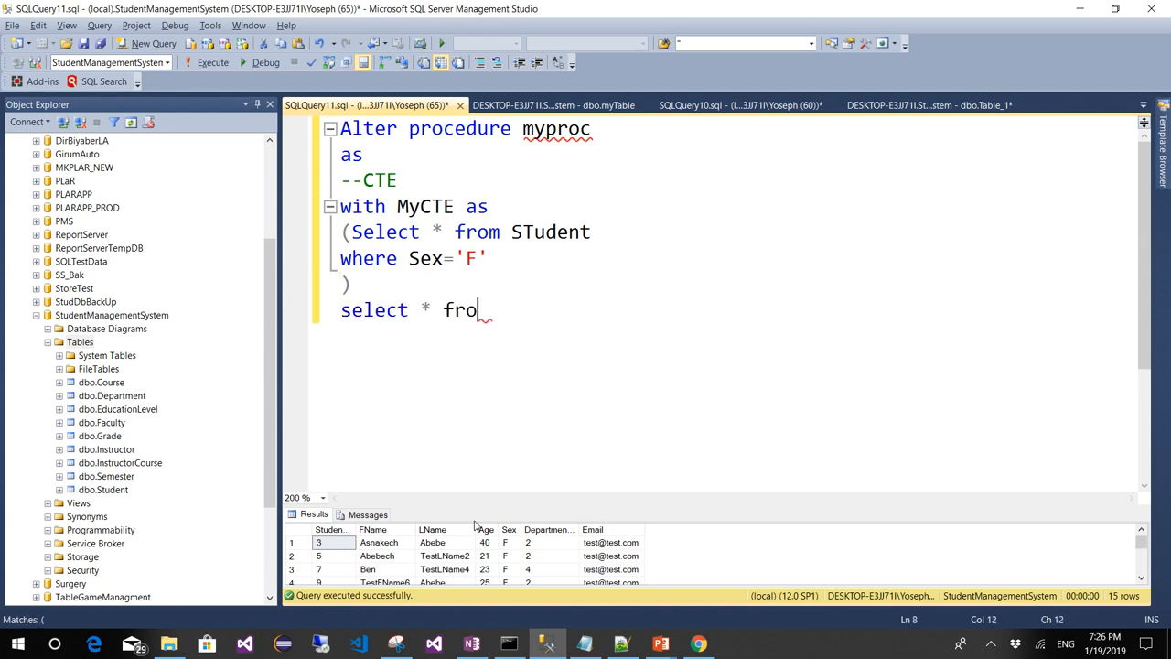
pyautogui.write('m')
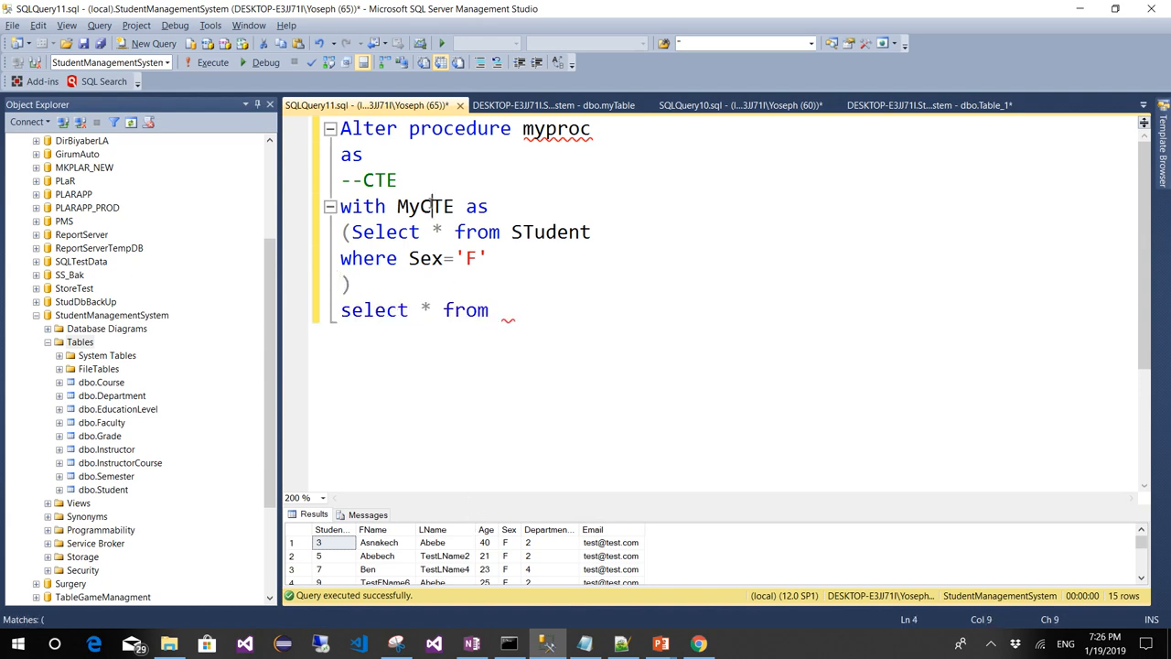
pyautogui.click(502, 309)
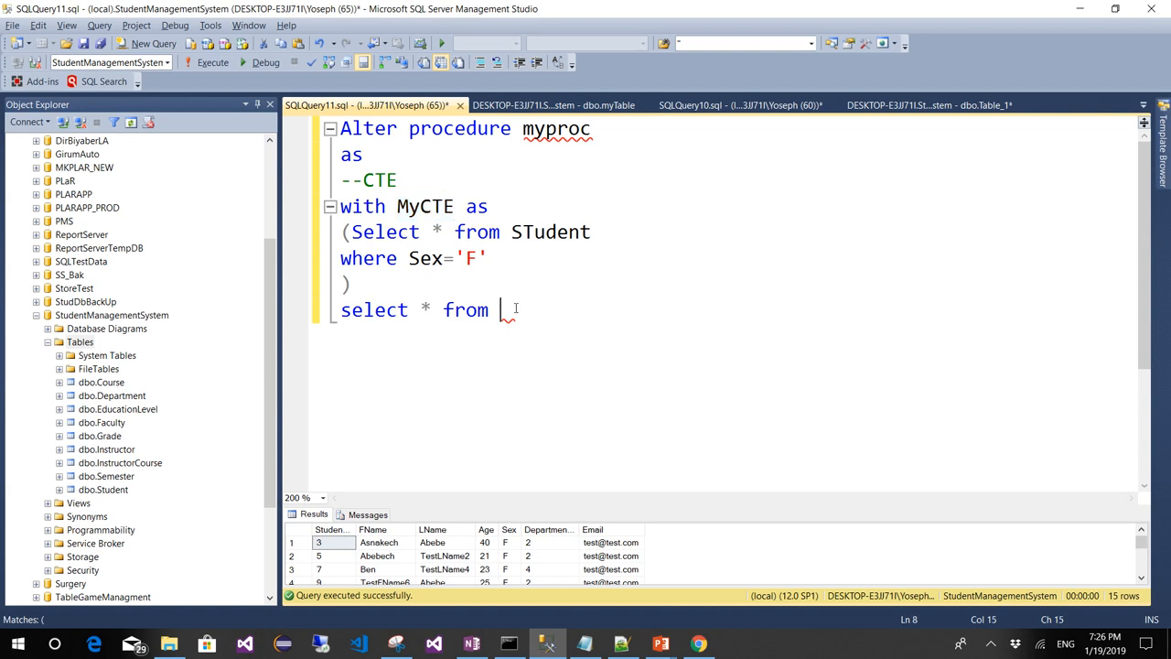
pyautogui.click(212, 62)
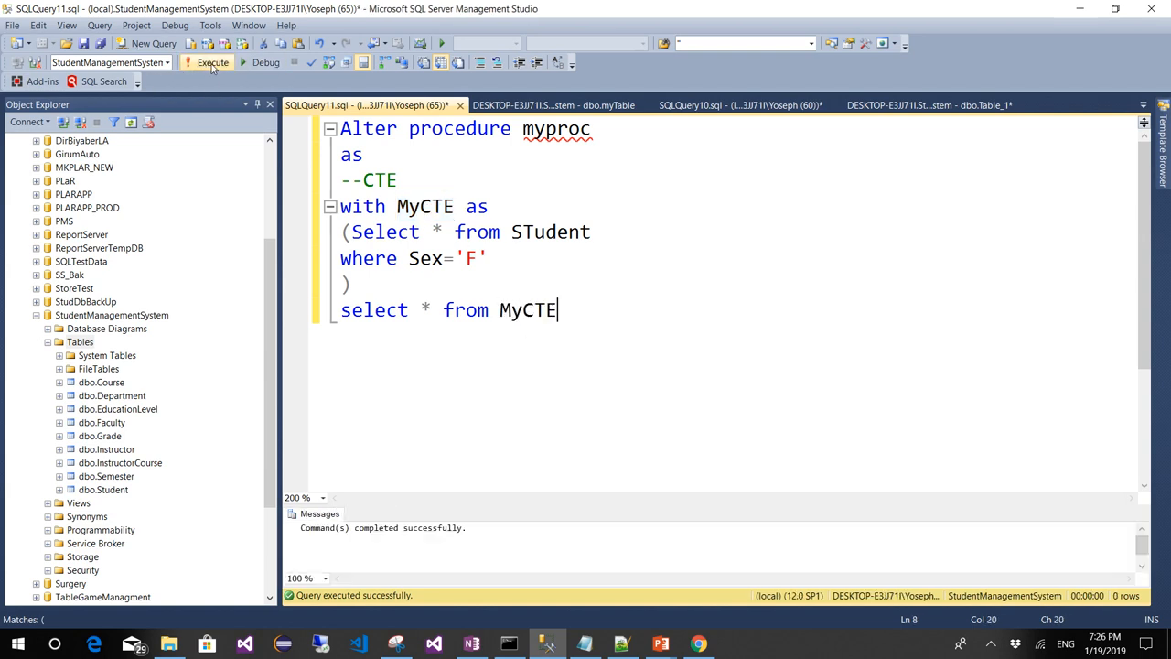
pyautogui.doubleClick(557, 128)
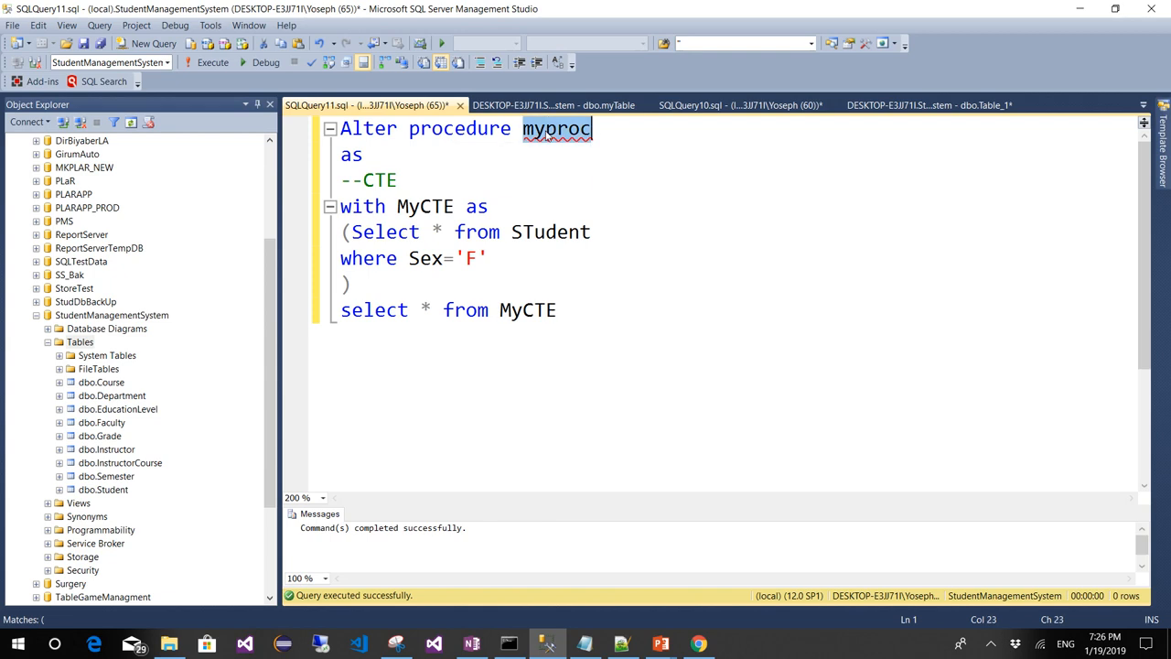
# Step: Duplicate the final MyCTE select, re-apply the alter, and run myproc to hit Msg 208
pyautogui.click(211, 63)
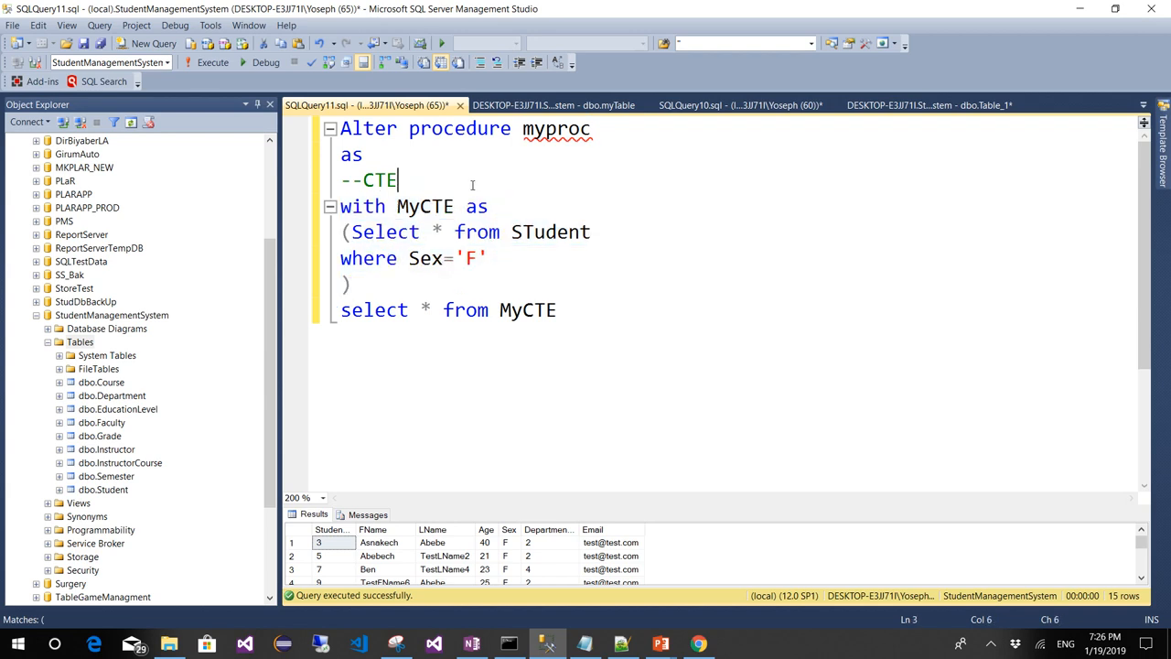
pyautogui.doubleClick(555, 128)
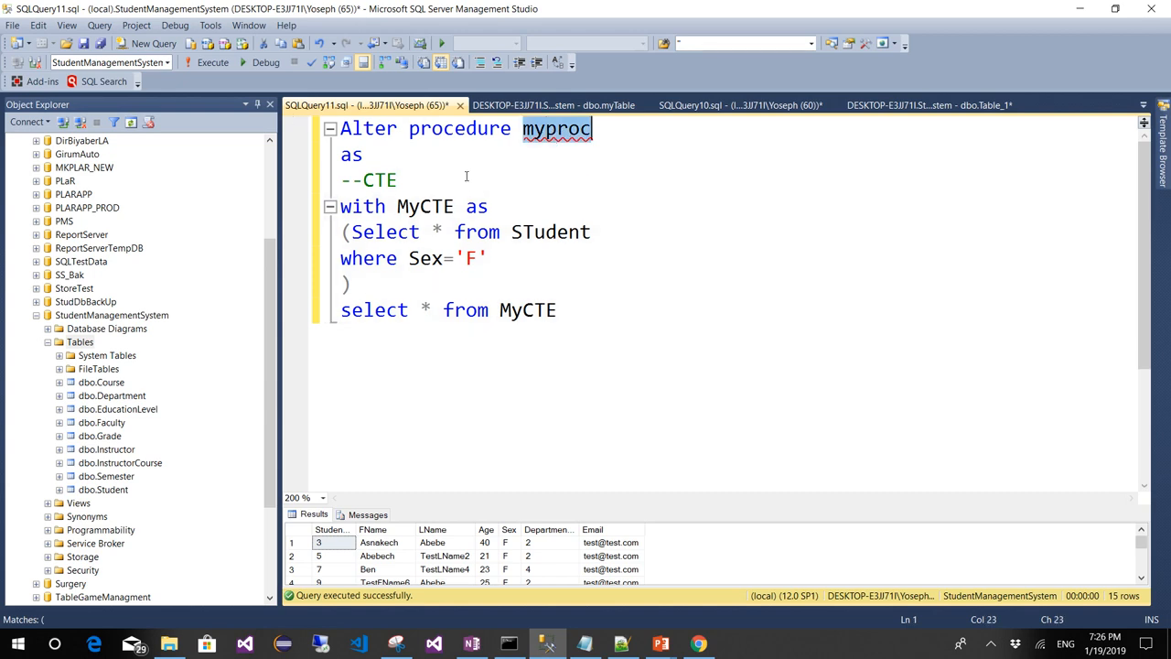
pyautogui.click(558, 310)
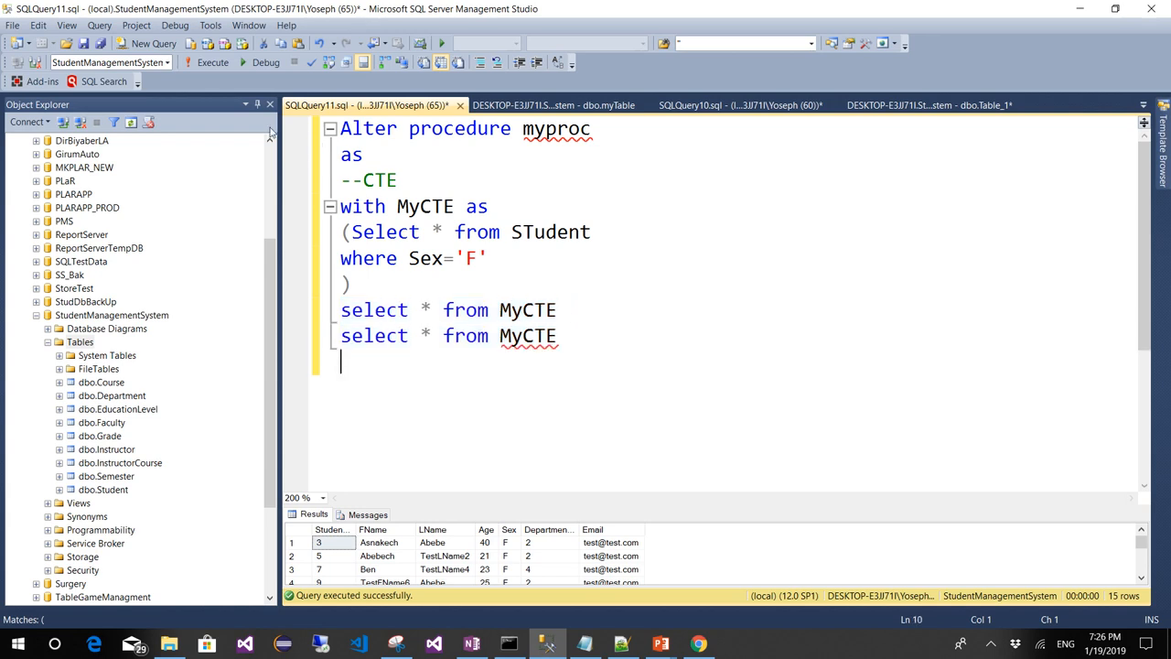
pyautogui.click(206, 63)
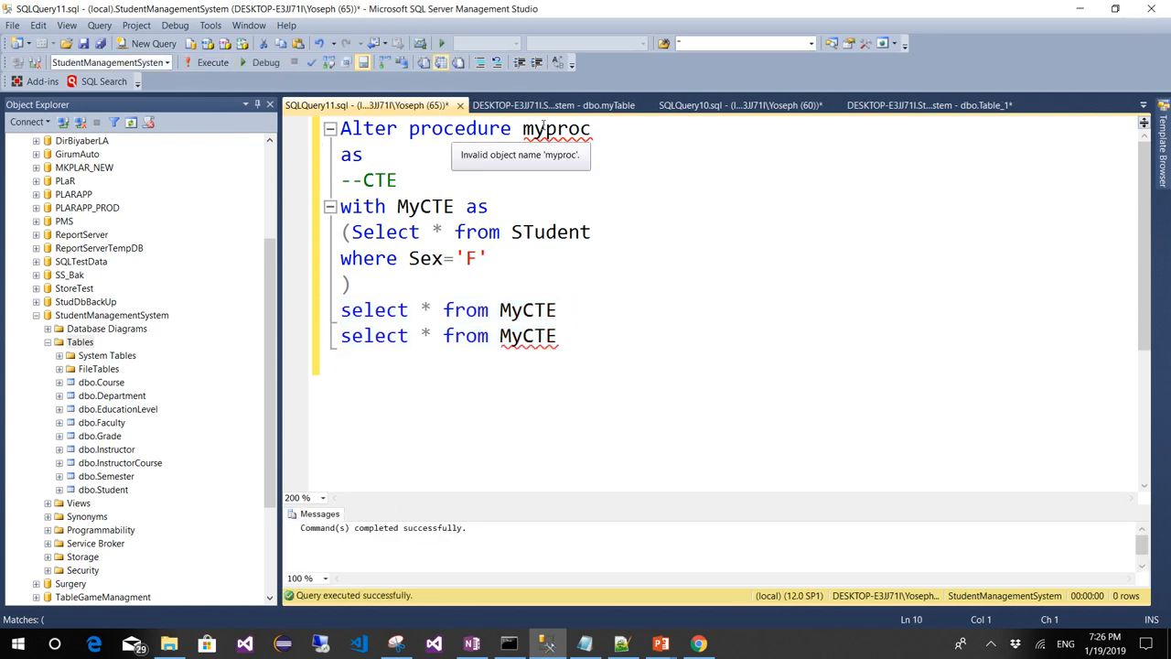
pyautogui.click(212, 62)
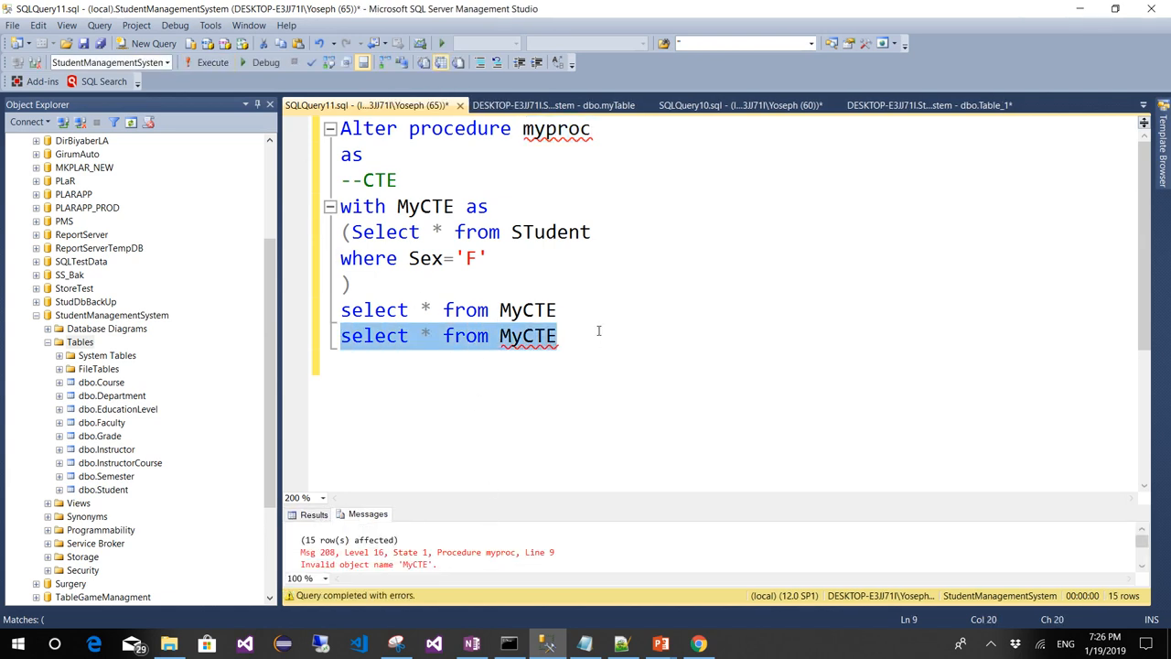
# Step: Delete the extra query line and select the CTE name MyCTE
pyautogui.press('Delete')
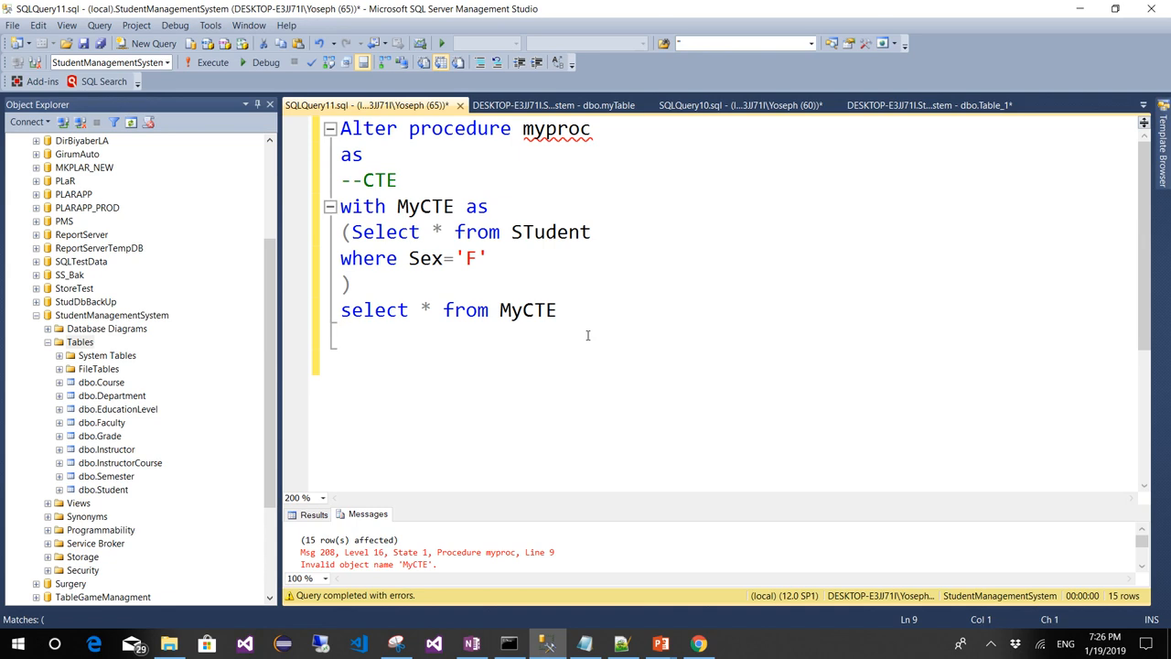
pyautogui.click(417, 205)
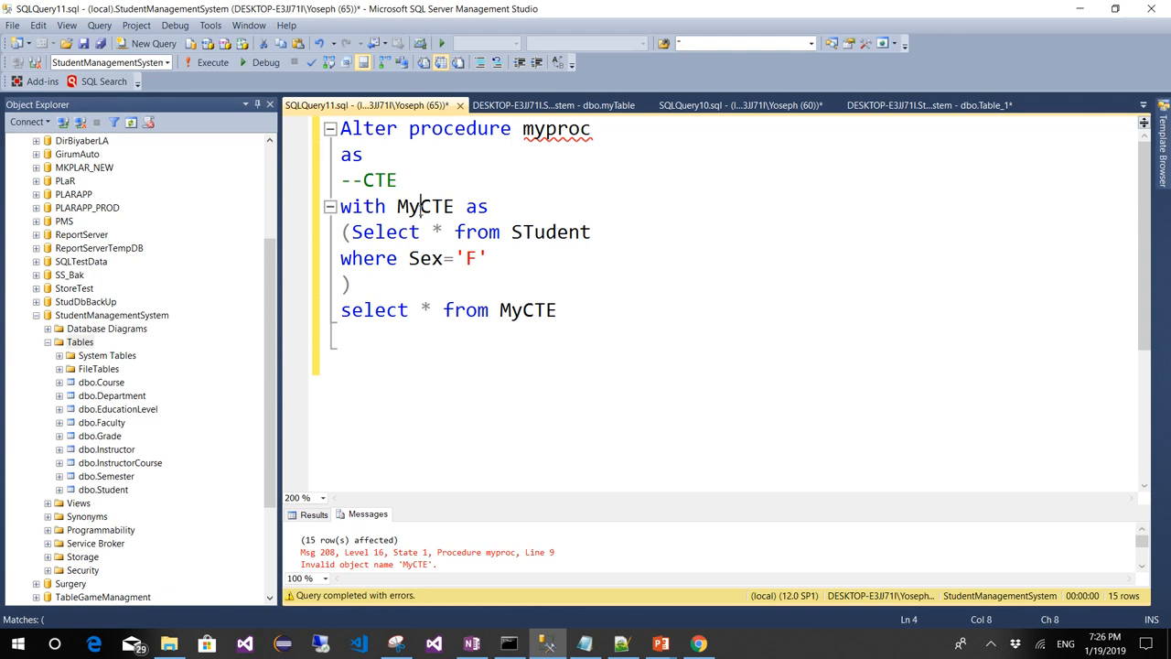
pyautogui.doubleClick(424, 206)
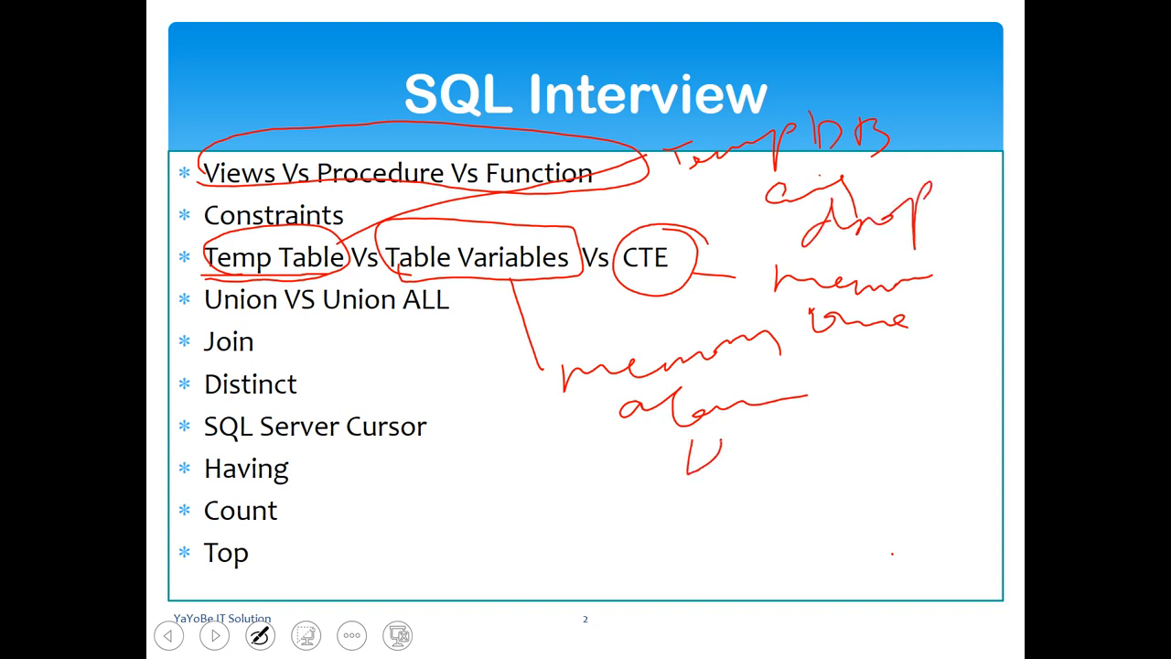
# Step: Ink additional notes on the lower right of the SQL Interview slide
pyautogui.moveTo(682, 448); pyautogui.dragTo(952, 466)
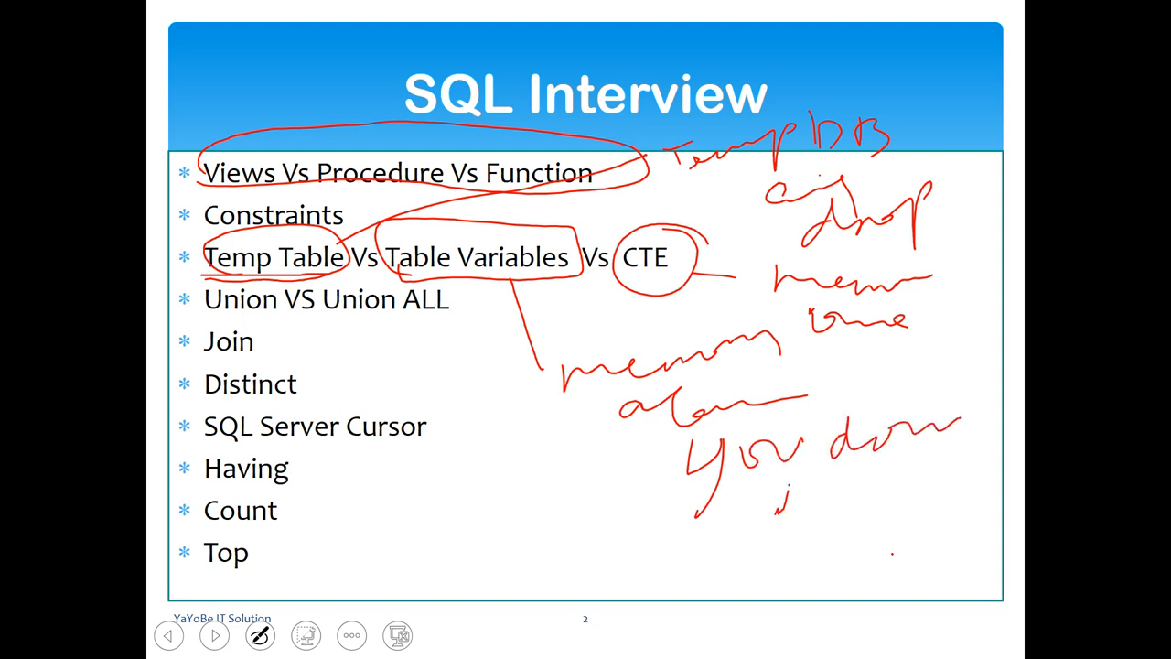